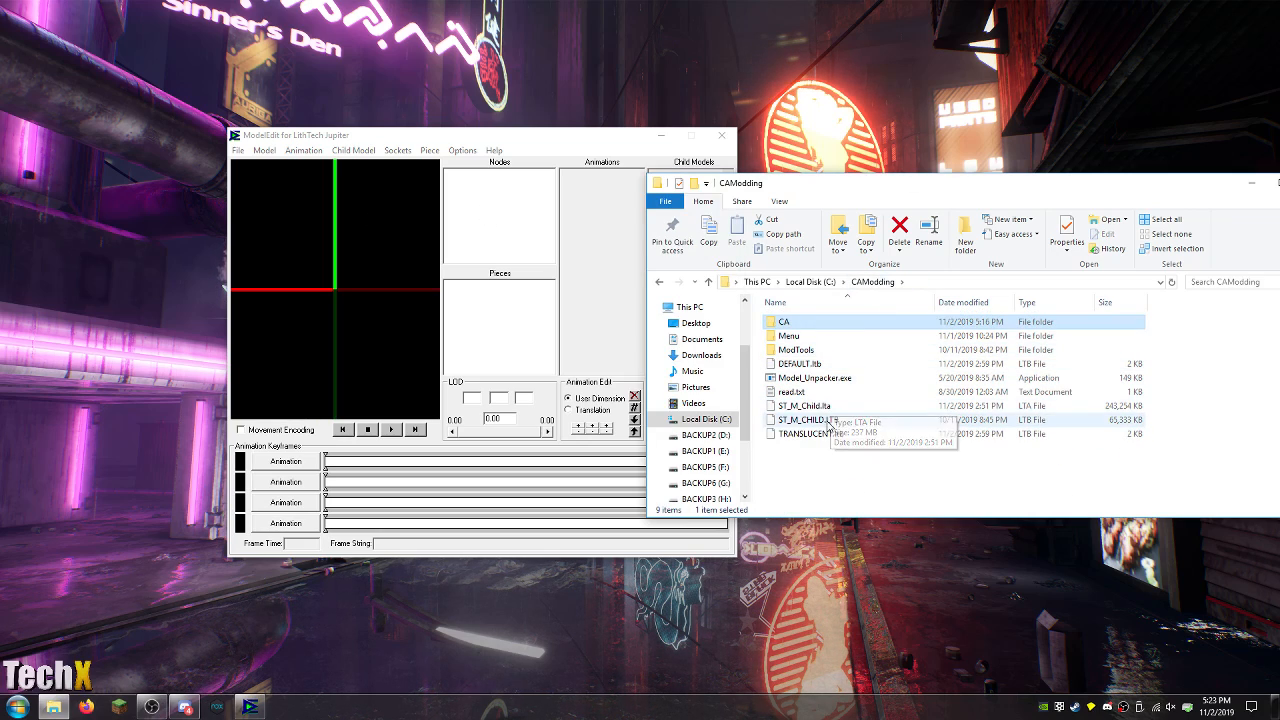
Review ST_M_Child.lta and the Model_Unpacker read.txt notes, then go up to CAModding.
click(800, 405)
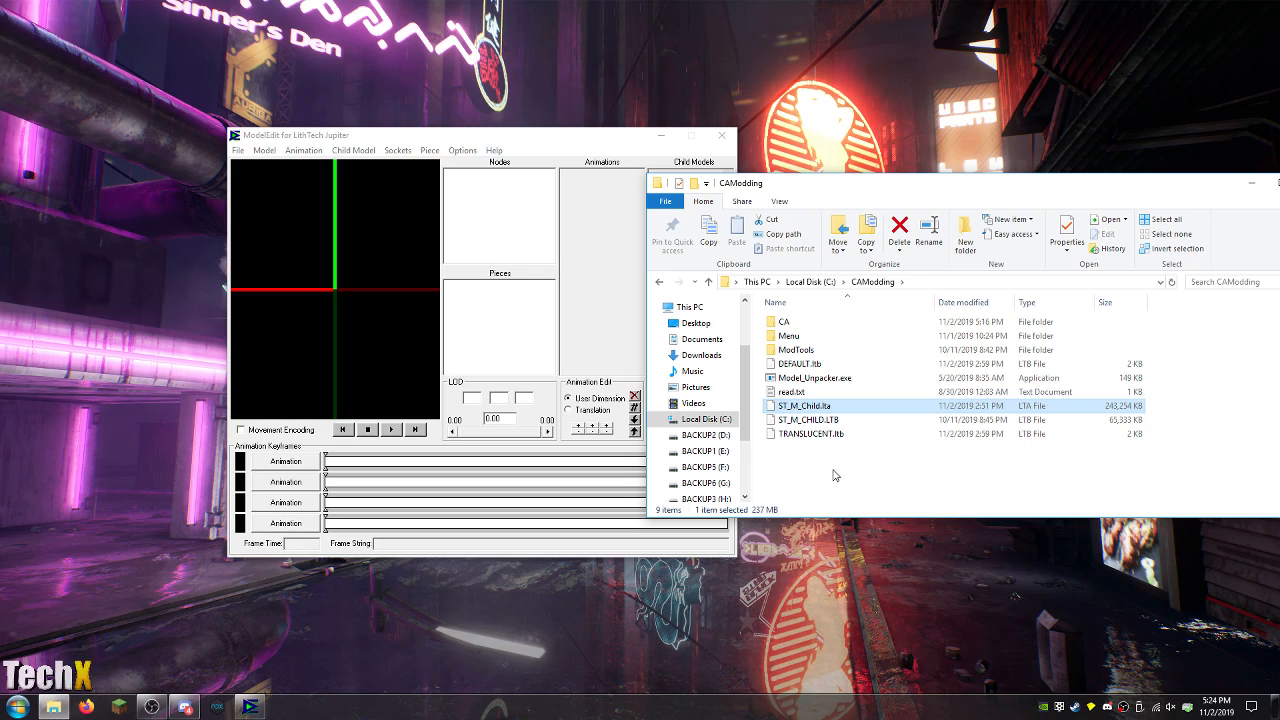
click(816, 377)
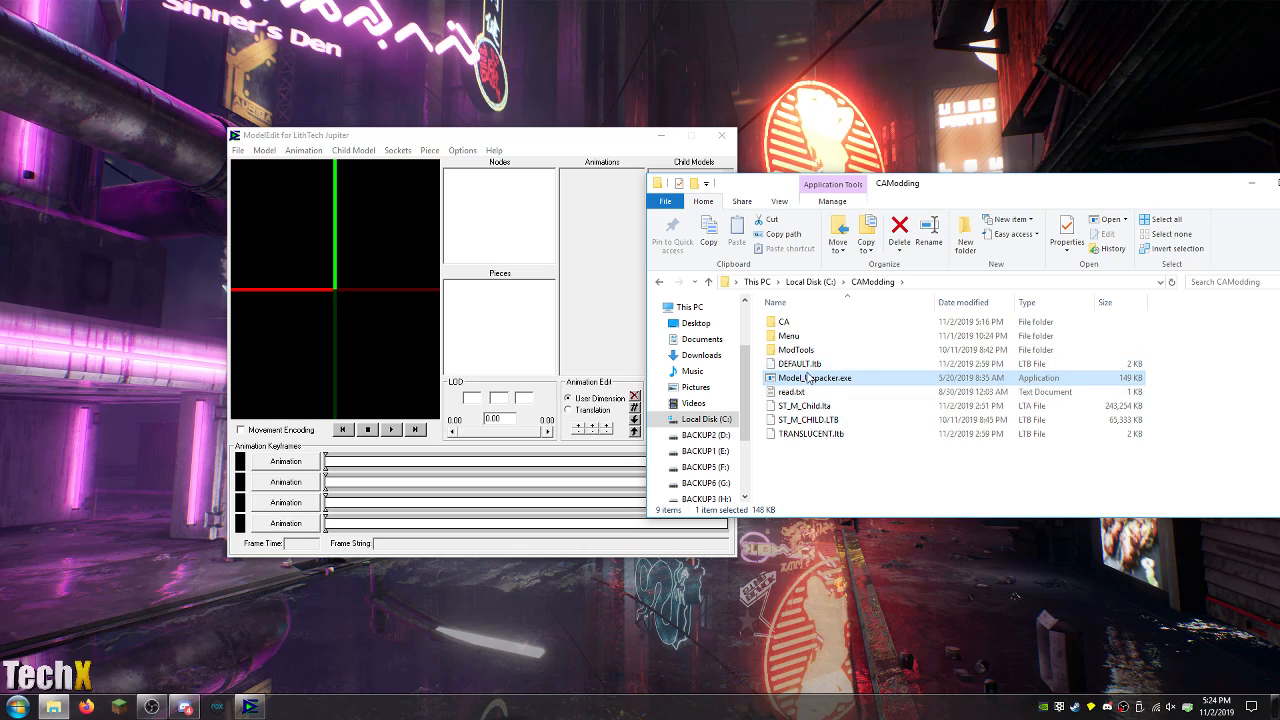
double_click(793, 391)
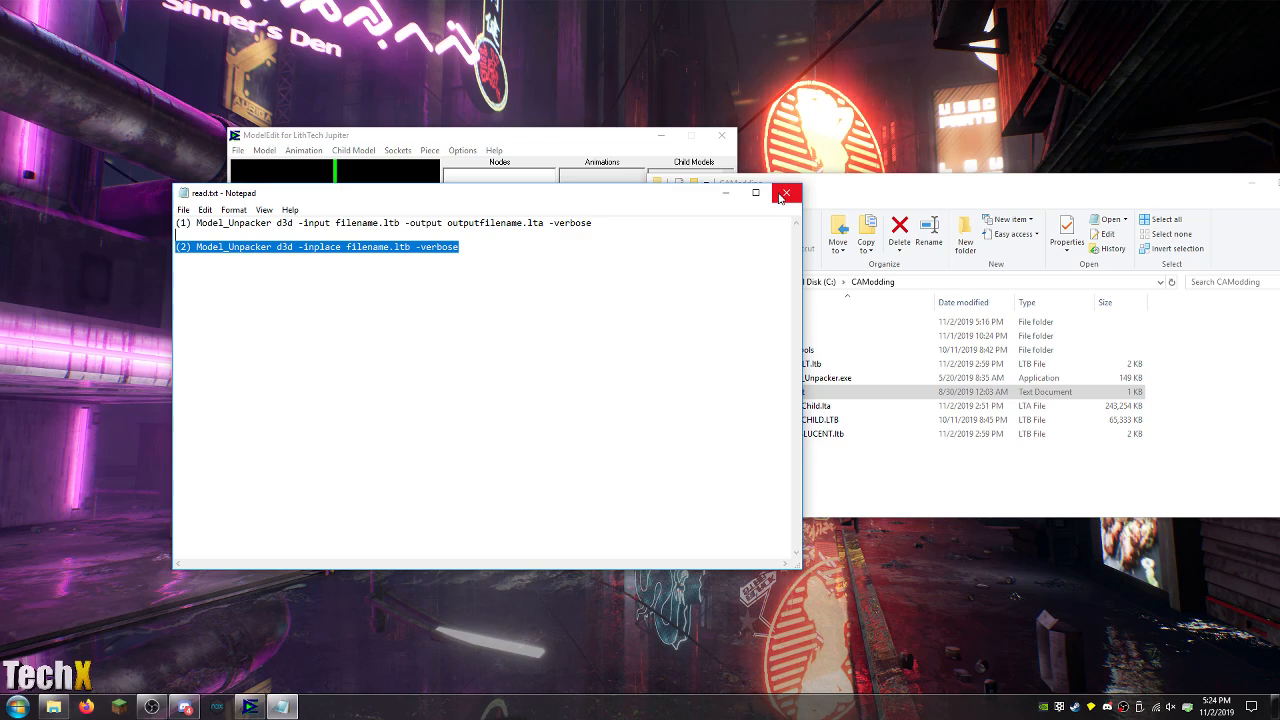
click(787, 192)
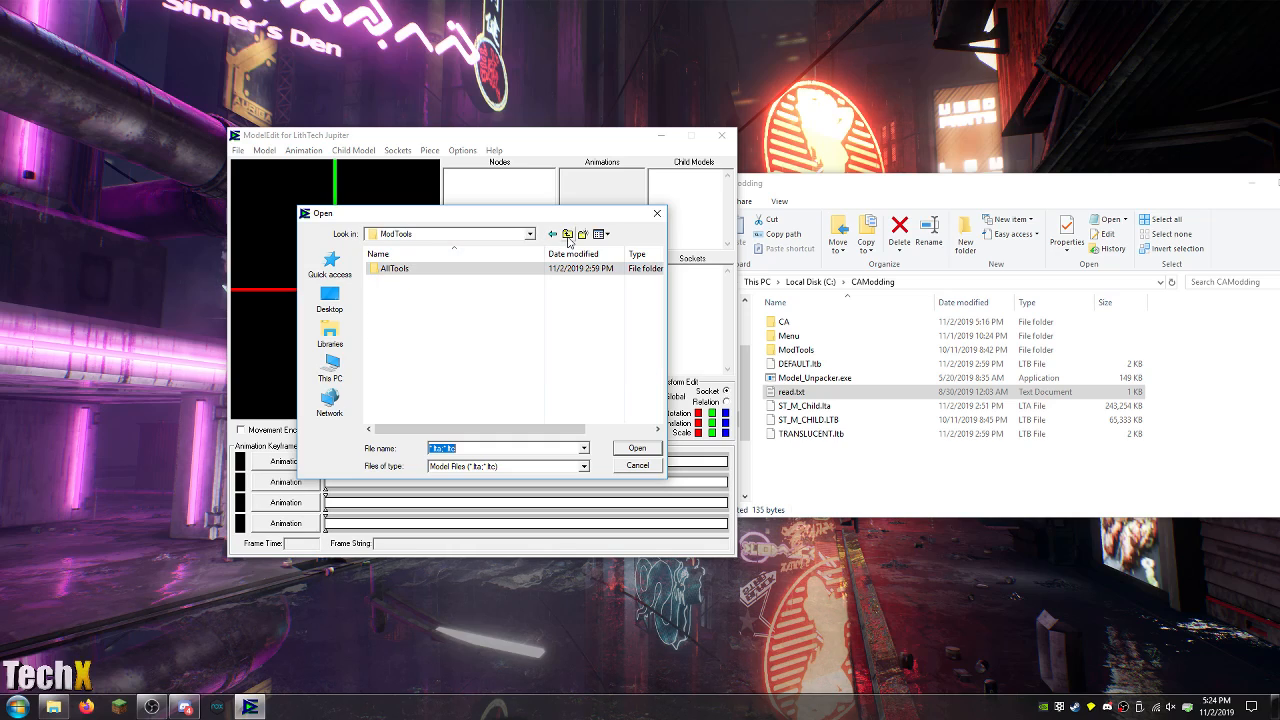
click(636, 447)
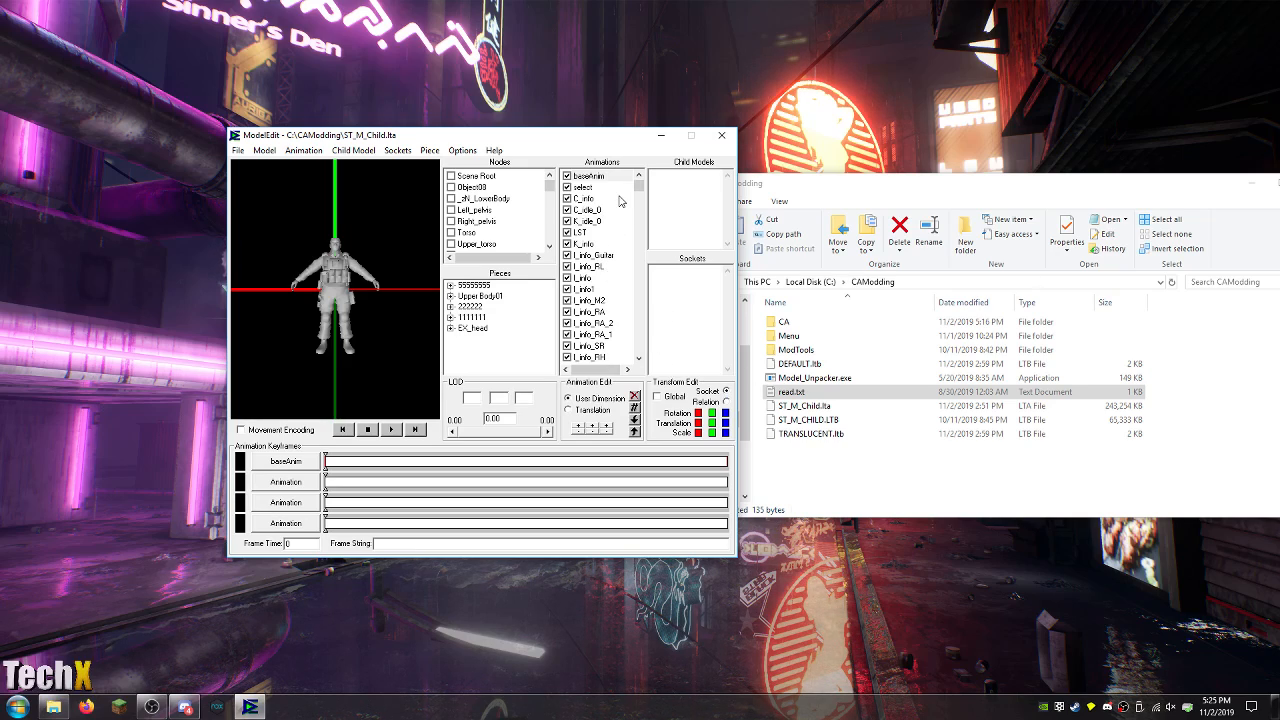
Preview C_idle_0, LCF and LC, scrubbing LC to a later crouch frame.
click(585, 210)
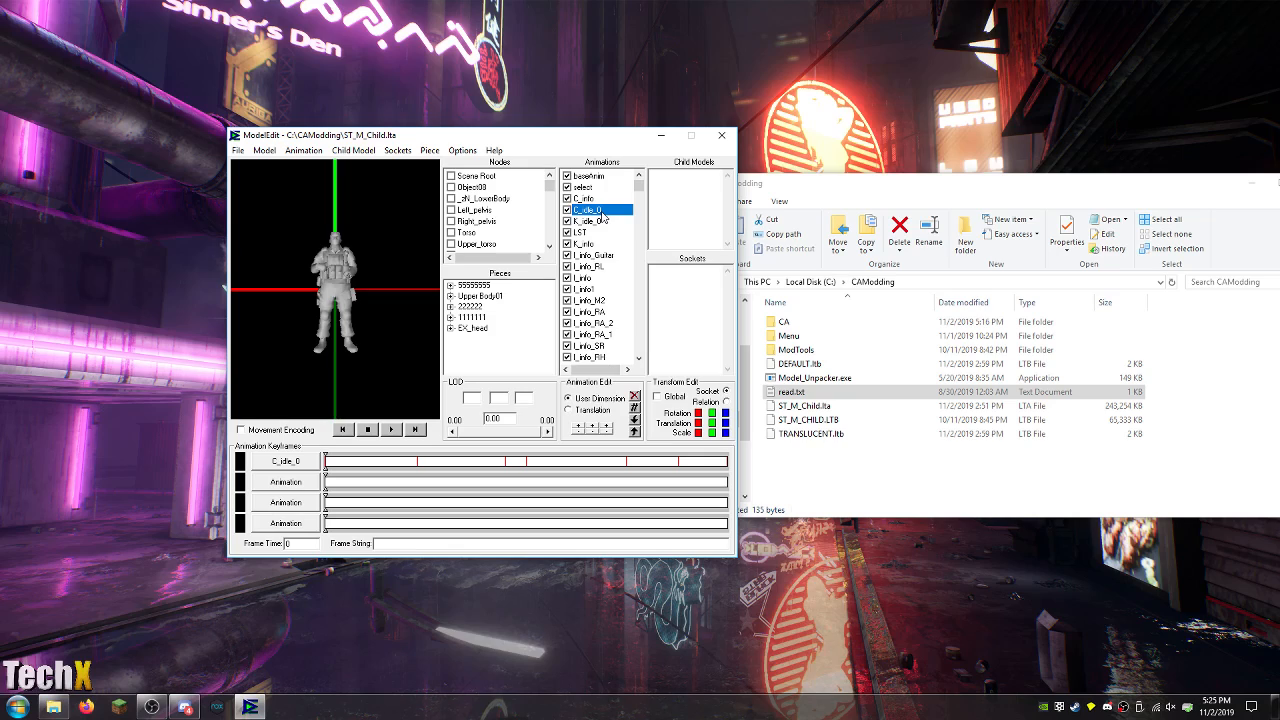
click(581, 276)
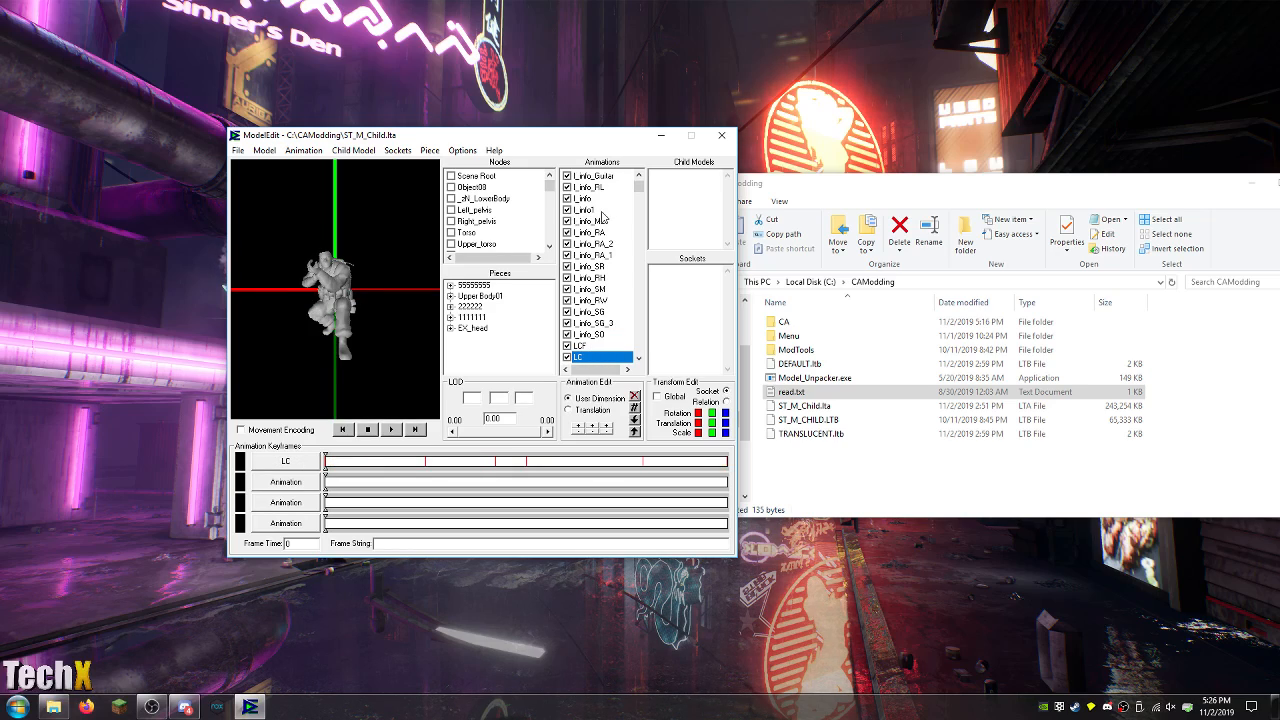
click(593, 345)
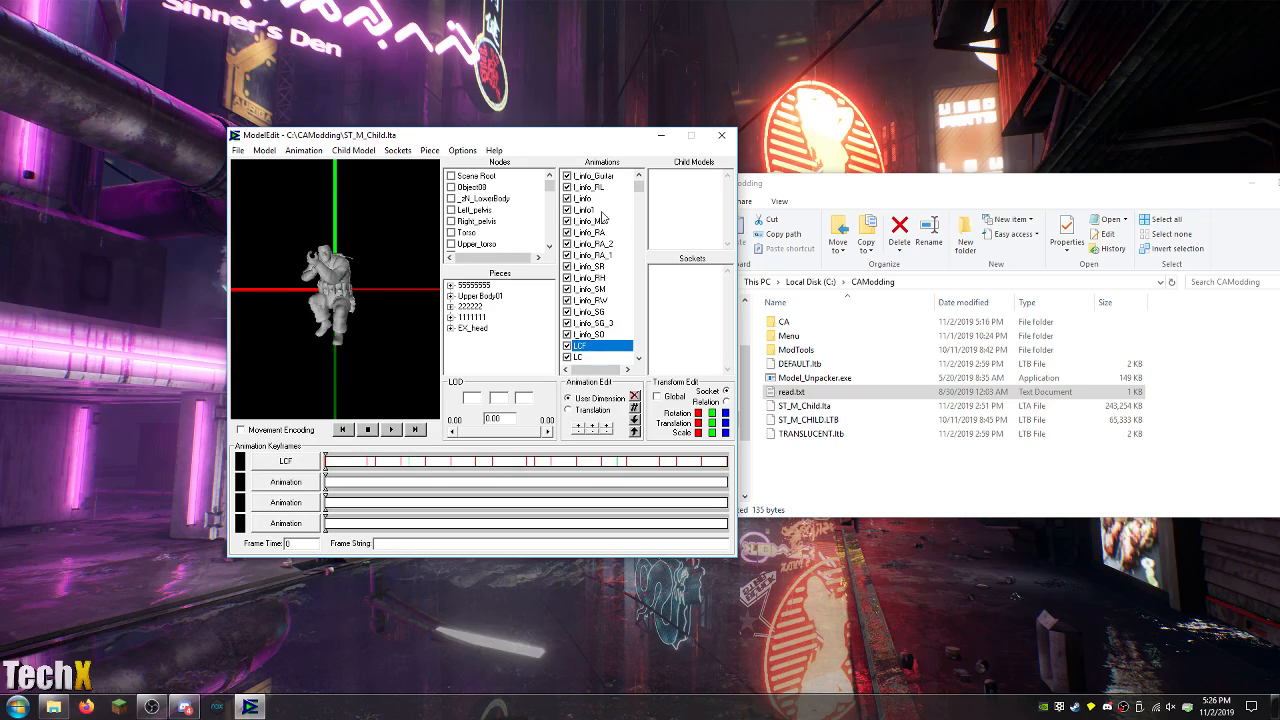
click(390, 430)
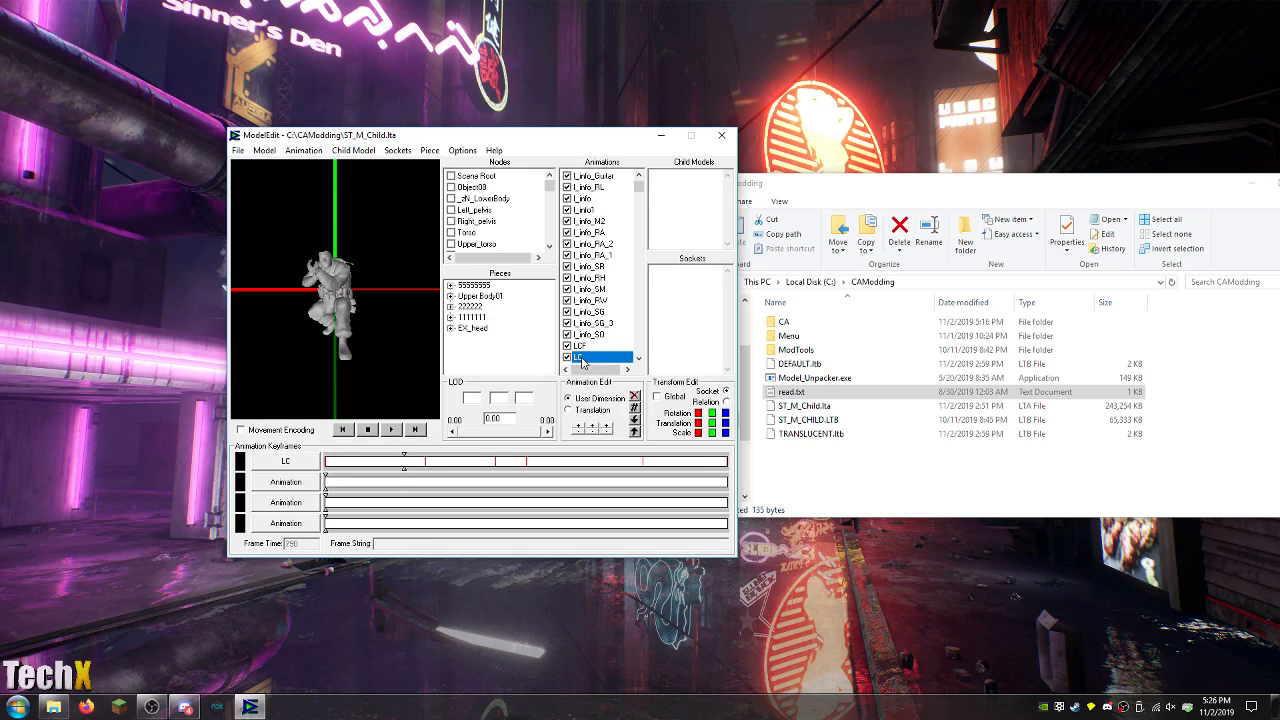
click(595, 357)
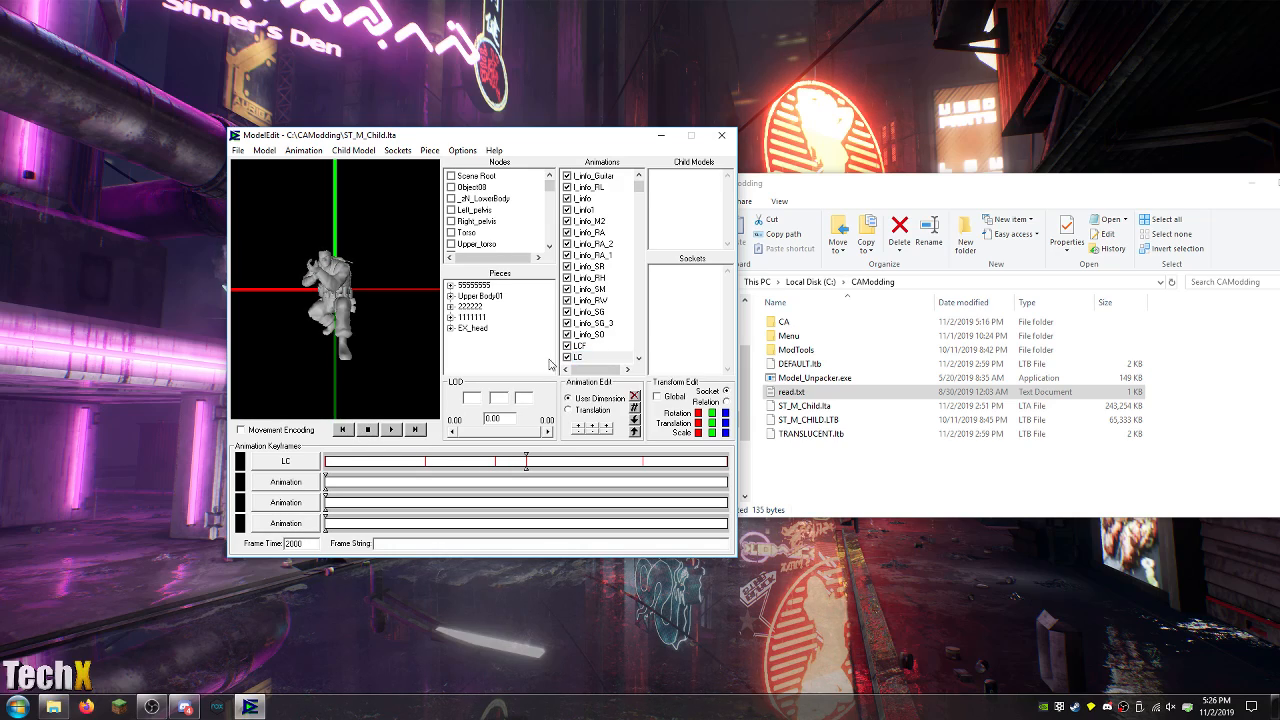
right_click(575, 356)
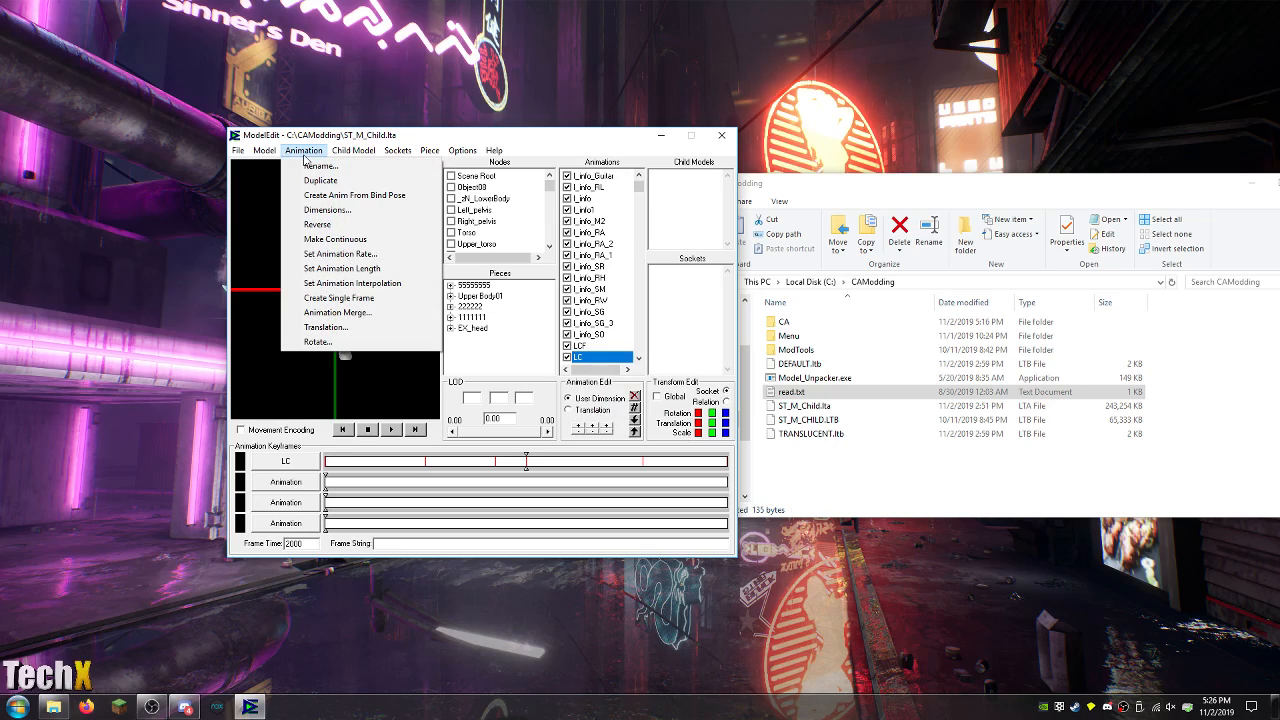
mouse_move(360, 239)
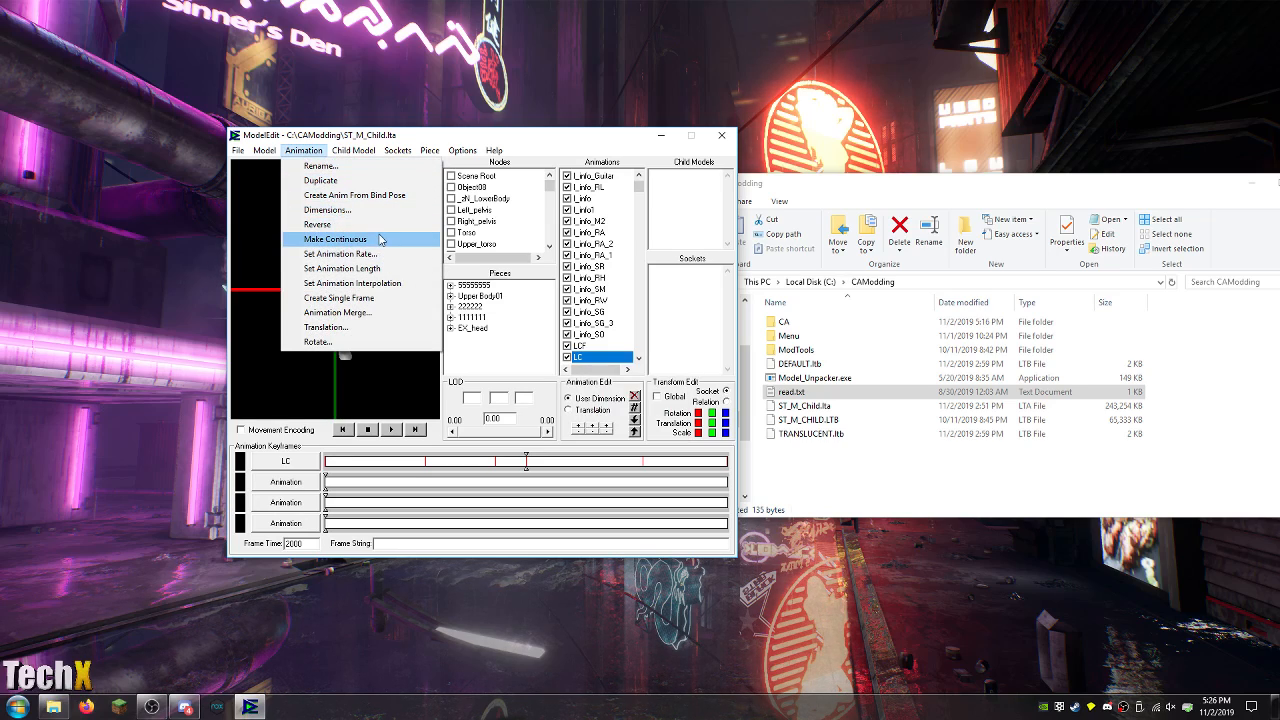
Inspect LC's 15 by 40 by 15 dimensions and enter 138 as its Y height.
click(328, 209)
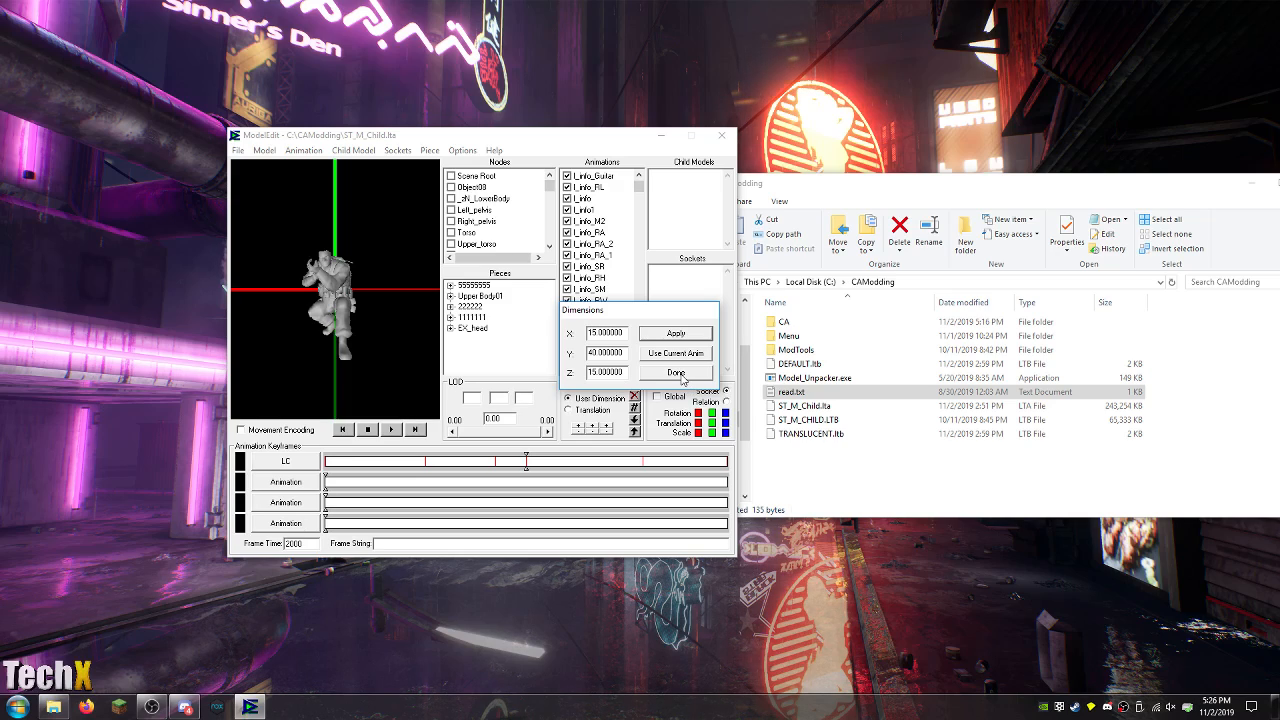
click(578, 357)
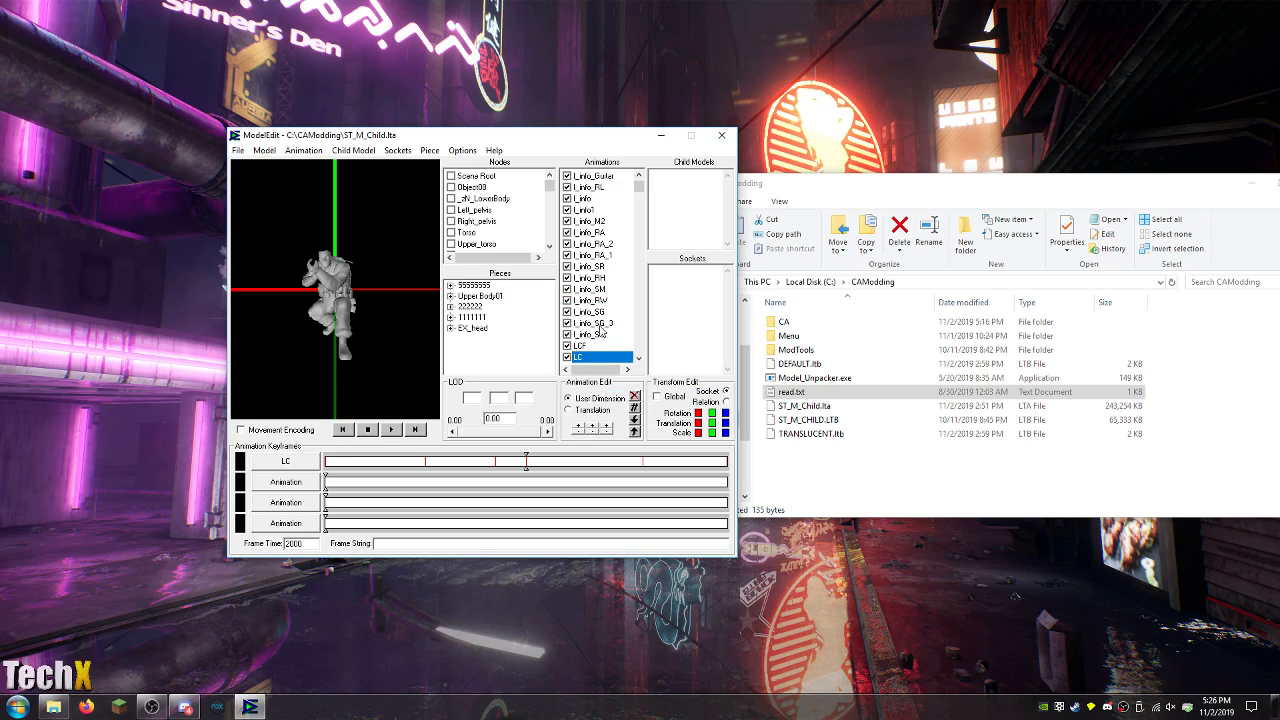
click(303, 150)
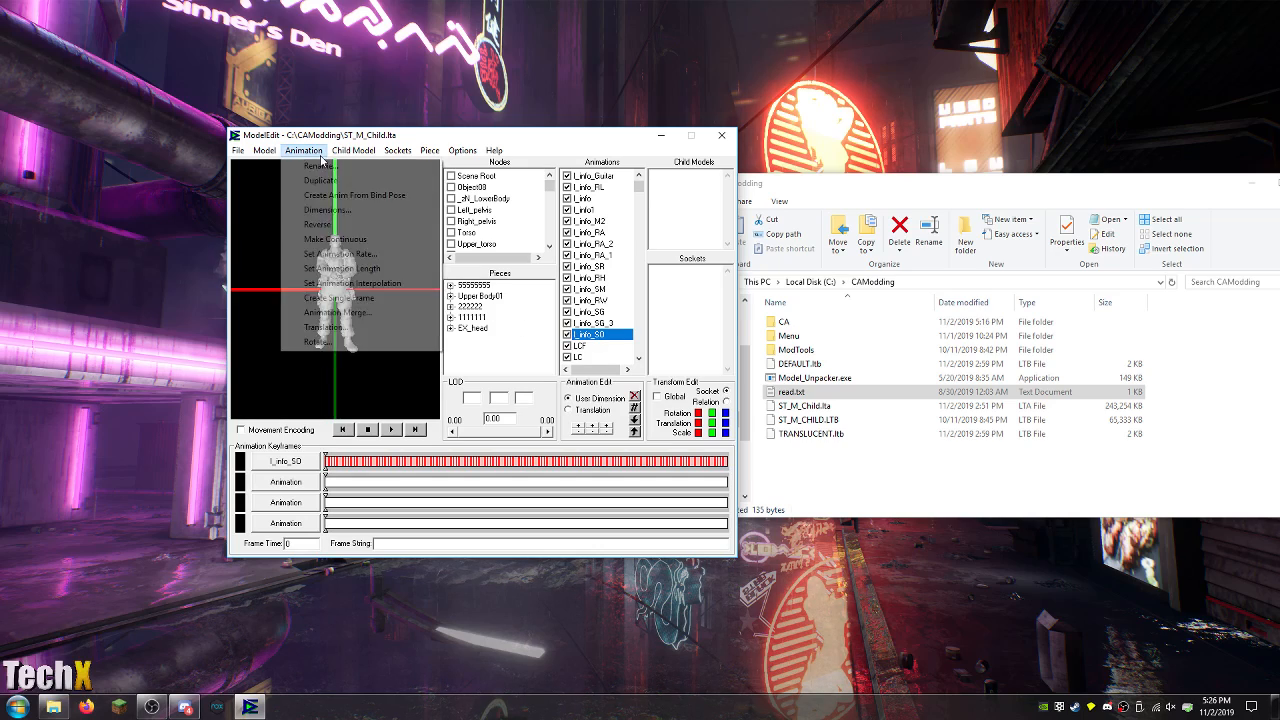
click(328, 210)
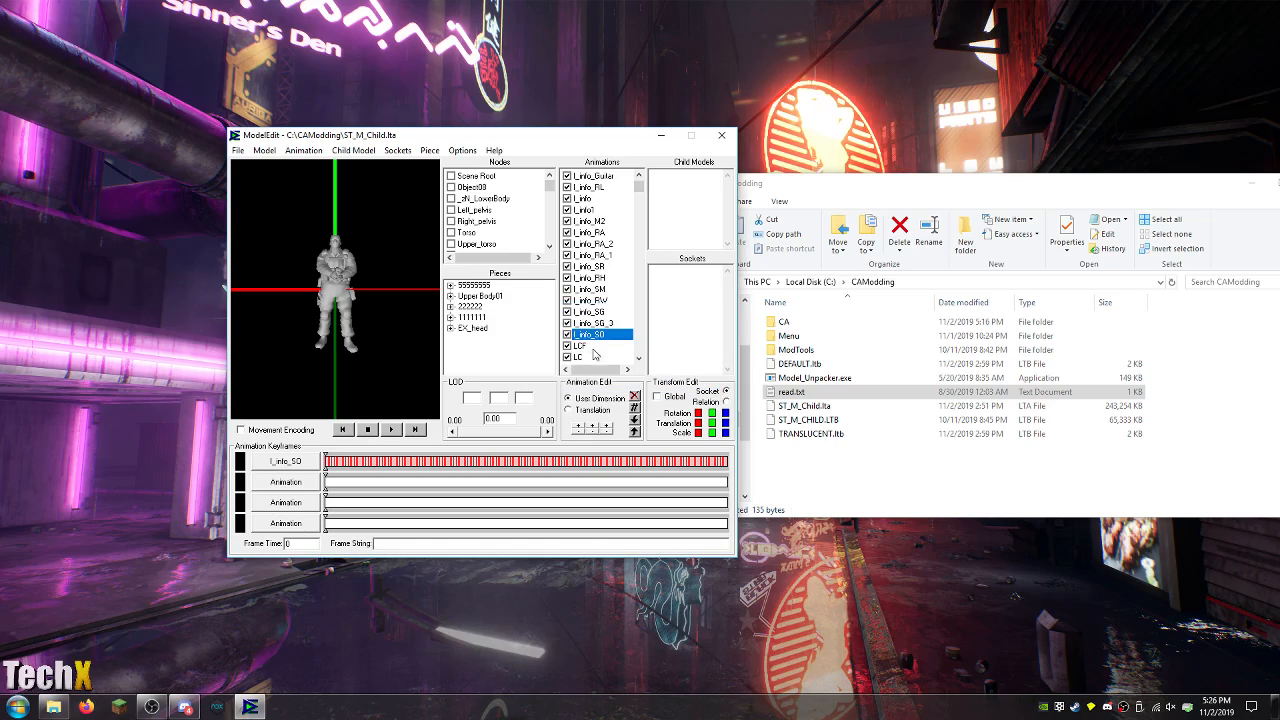
click(580, 357)
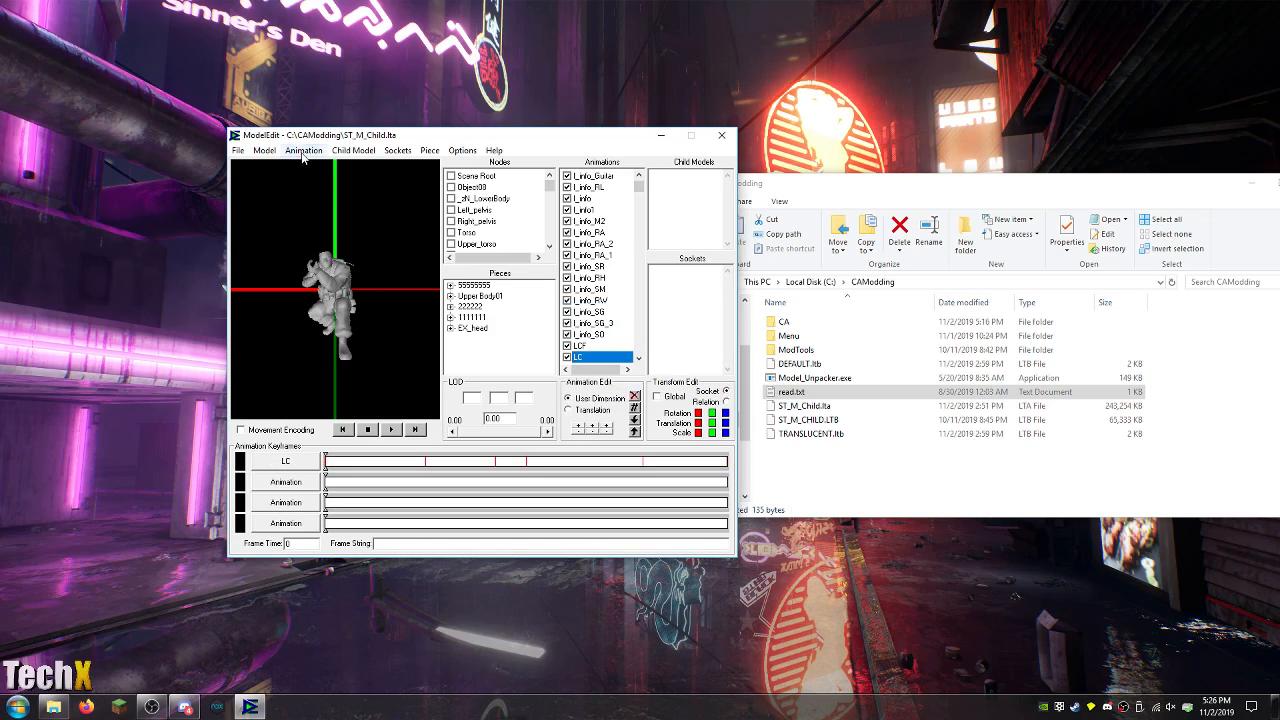
click(302, 150)
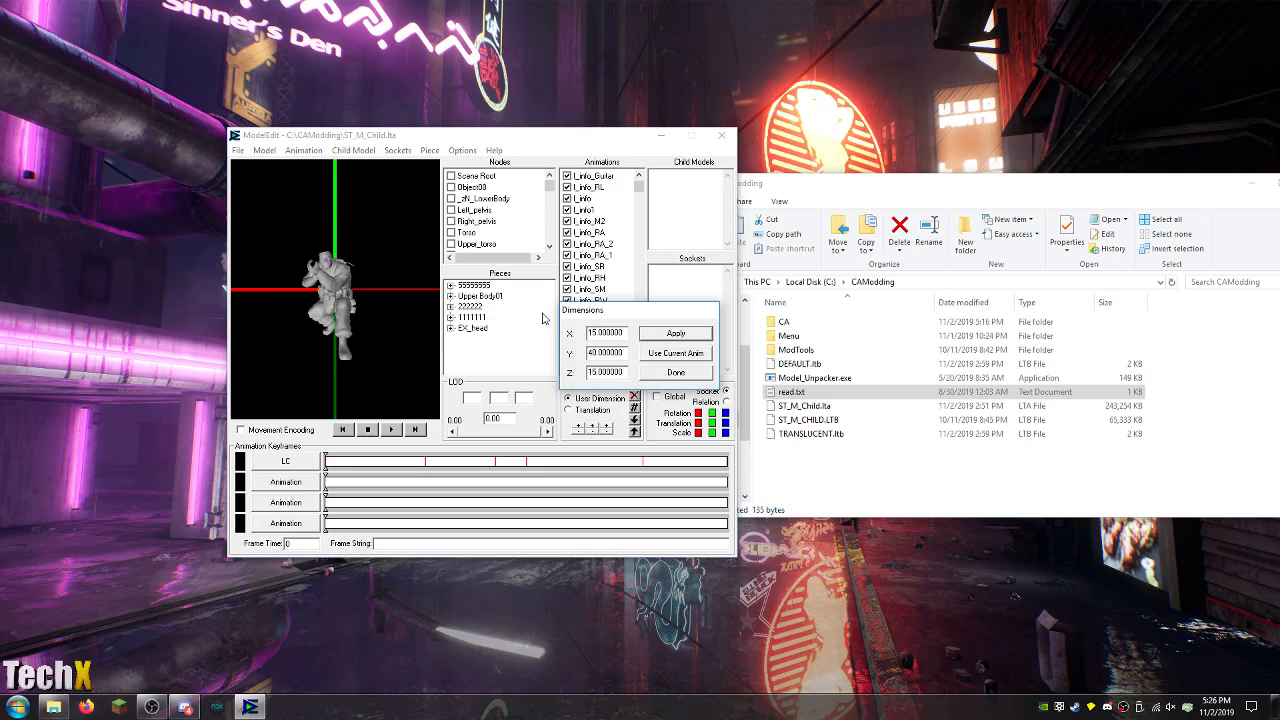
click(605, 353)
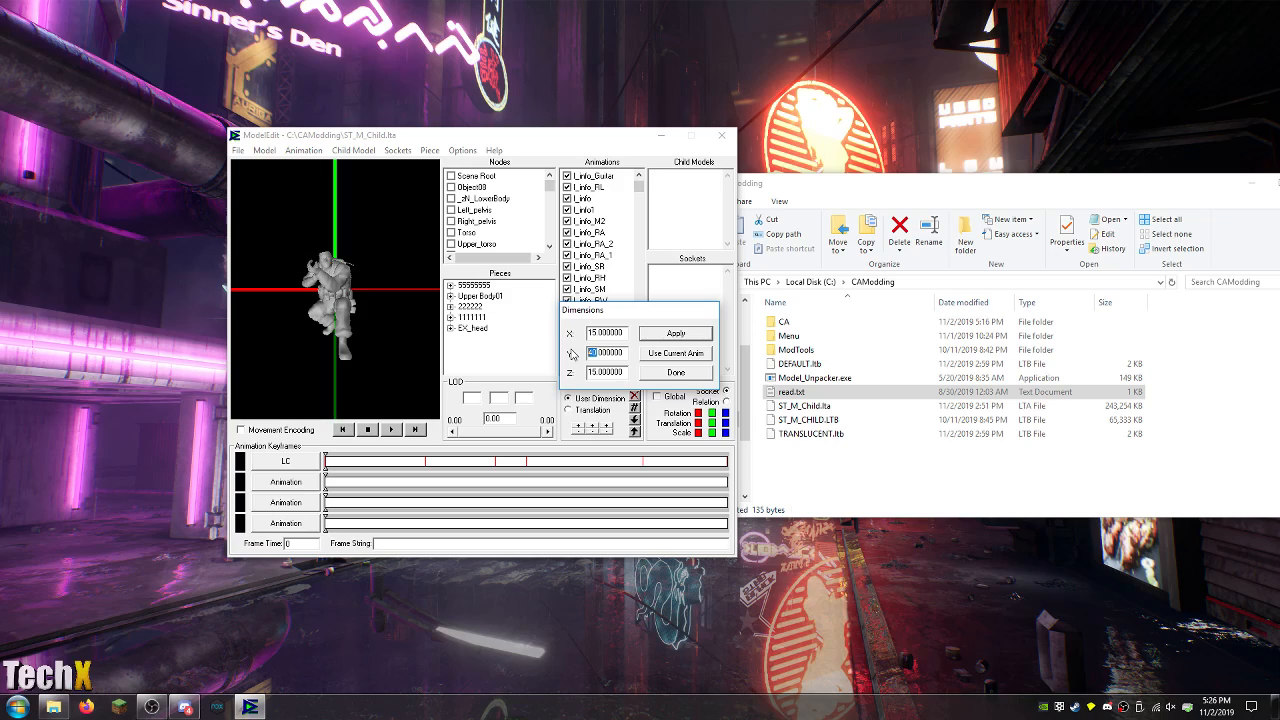
text(138.000000)
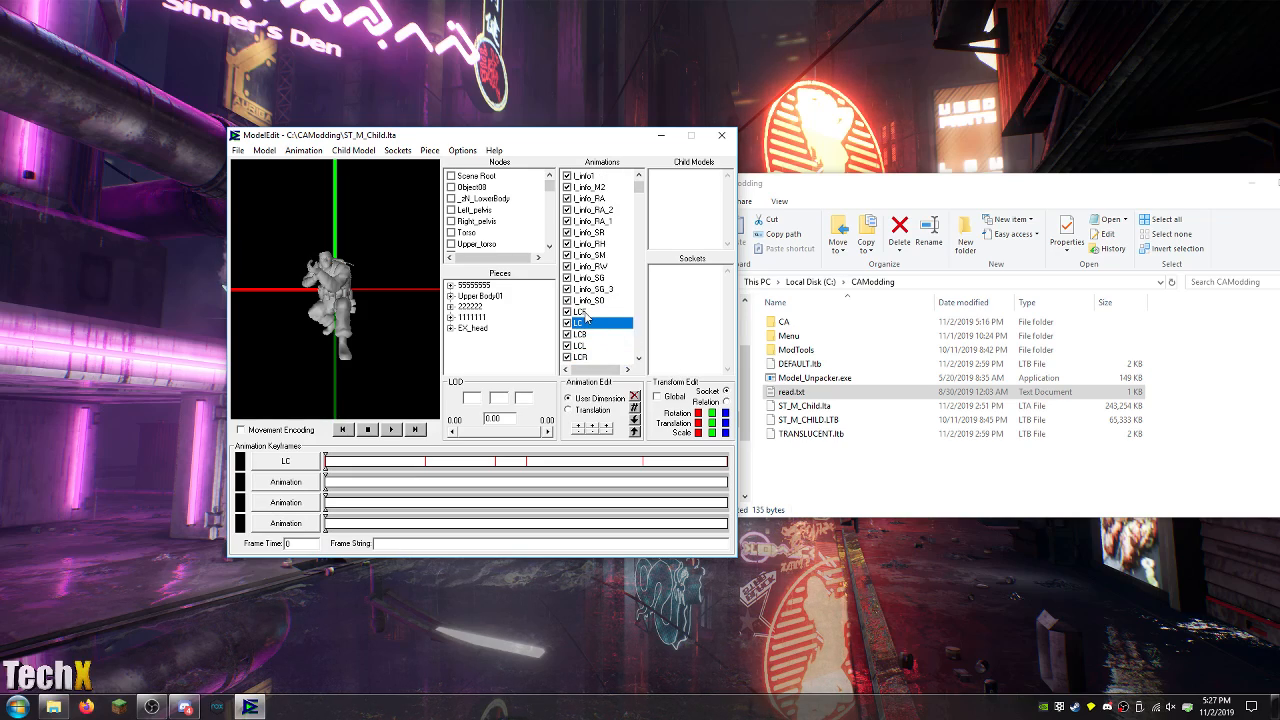
Set LCB to 15 by 138 by 15 and multi-select LCL through LCBL.
click(578, 311)
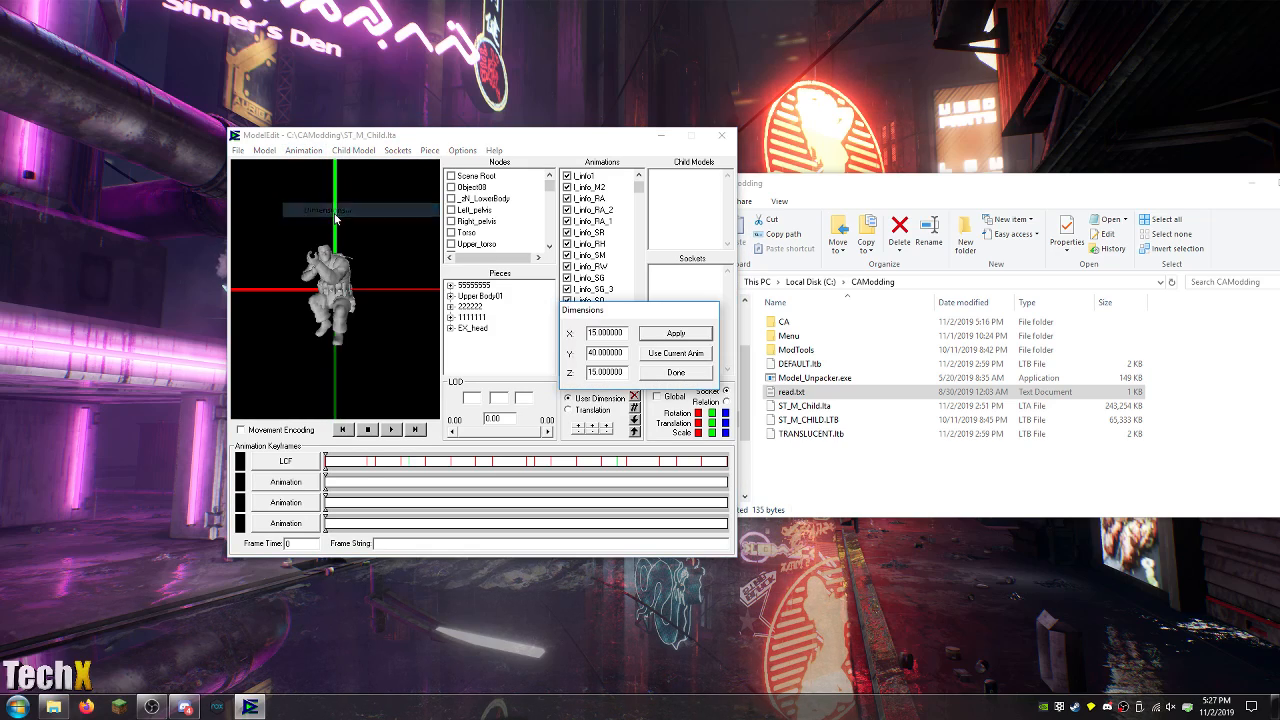
click(600, 352)
text(138.000000)
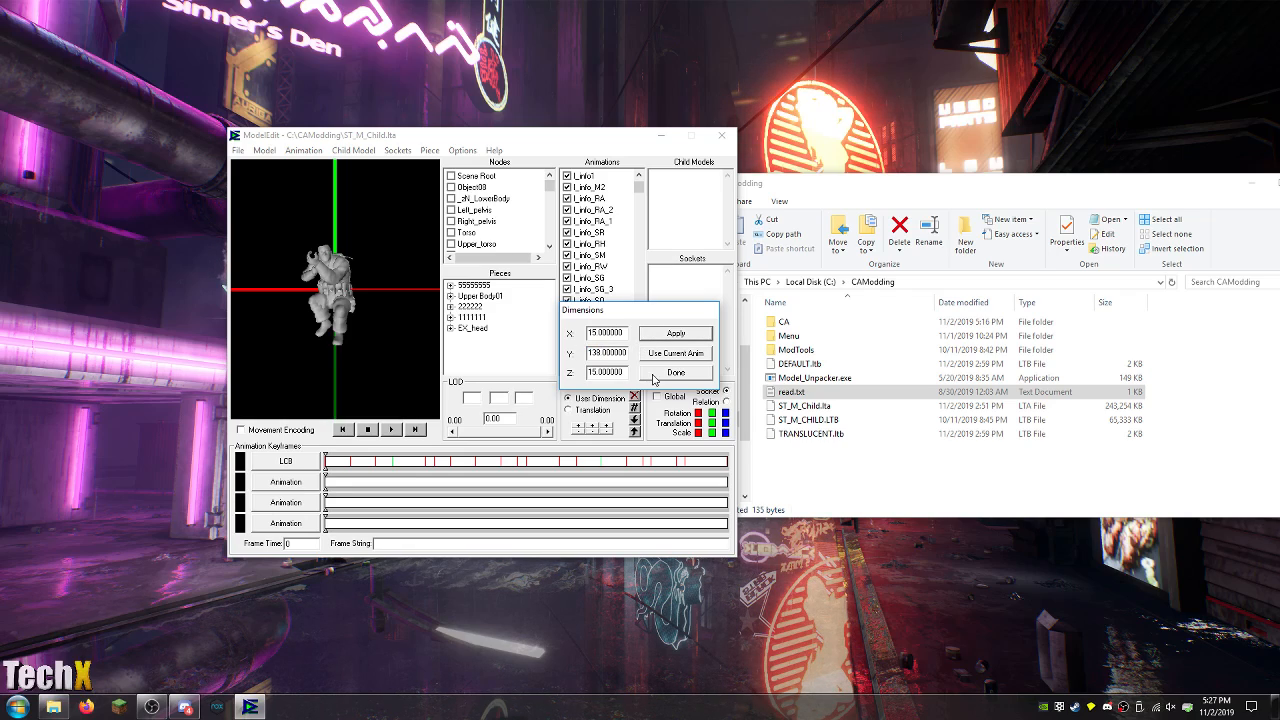
click(580, 311)
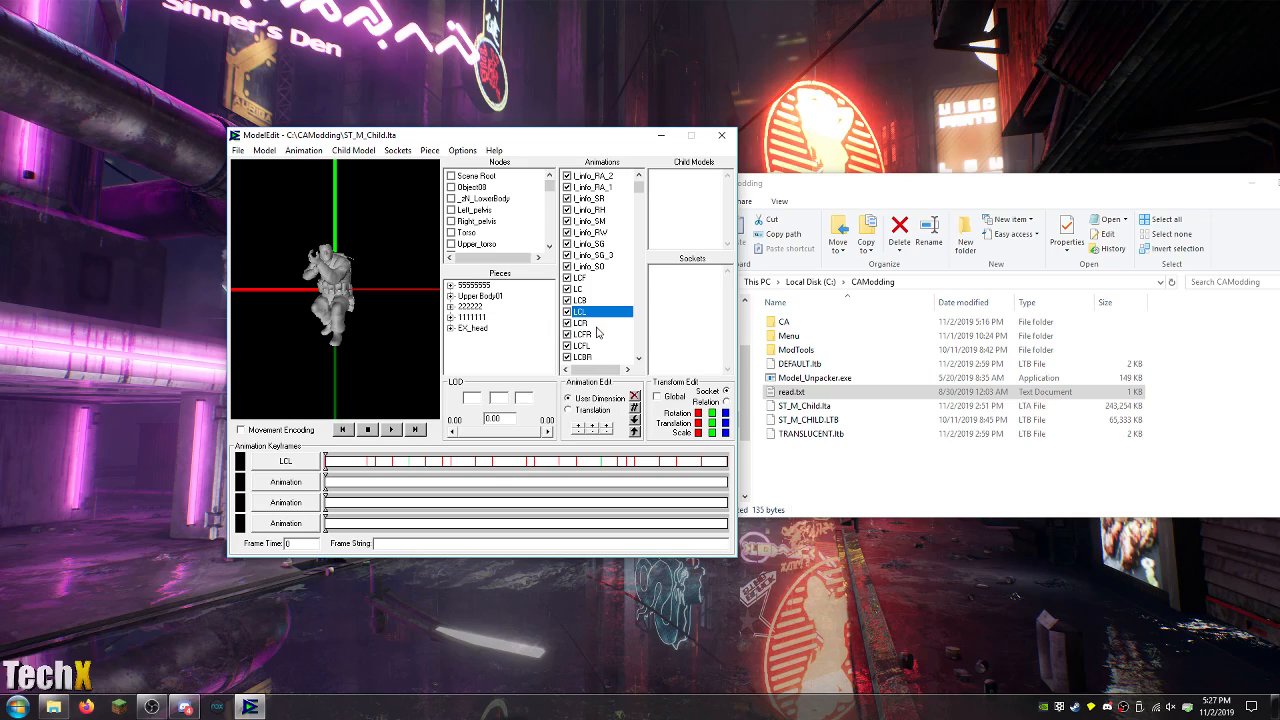
click(582, 345)
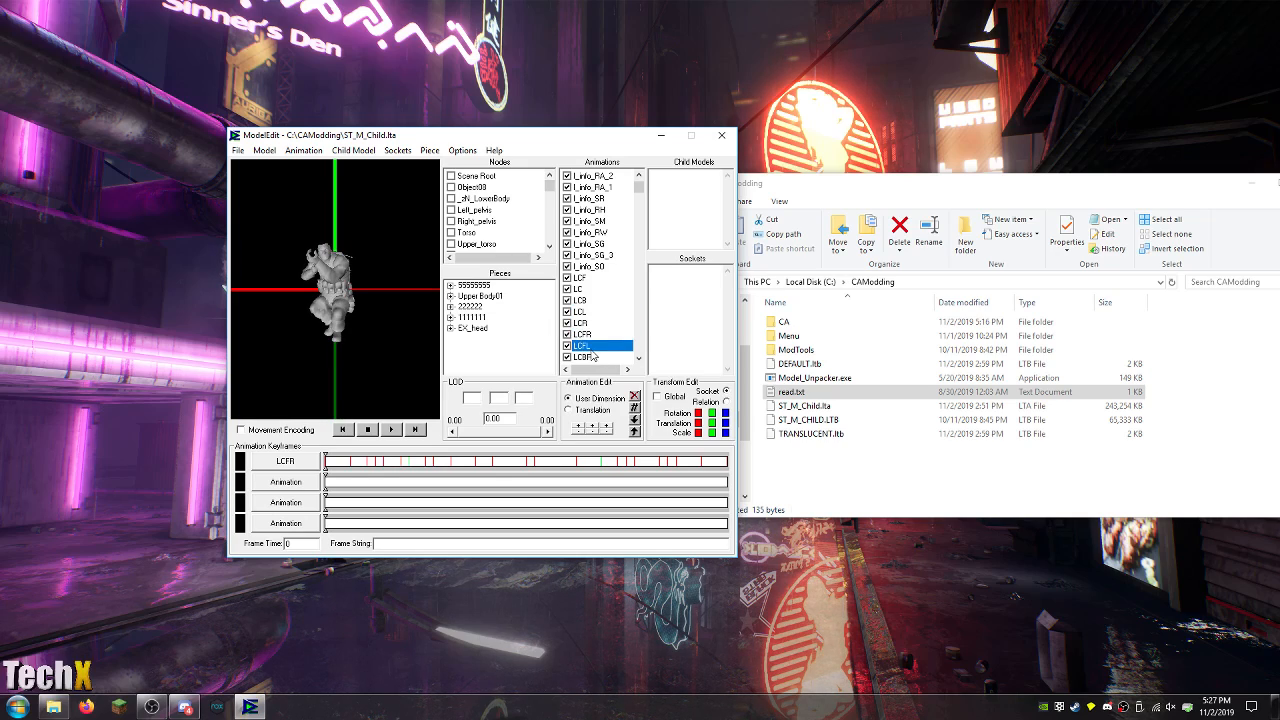
click(580, 300)
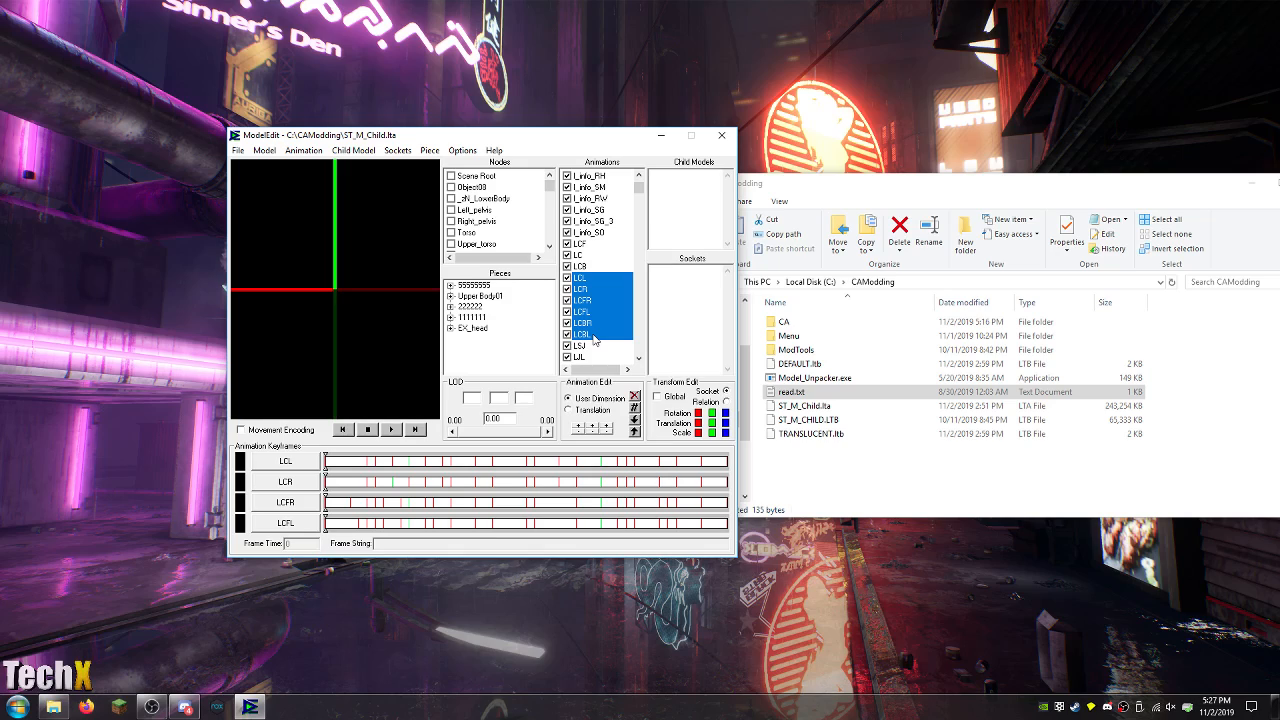
Bring up Animation > Dimensions for the six selected crouch animations LCL through LCBL.
click(303, 150)
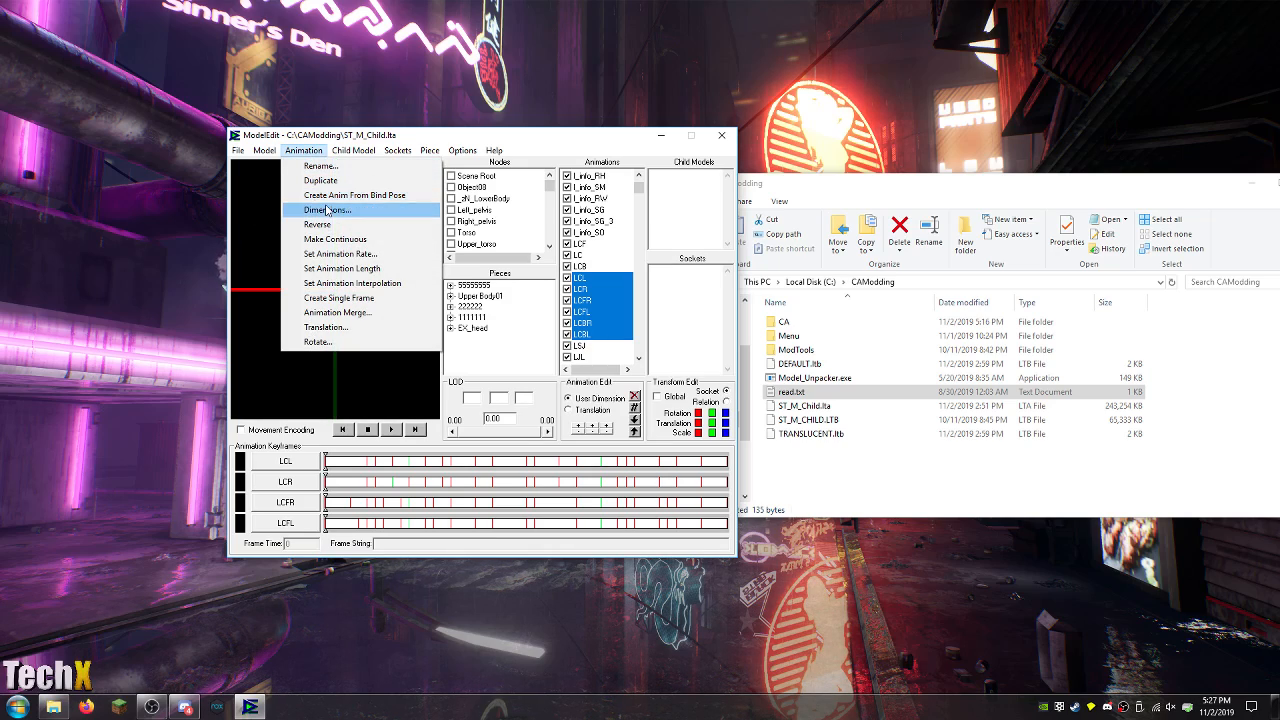
click(328, 209)
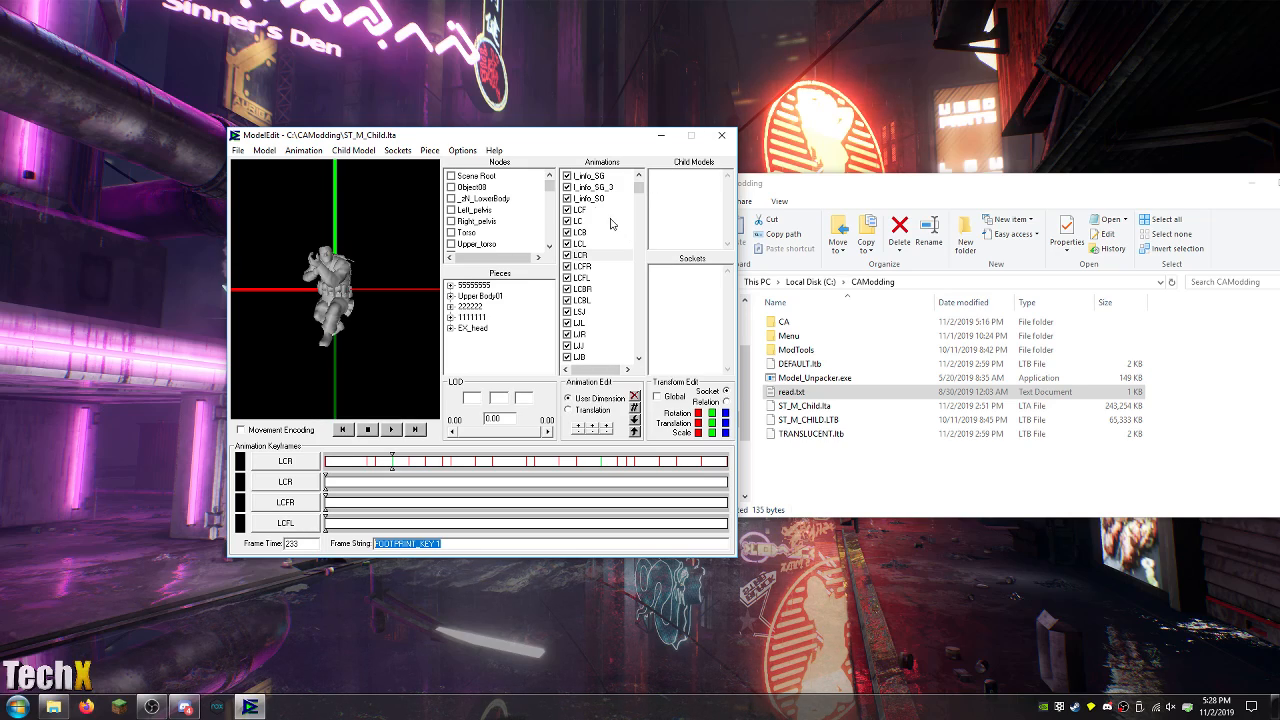
Preview LCB and another crouch animation, then select LCBR and LCBL for new dimensions.
click(594, 210)
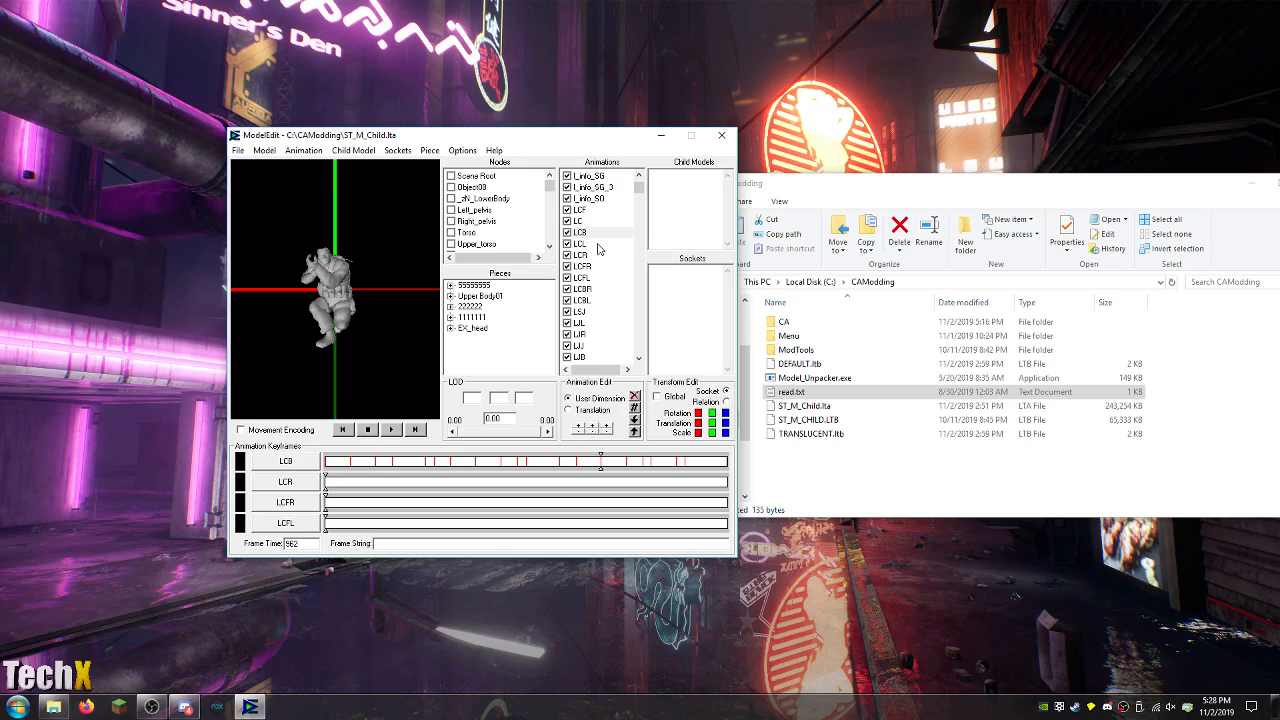
click(578, 243)
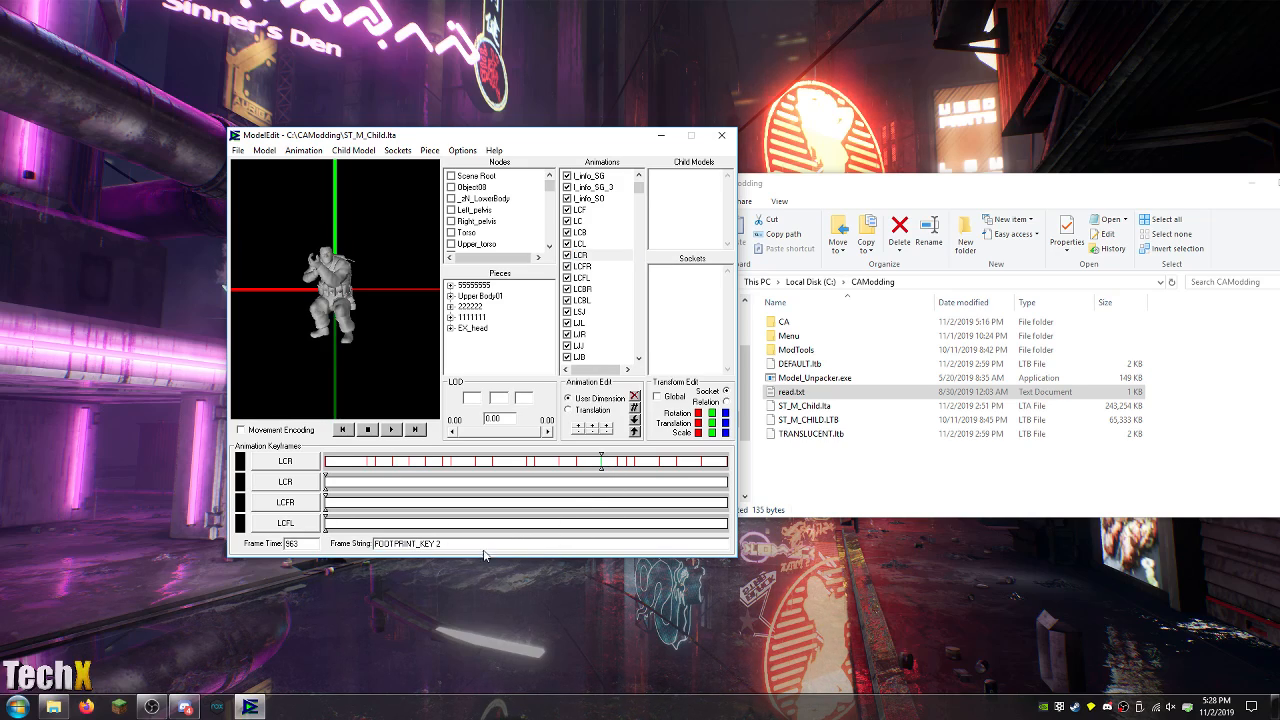
click(490, 543)
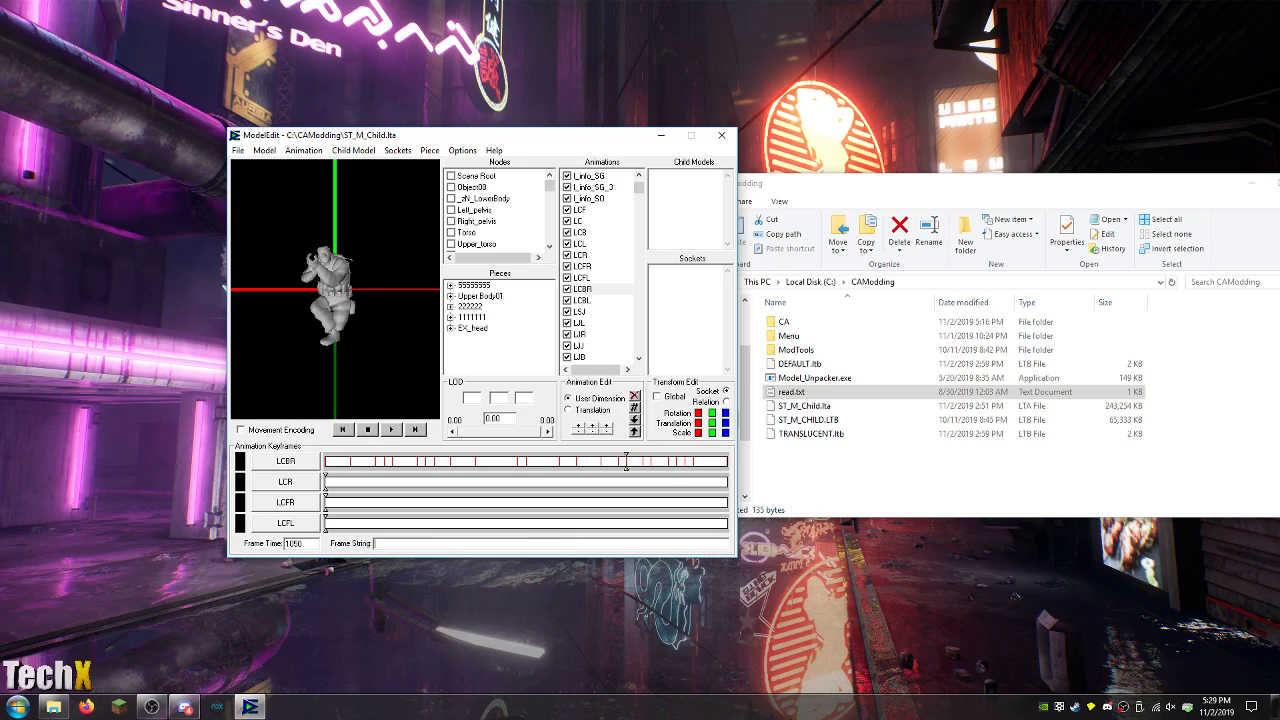
click(595, 300)
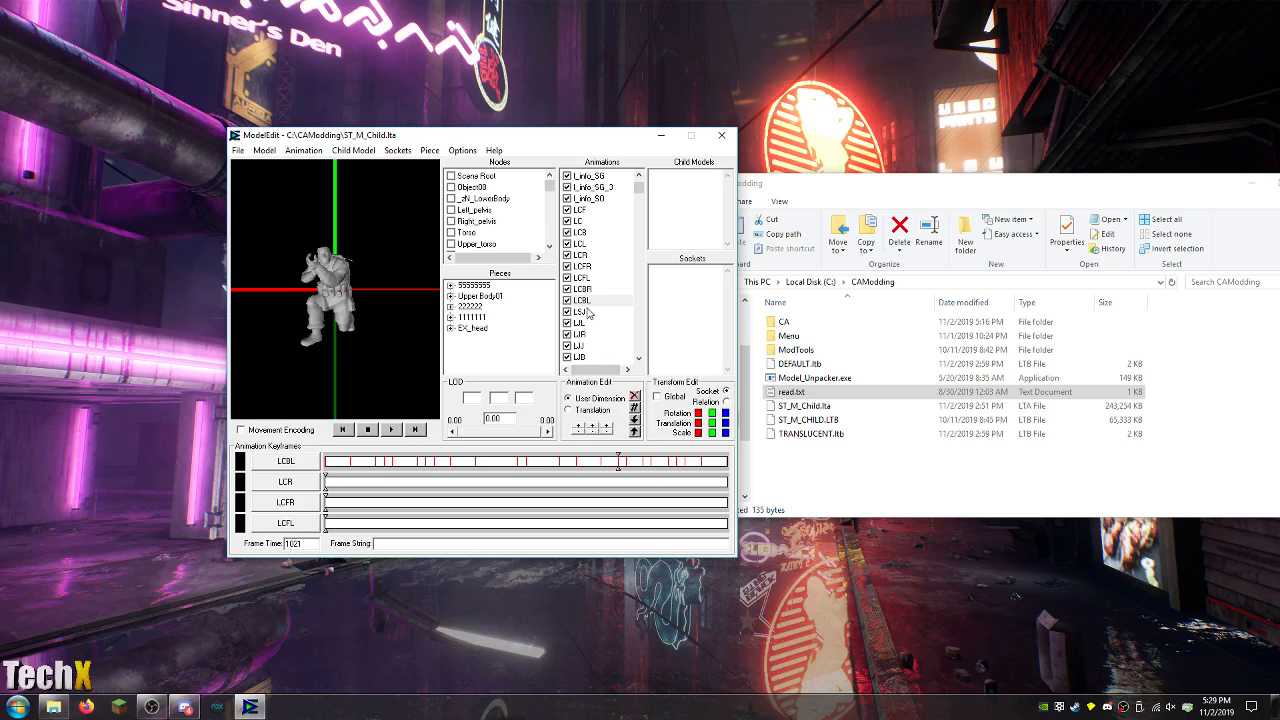
Rename the old LTB to ST_M_CHILD.LTB.og and compile without forced max bones per vertex.
click(239, 150)
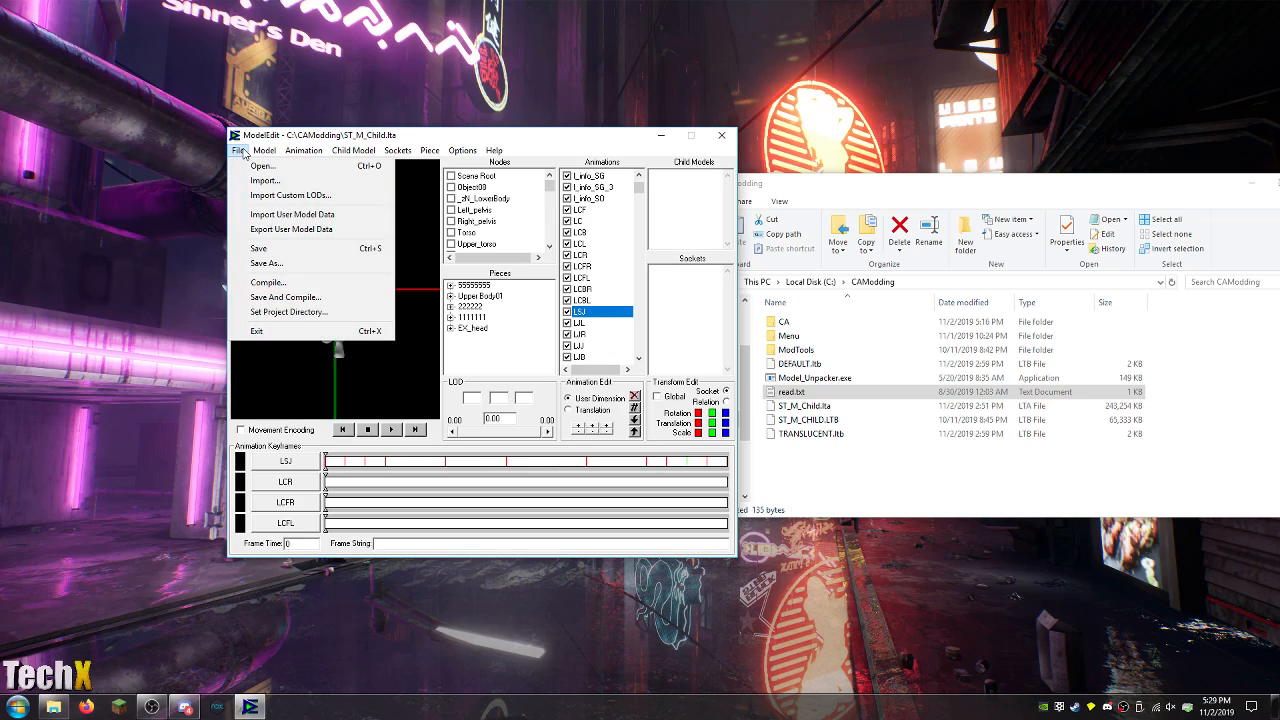
mouse_move(260, 247)
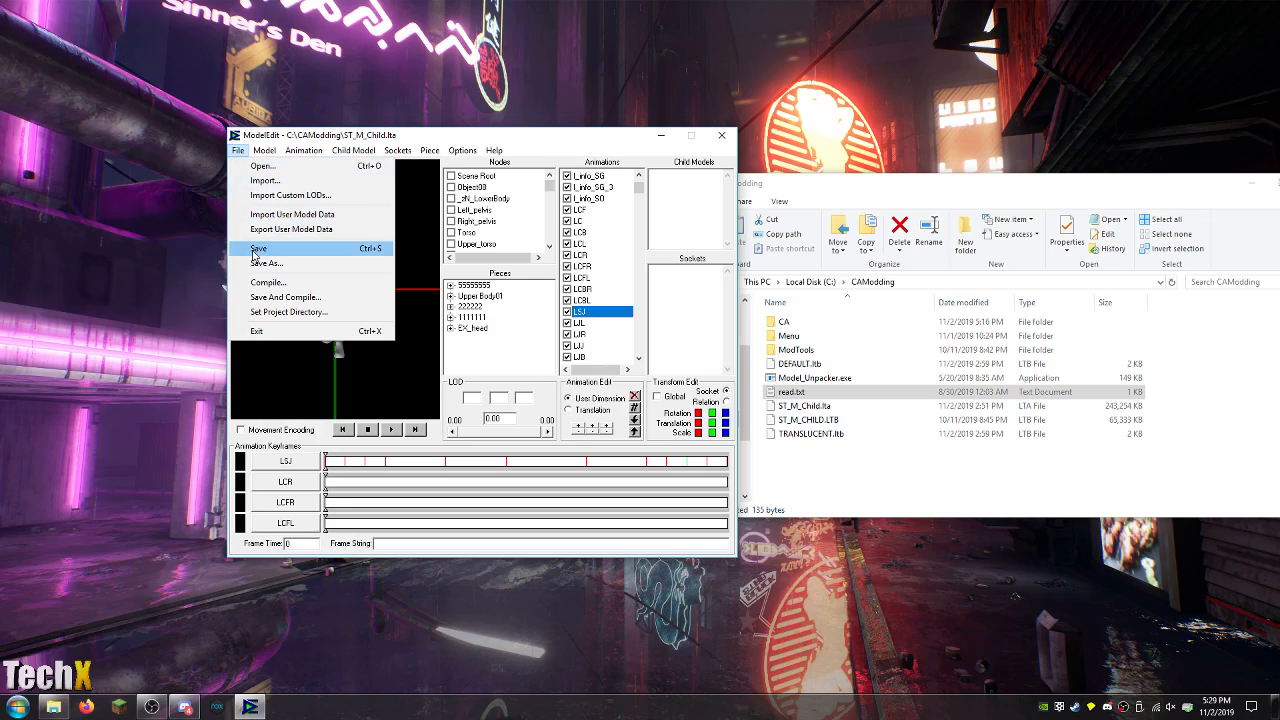
click(268, 264)
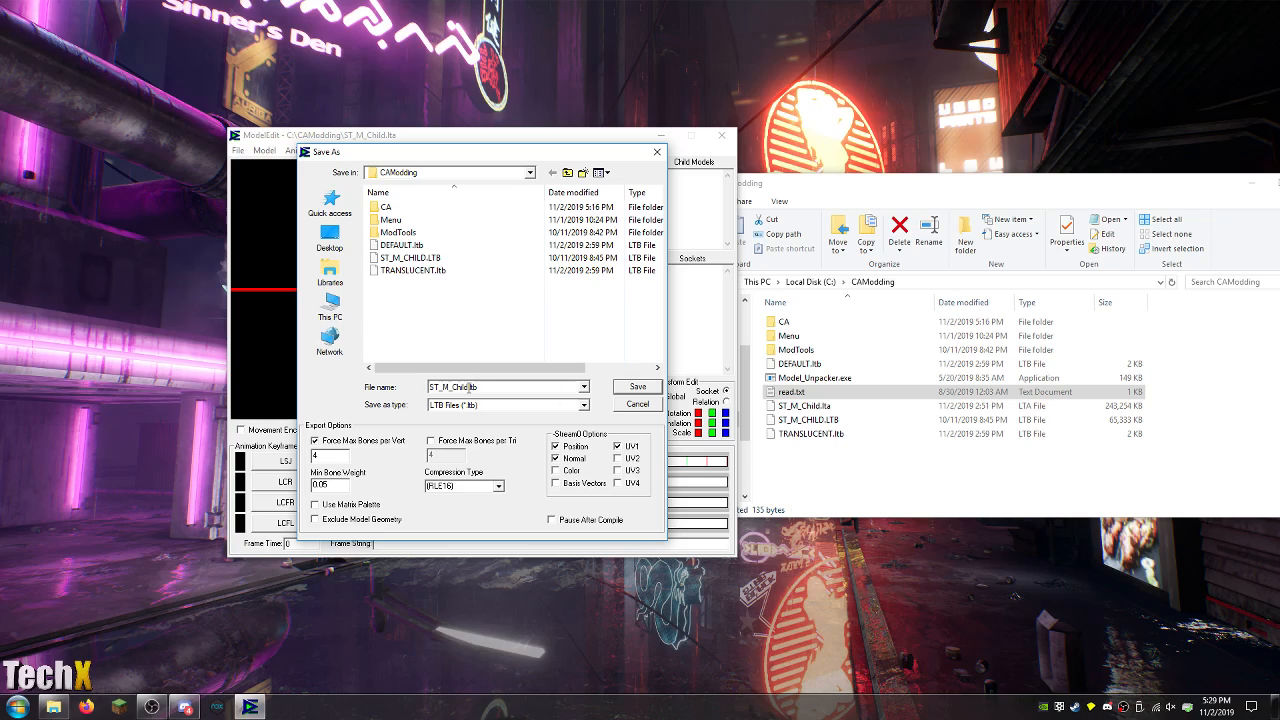
click(405, 257)
text(.og)
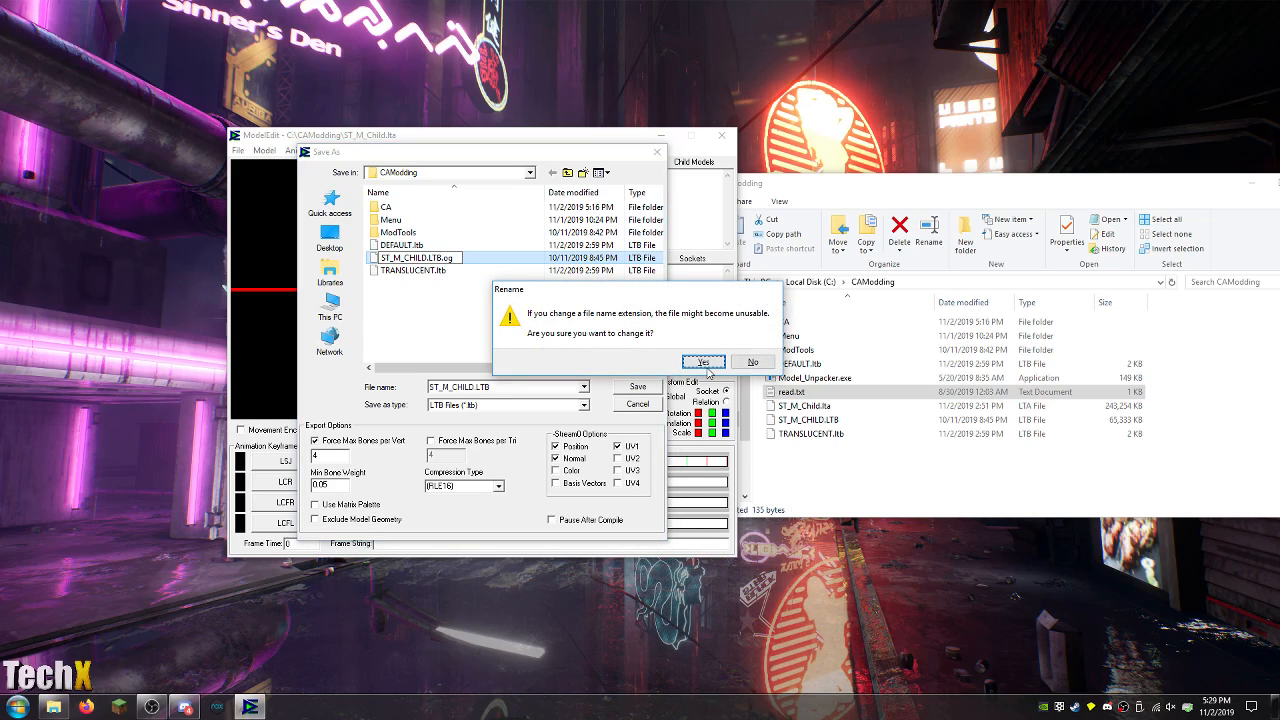
click(705, 361)
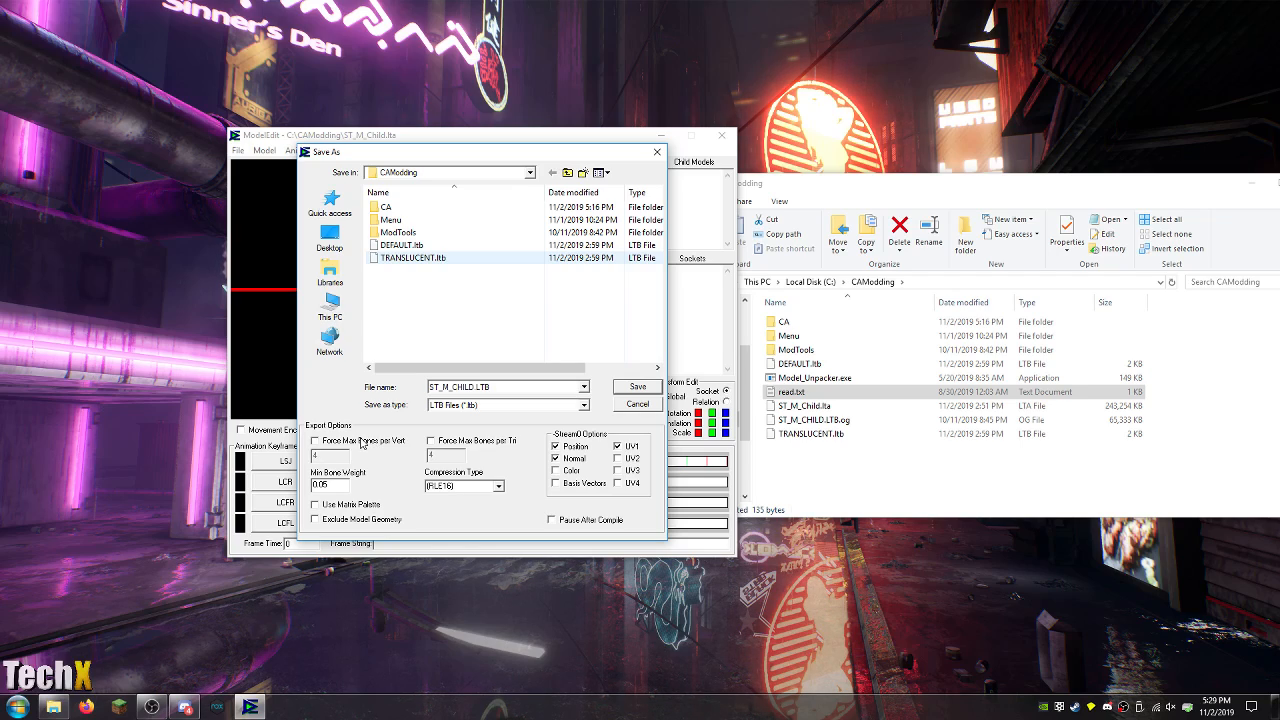
click(463, 486)
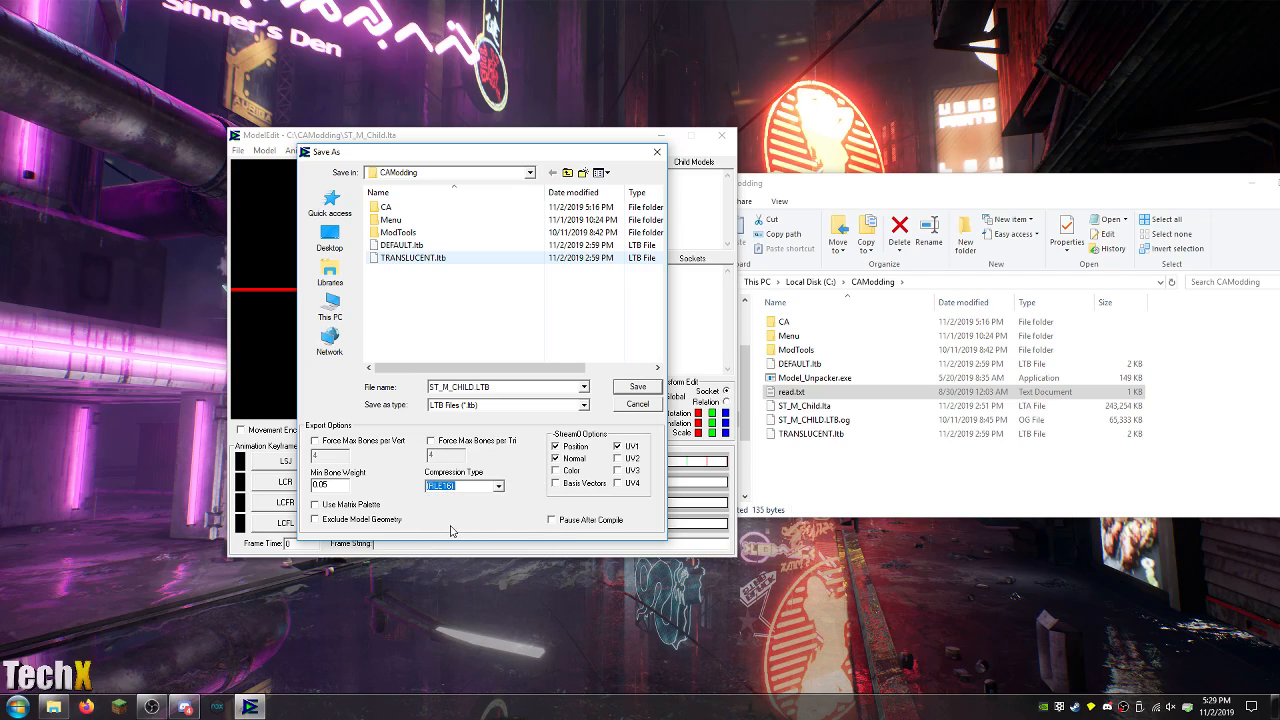
mouse_move(625, 425)
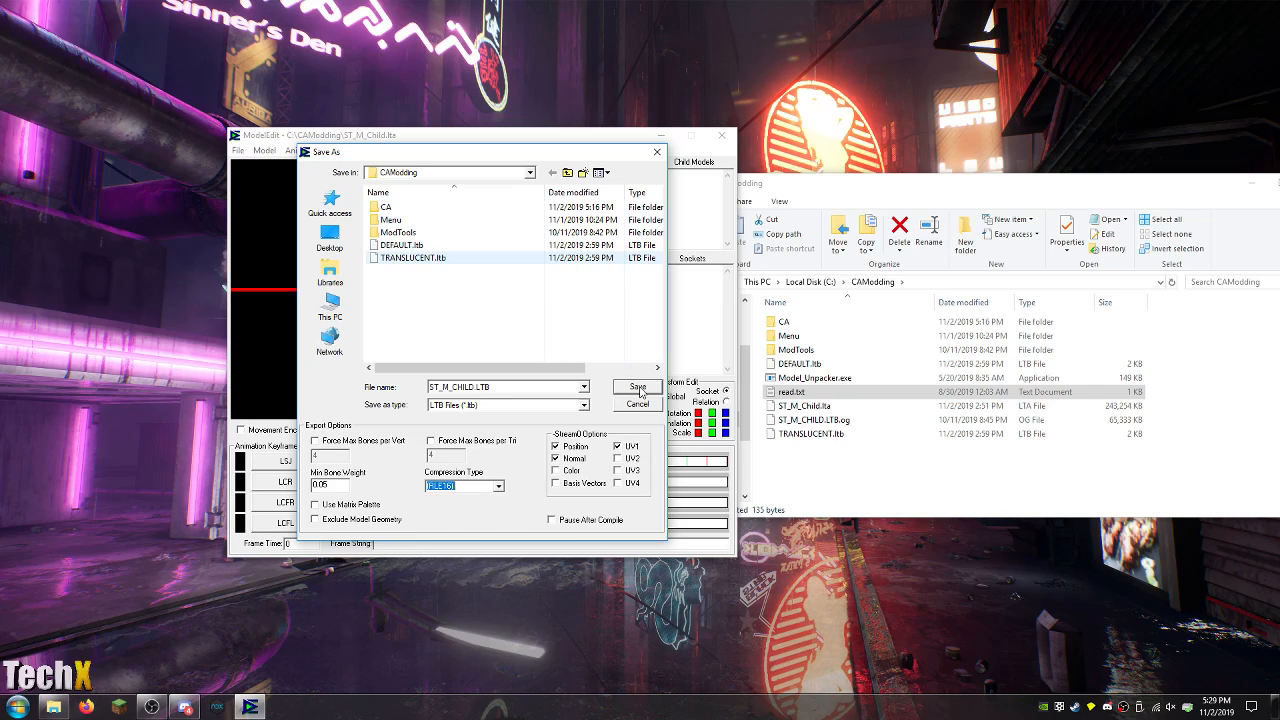
click(636, 387)
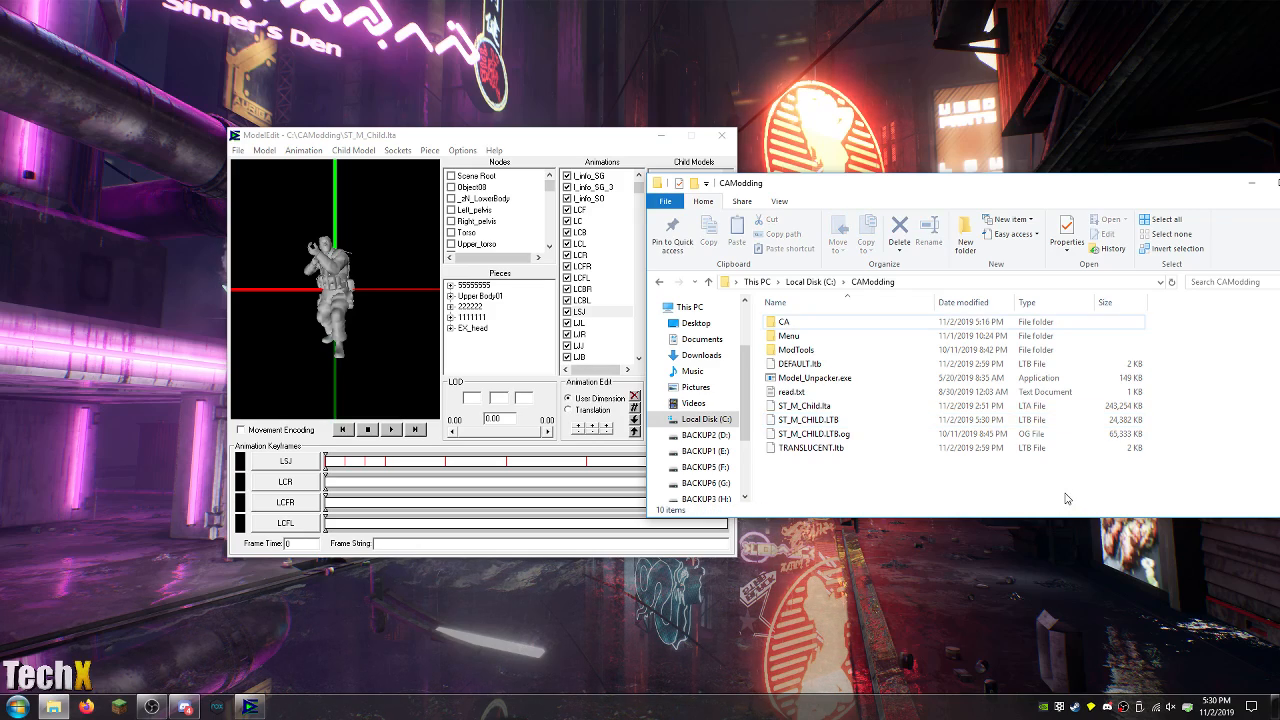
Rename the compiled ST_M_CHILD.LTB to ST_M_CHILD.LTB1 and return to ModelEdit.
click(808, 419)
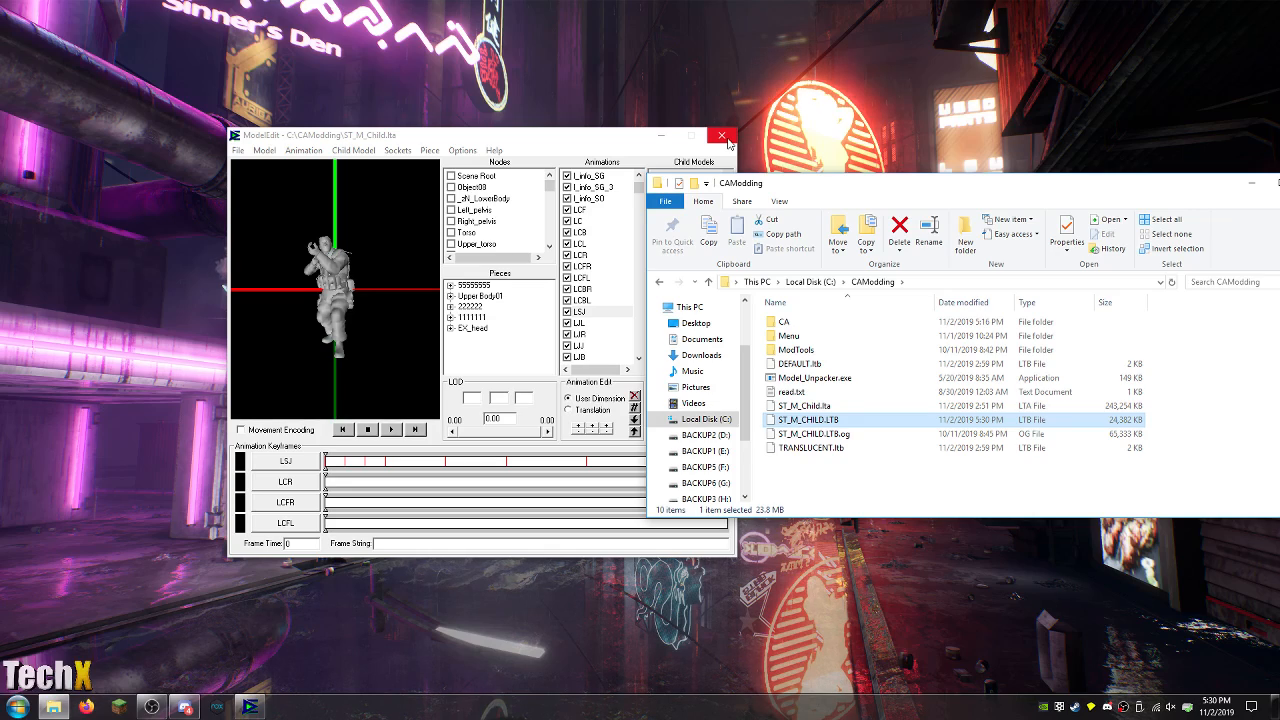
click(722, 135)
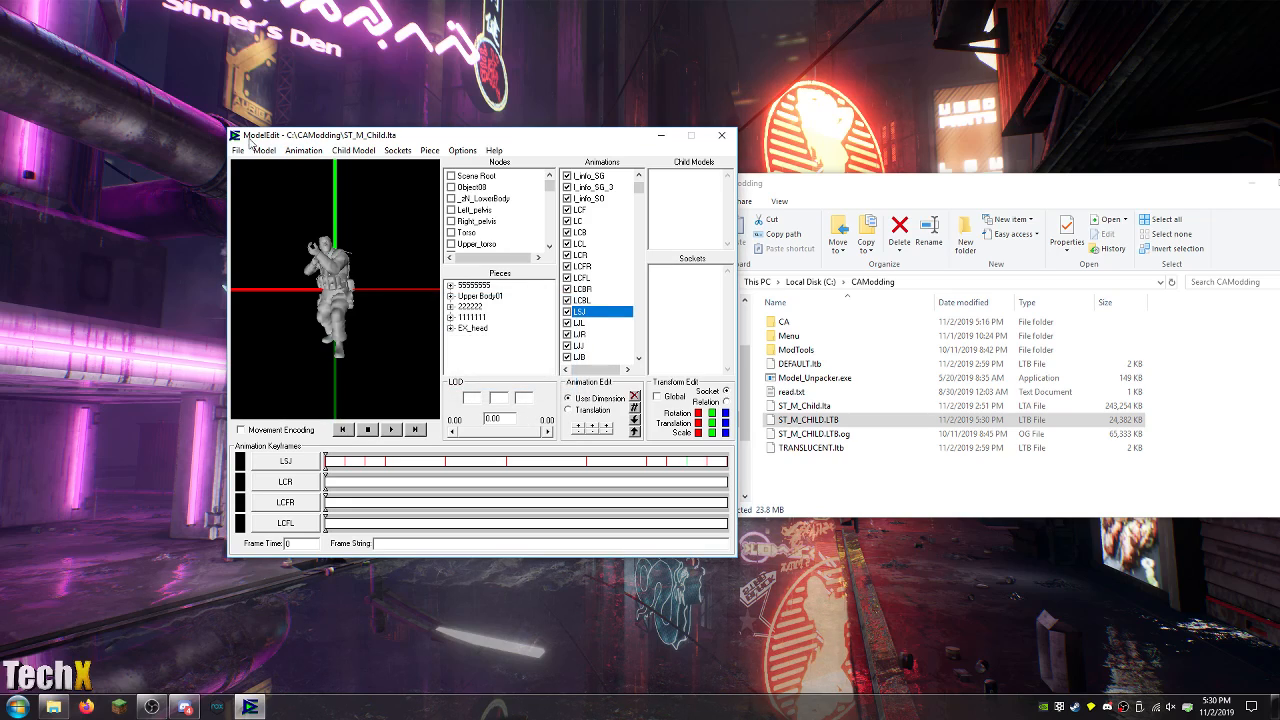
click(810, 419)
text(1)
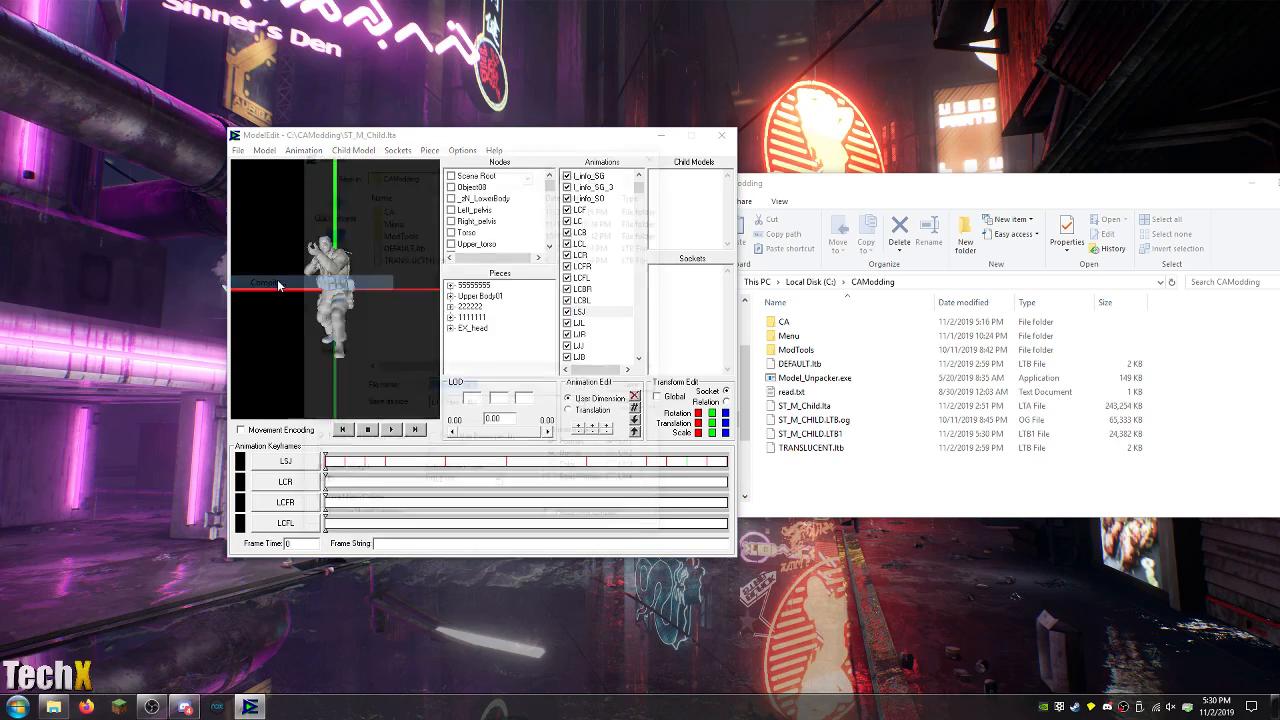
Save ST_M_Child.ltb into CAModding with Force Max Bones per Vert at 4.
click(238, 150)
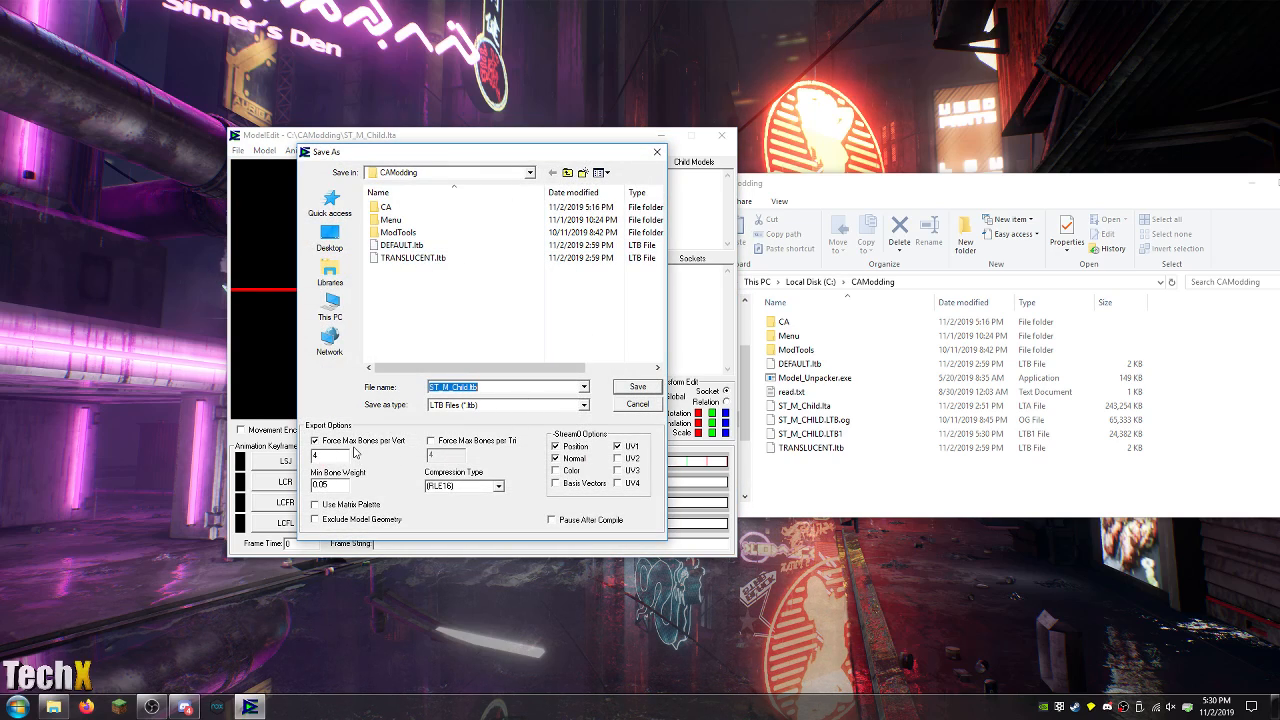
mouse_move(635, 344)
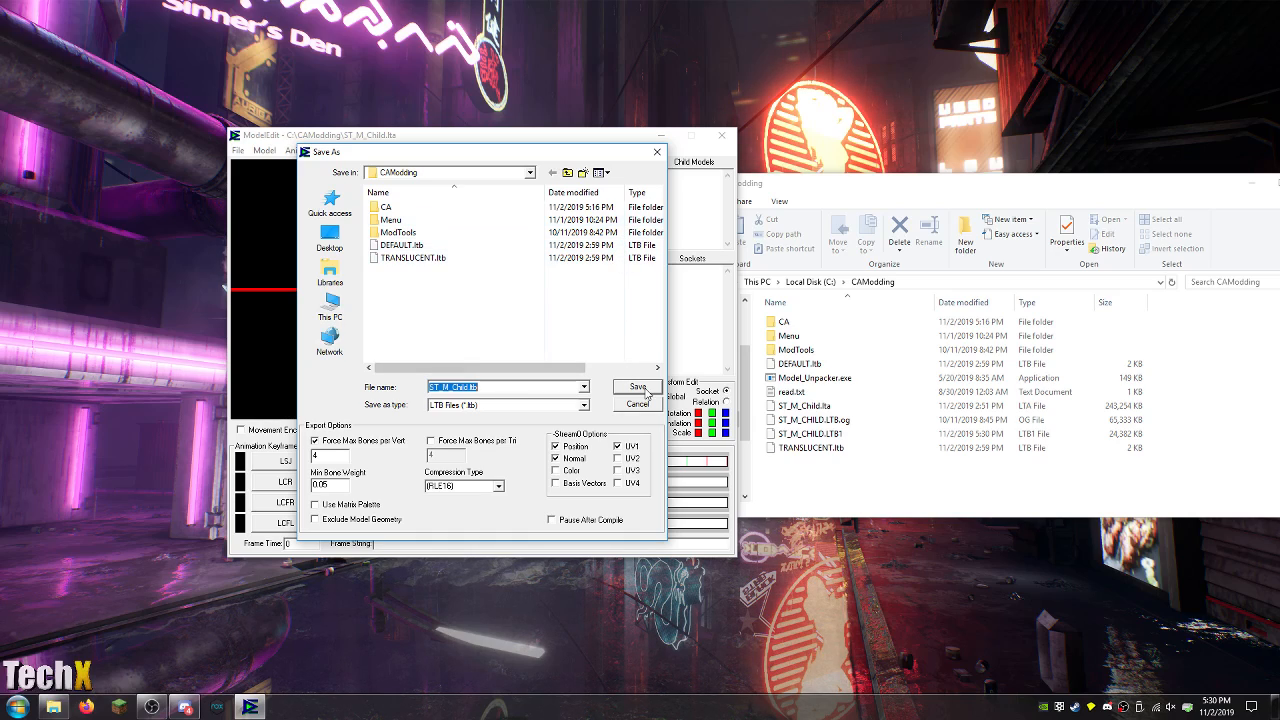
click(636, 387)
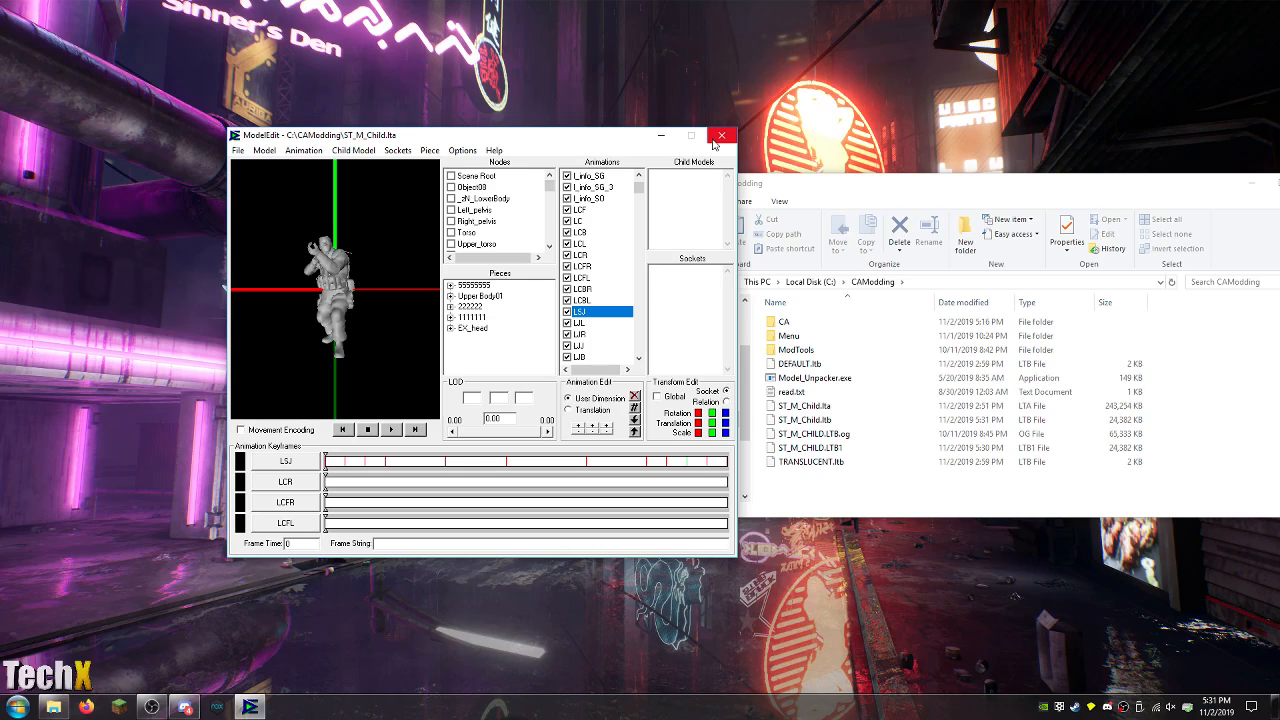
Close ModelEdit and browse into ModTools > AllTools toward rezinject.exe.
click(721, 135)
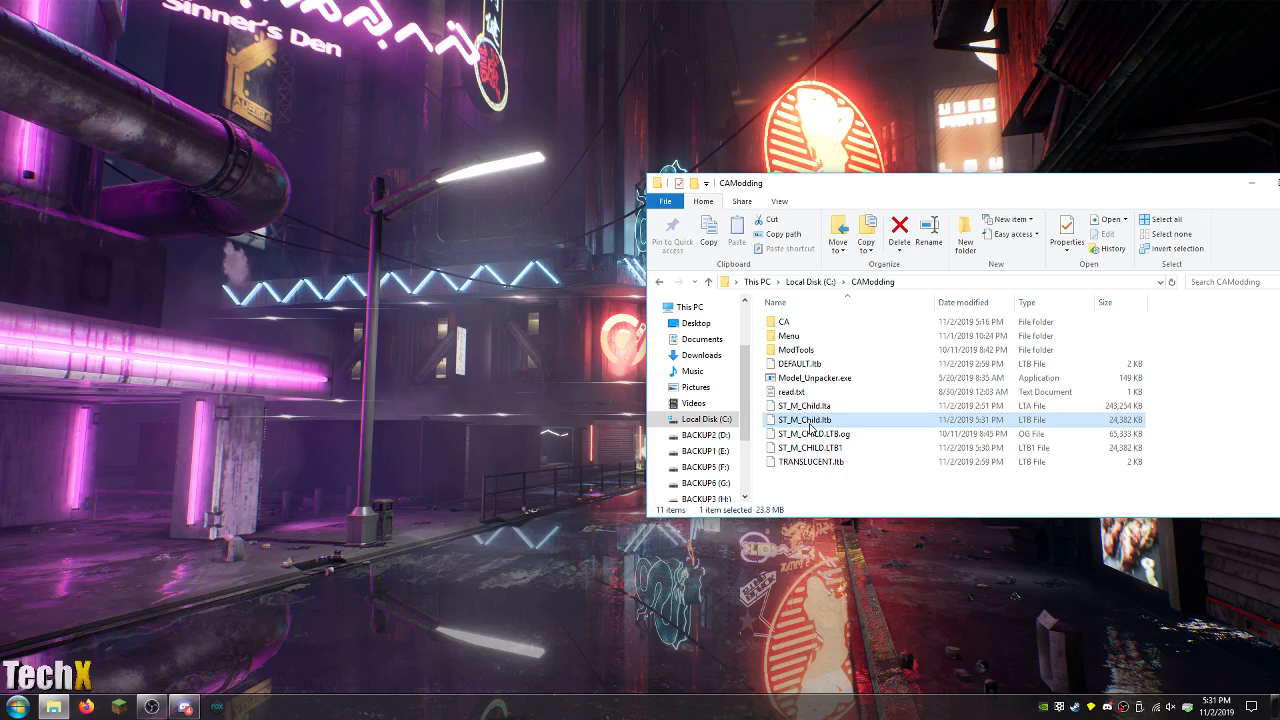
double_click(790, 349)
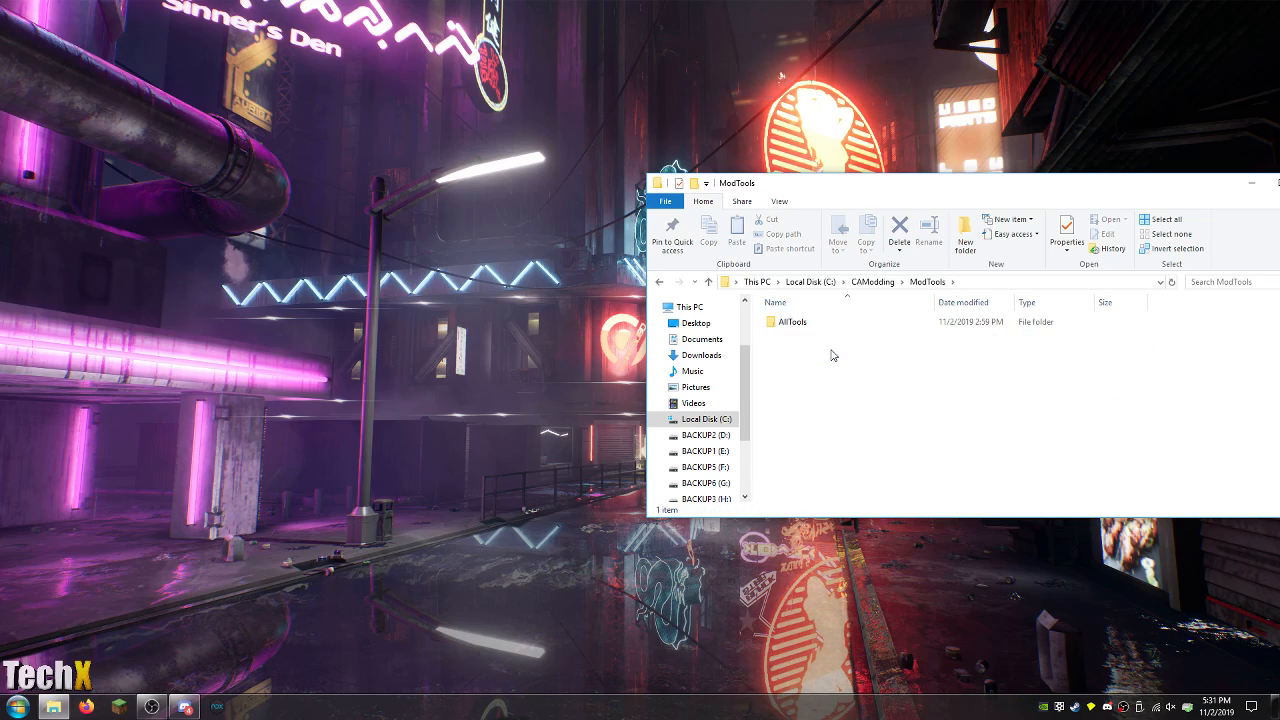
double_click(791, 321)
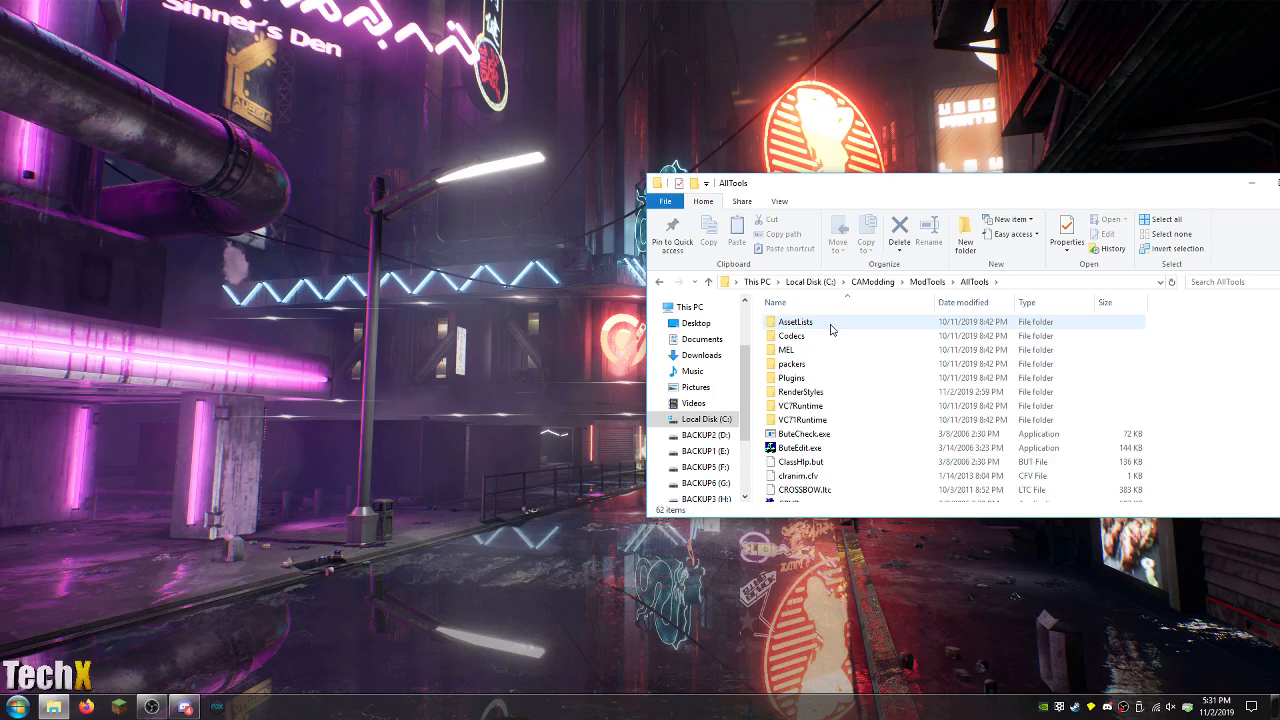
click(801, 391)
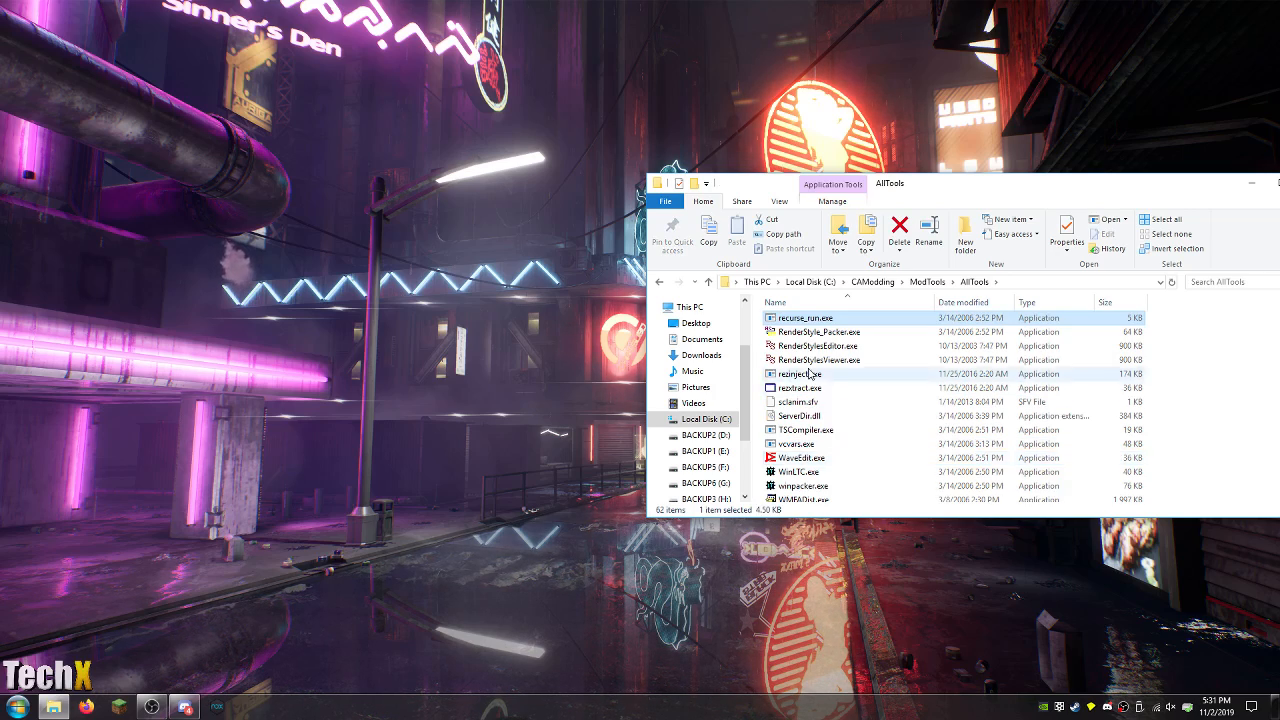
Use RezInject to inject ST_M_Child.ltb into CAModding's CHARS_M_BODY.rez and confirm completion.
double_click(797, 373)
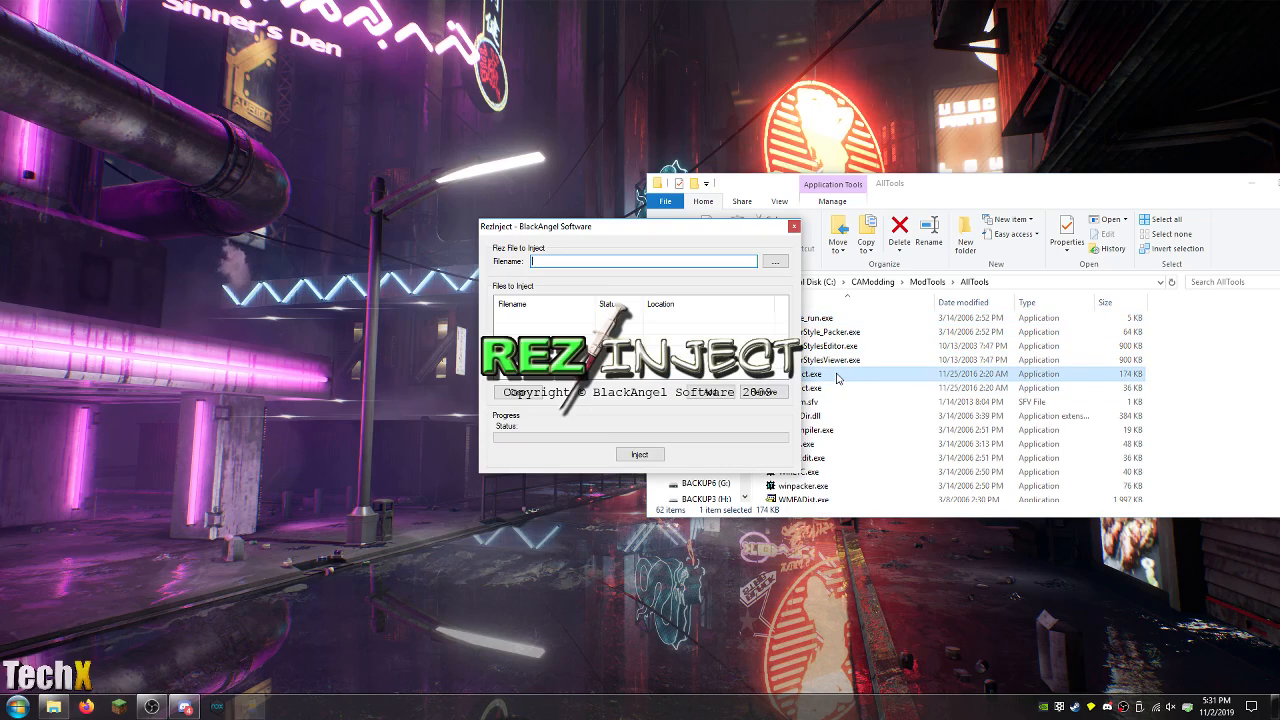
click(774, 261)
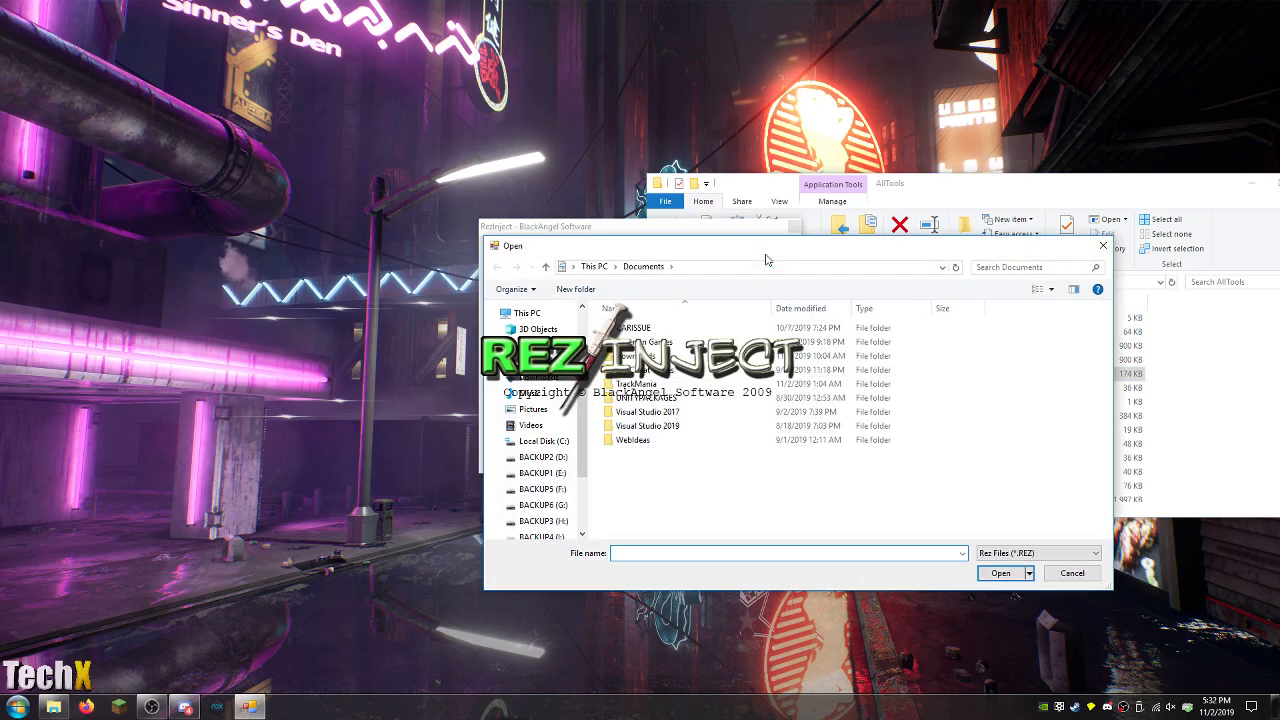
click(544, 441)
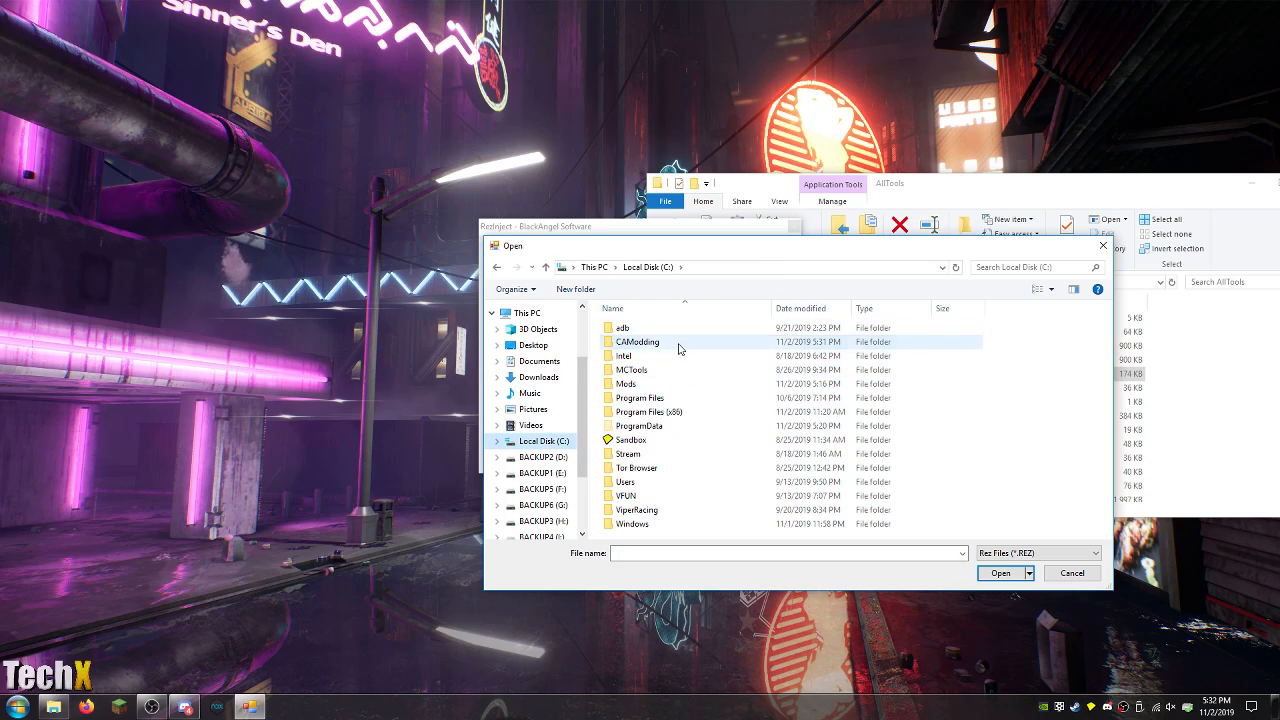
double_click(637, 341)
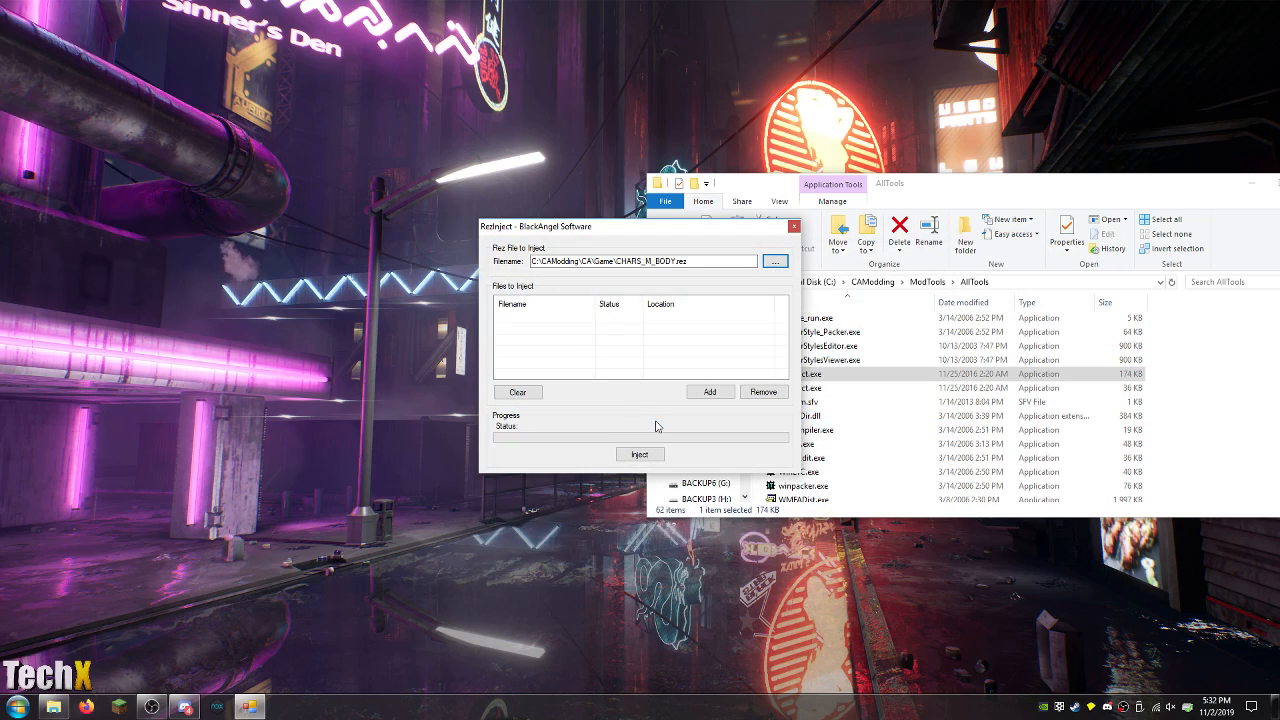
click(774, 260)
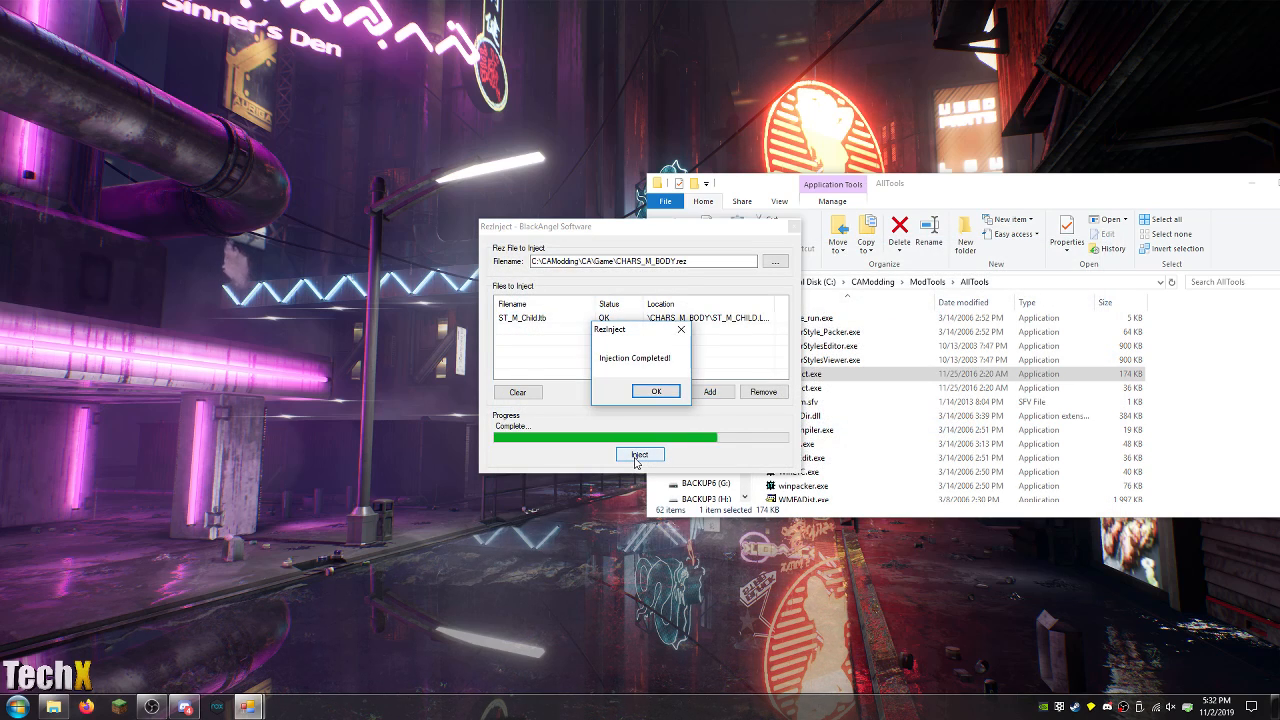
click(656, 390)
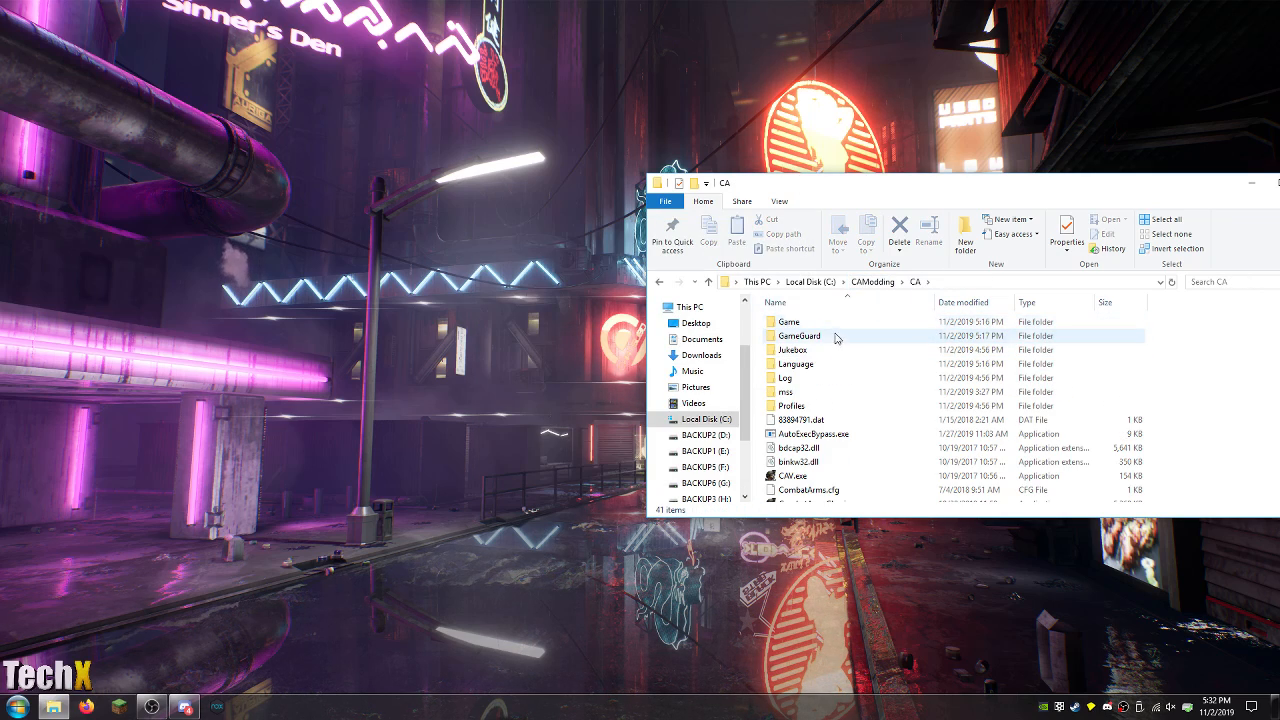
Navigate into the CA game folder under C:\CAModding and scroll down its file list.
double_click(788, 321)
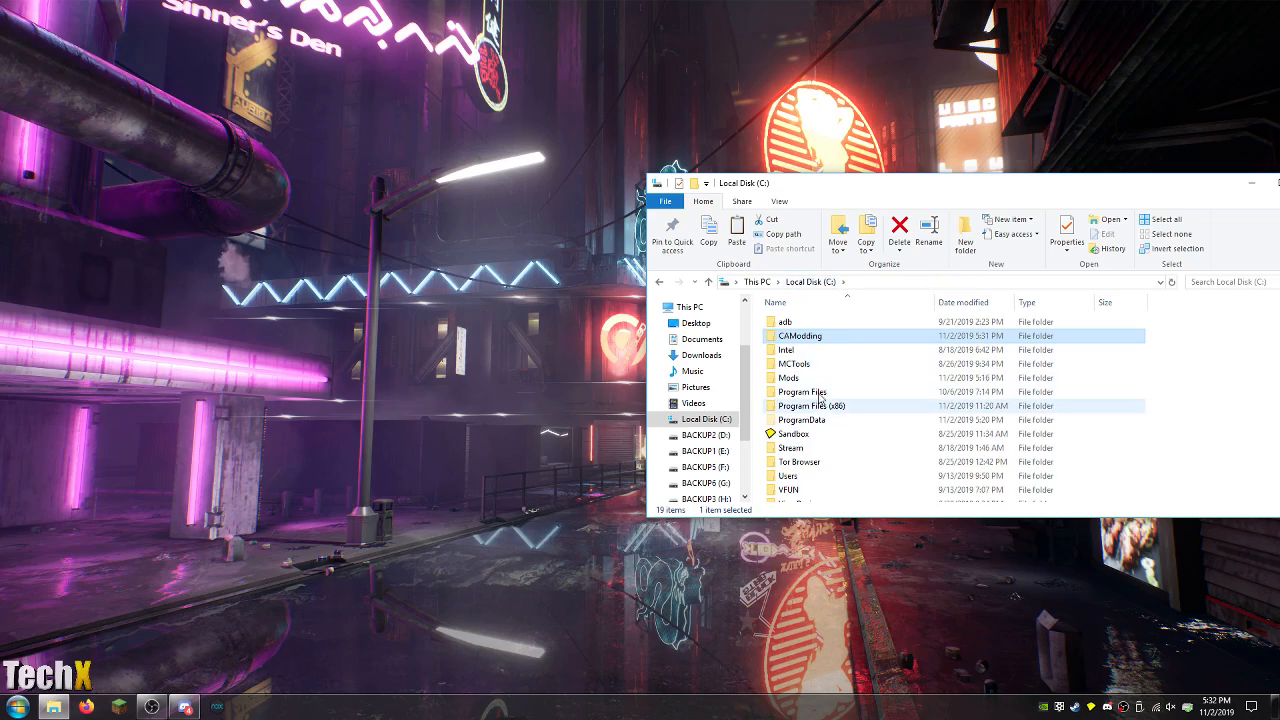
double_click(789, 377)
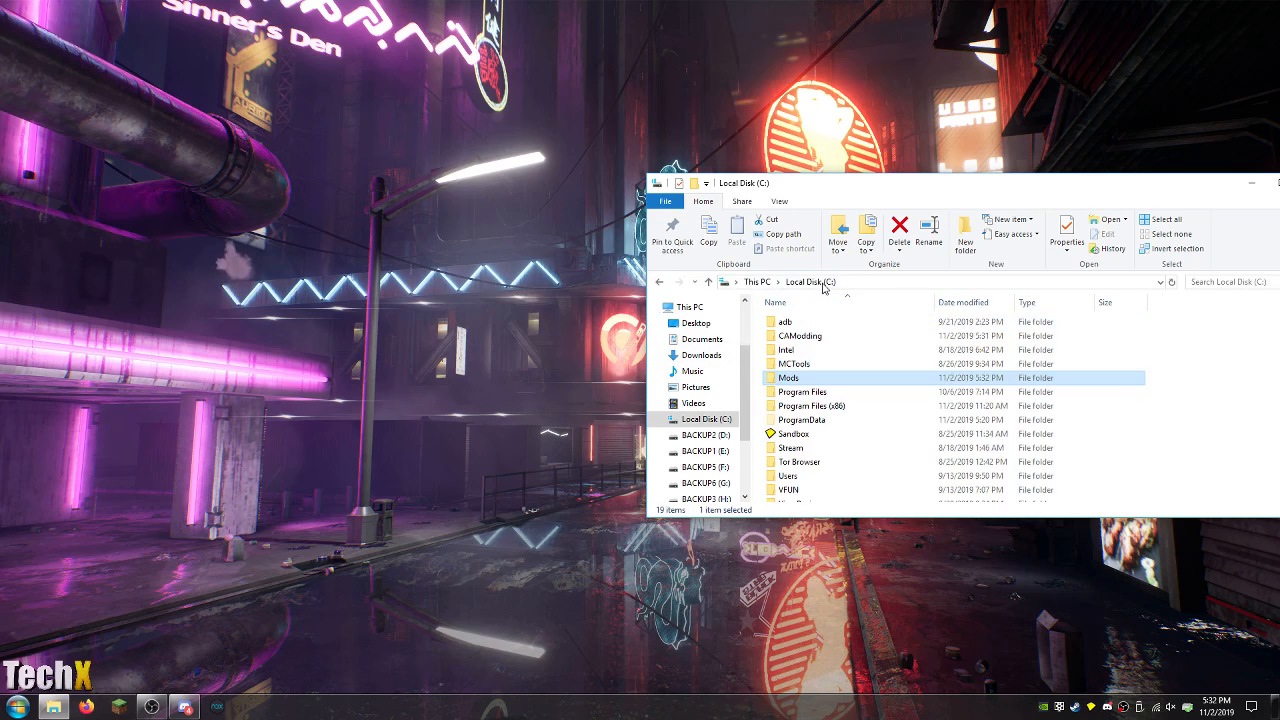
double_click(799, 335)
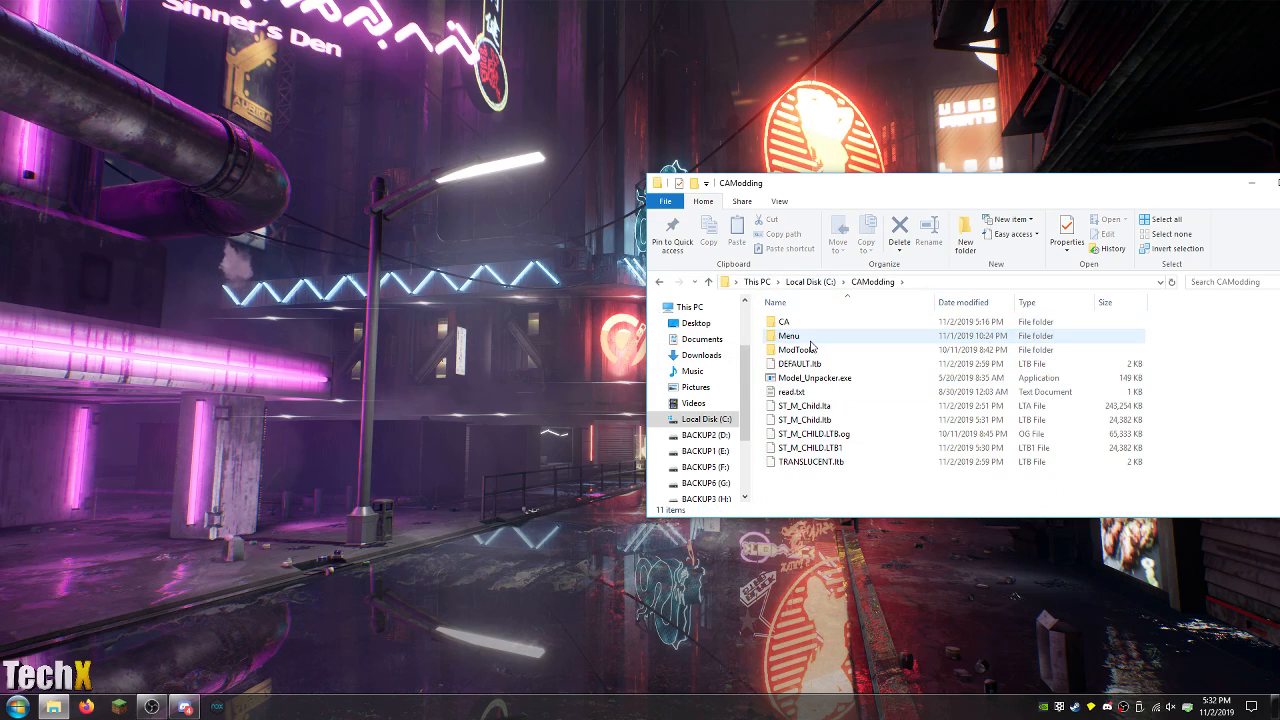
double_click(784, 321)
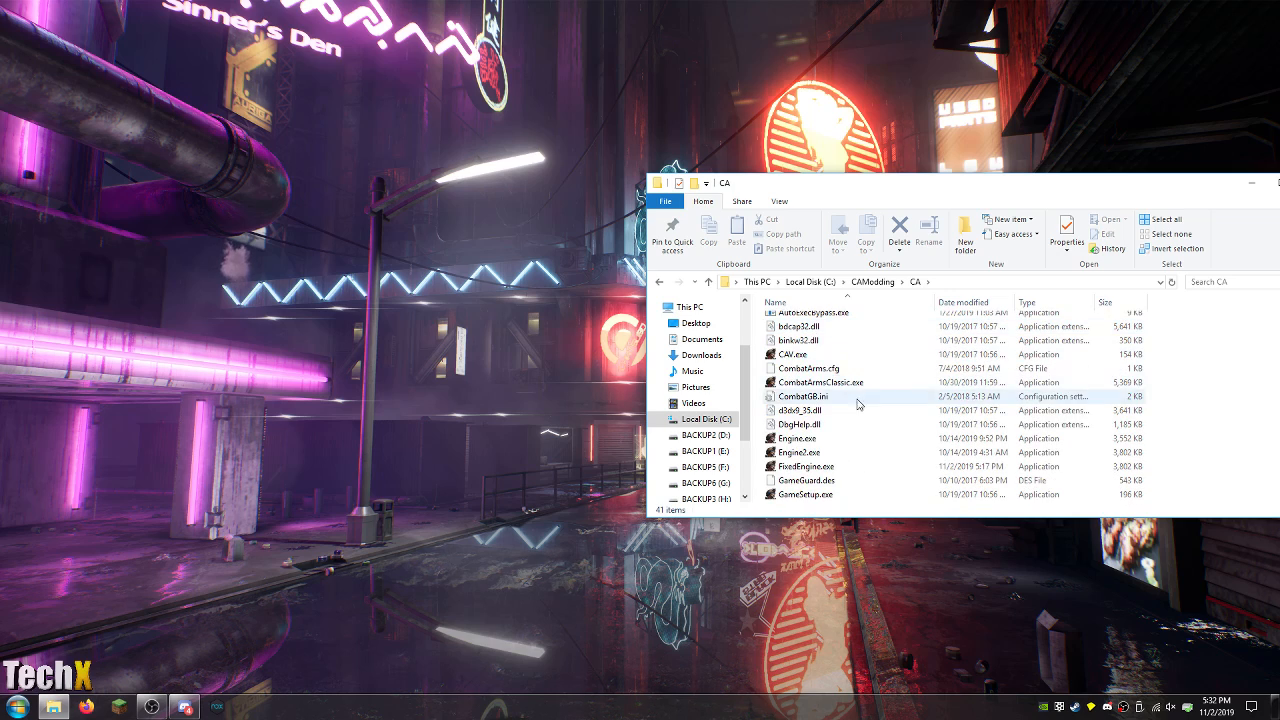
scroll(down, 3)
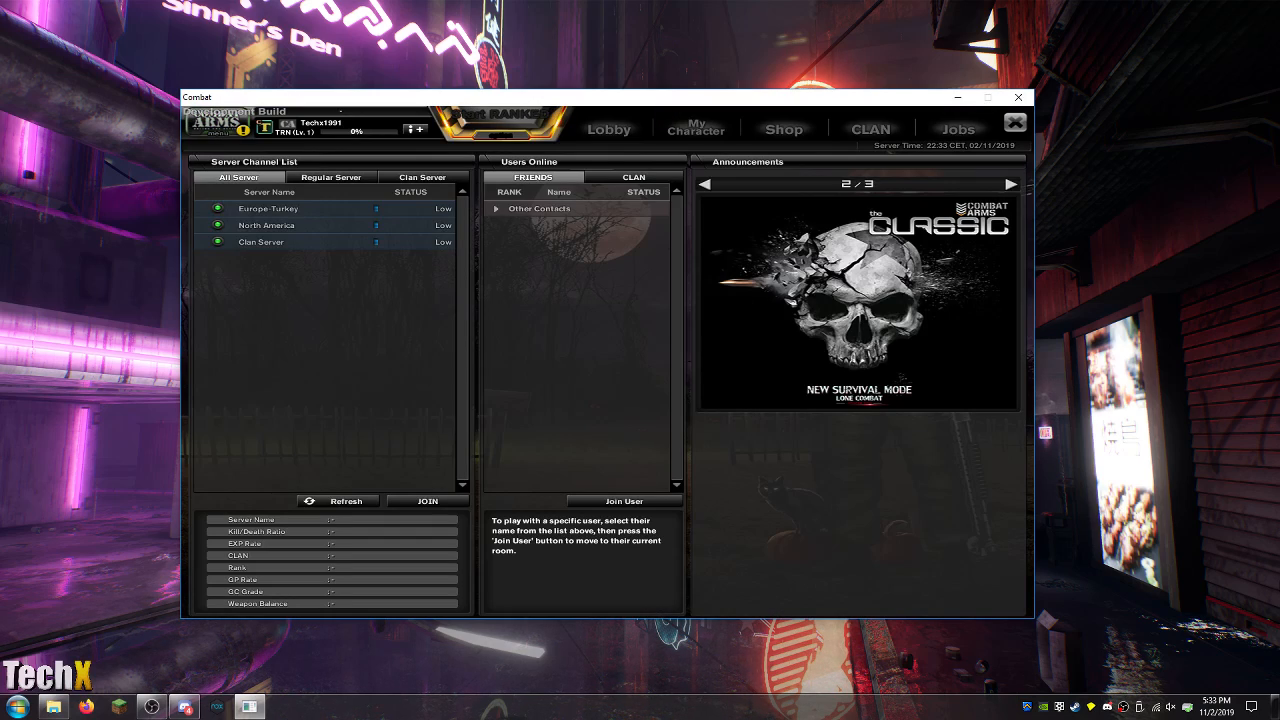
Join the North America server's Channel 1.
click(261, 242)
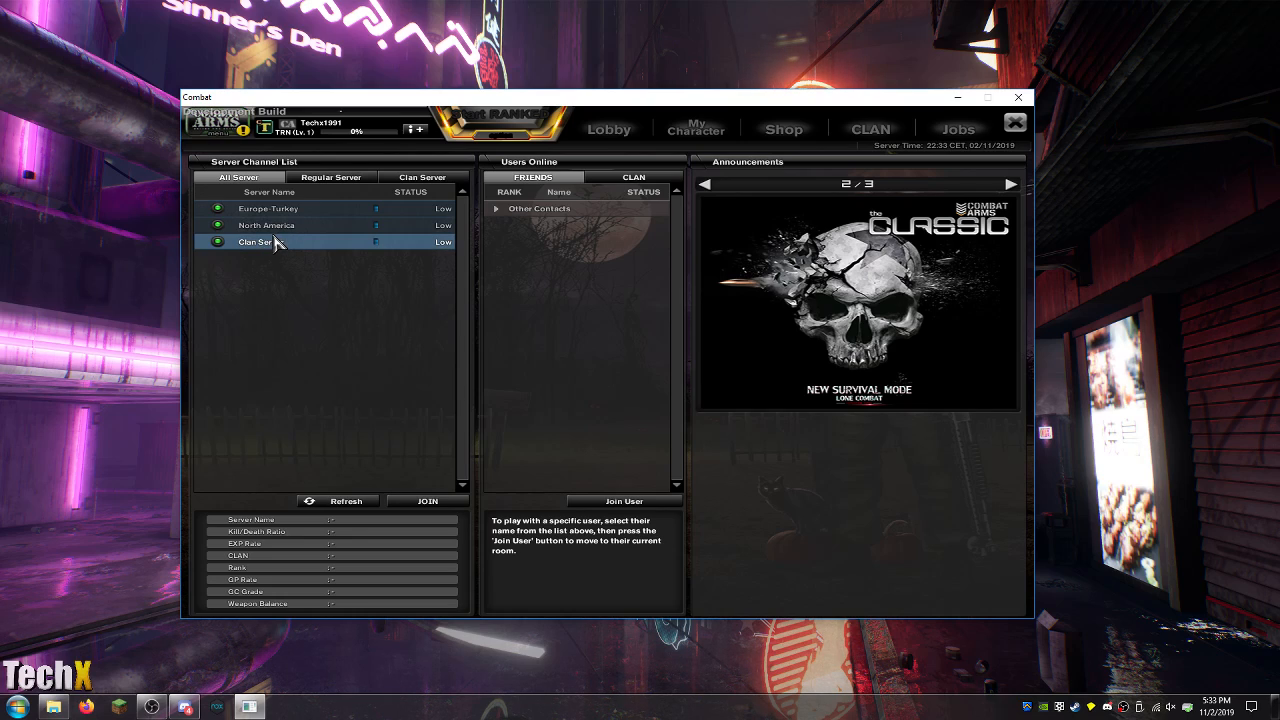
click(266, 225)
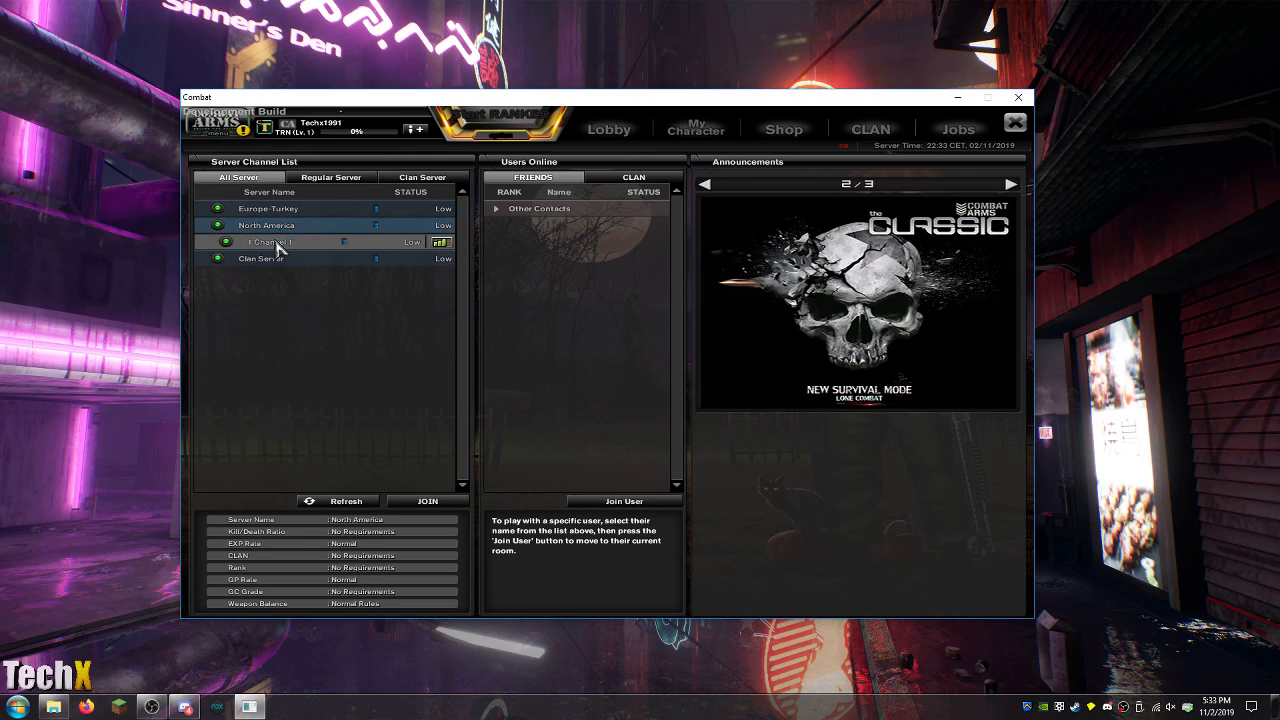
double_click(270, 242)
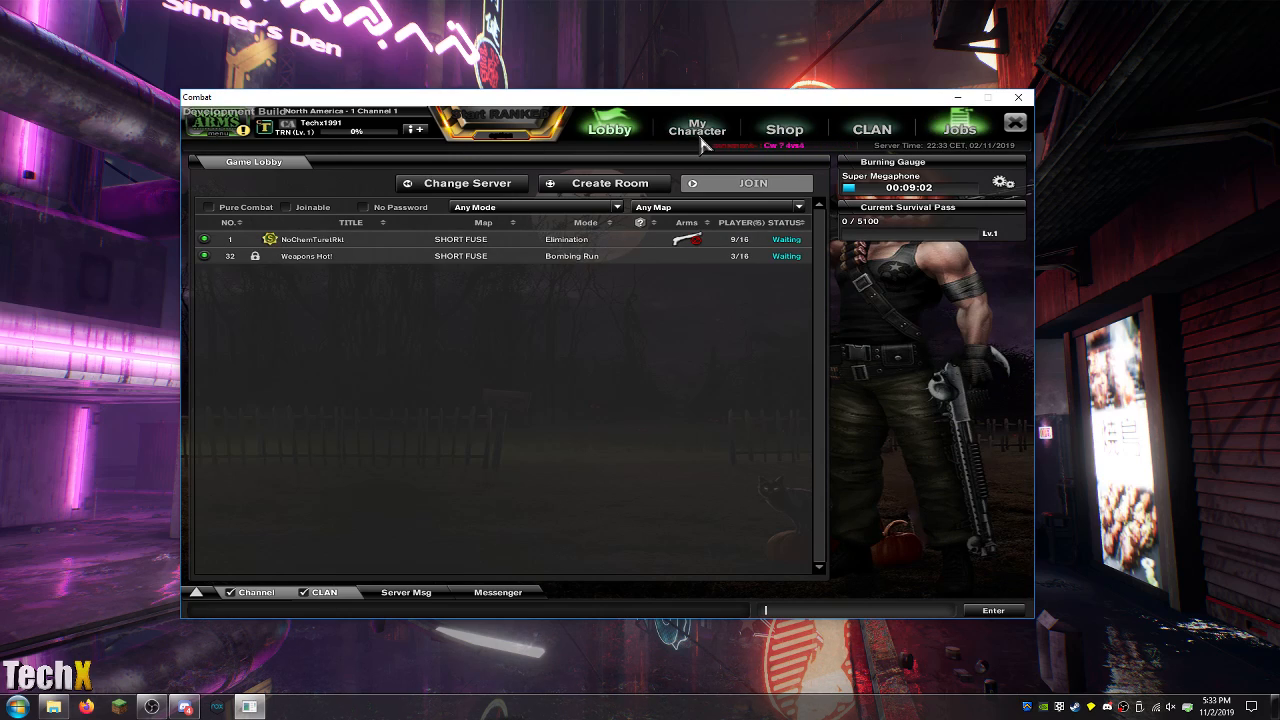
Check the character's equipment, return to the lobby, and switch to Europe-Turkey Channel 1.
click(697, 127)
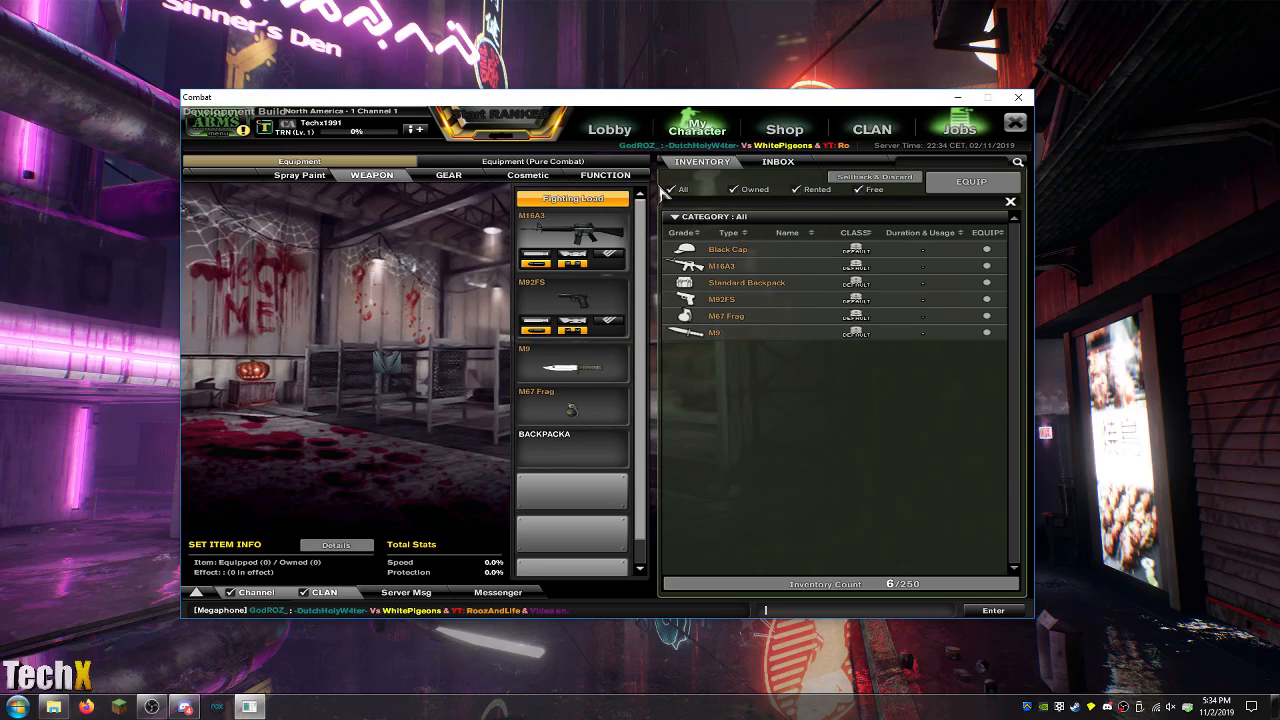
click(609, 128)
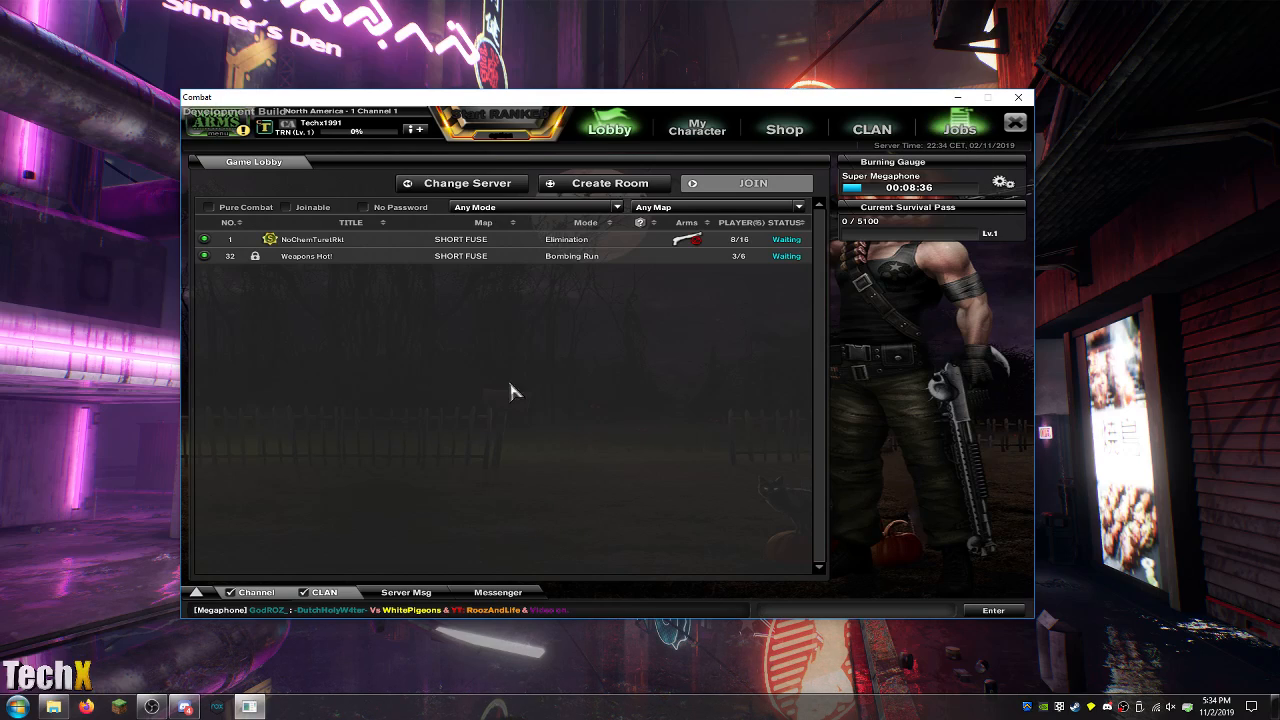
click(462, 182)
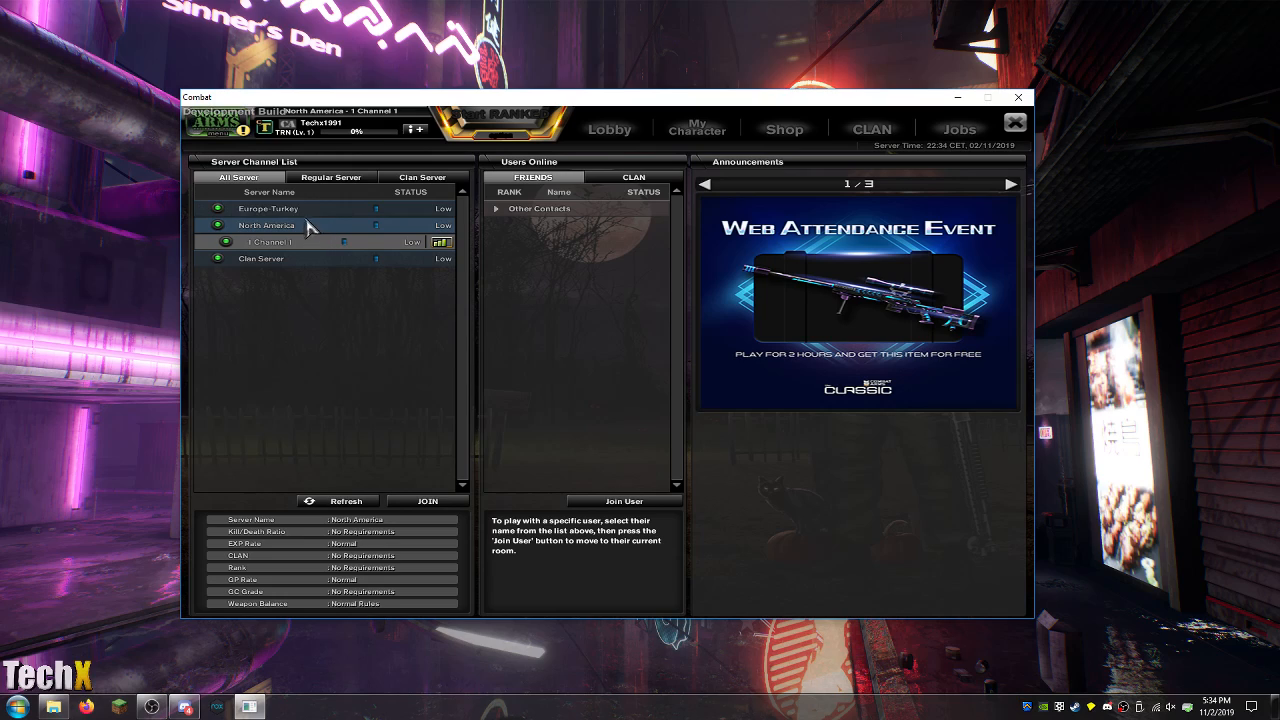
click(427, 501)
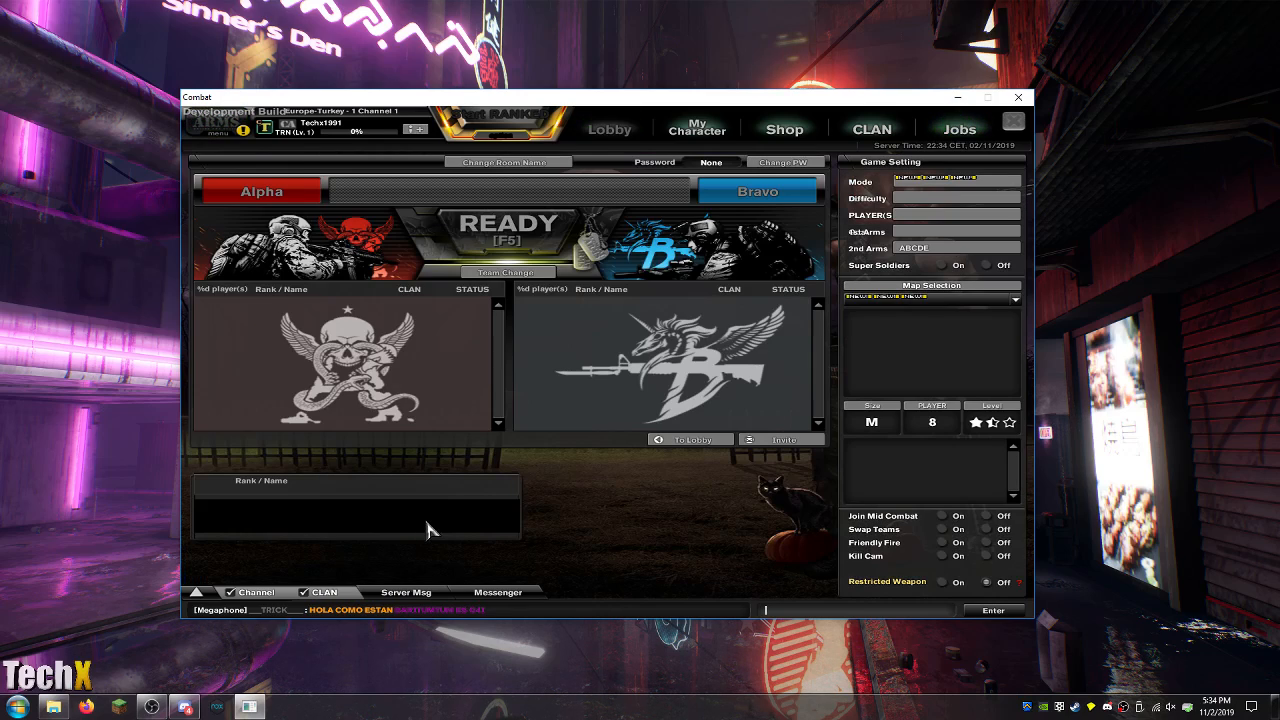
Start the match from the game room with READY (F5).
click(509, 230)
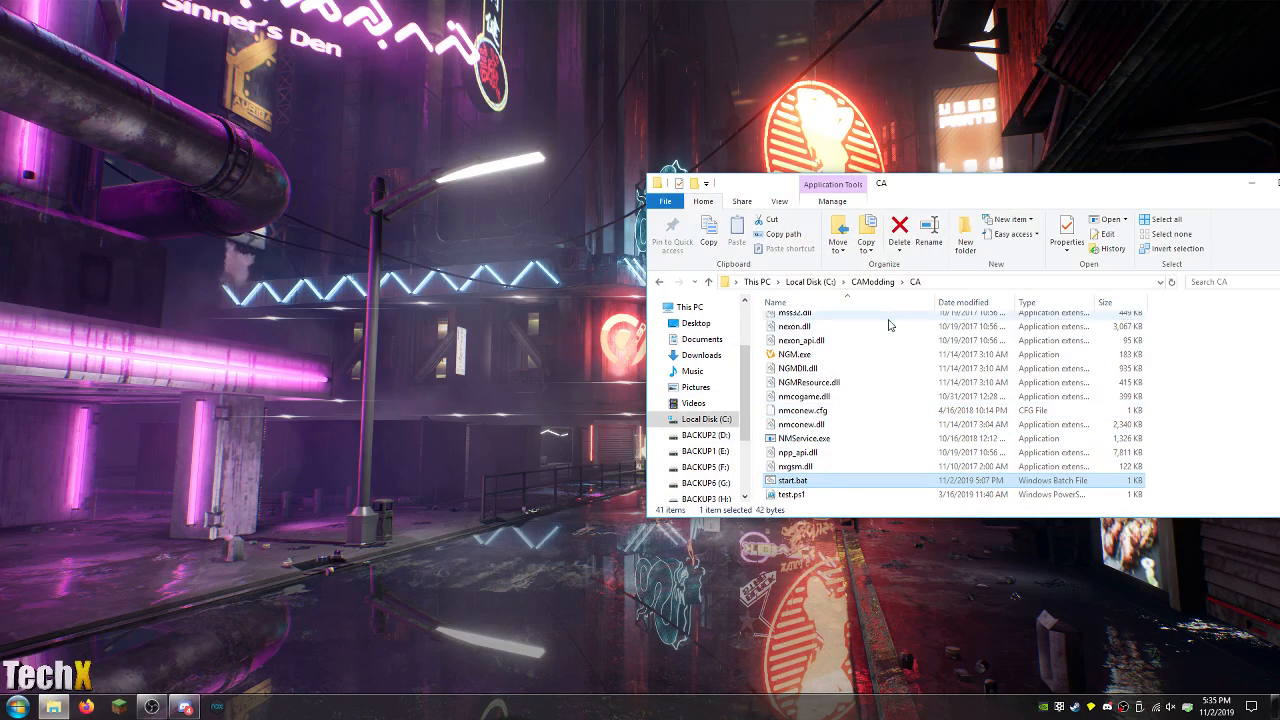
Return to CAModding and single out ST_M_Child.lta, ST_M_CHILD.LTB1 and ST_M_CHILD.LTB.og.
click(870, 281)
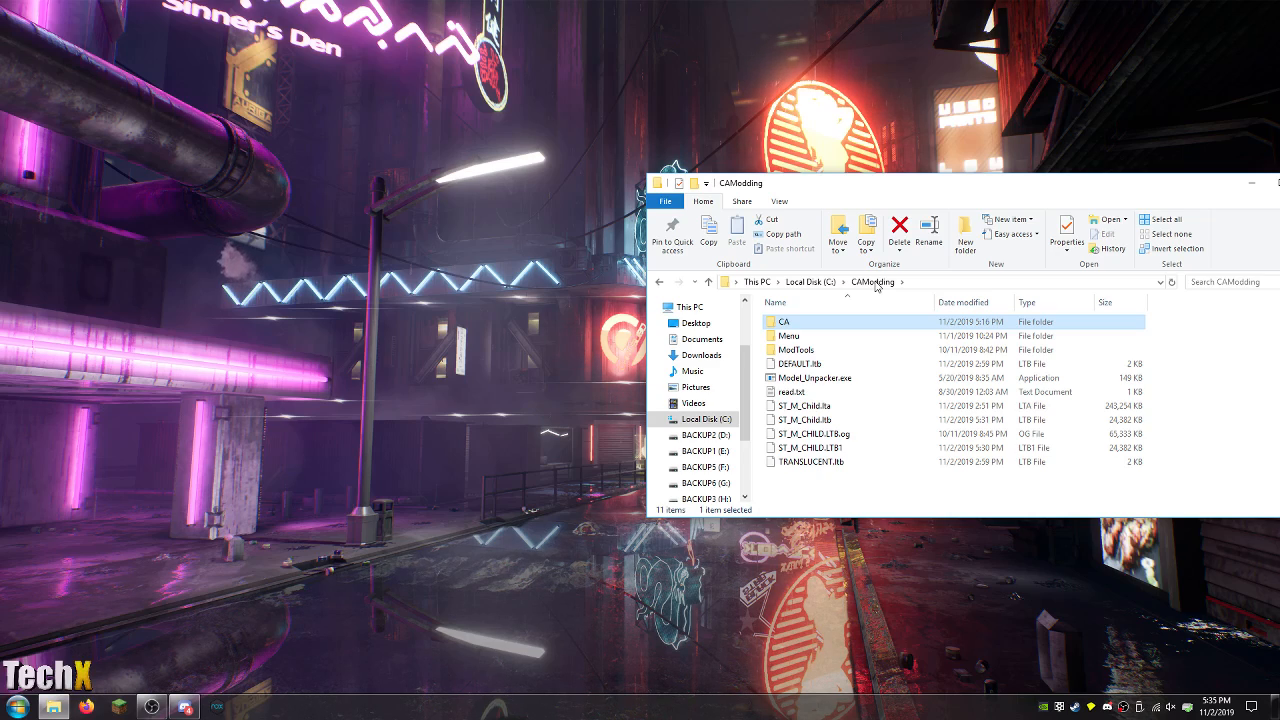
click(807, 405)
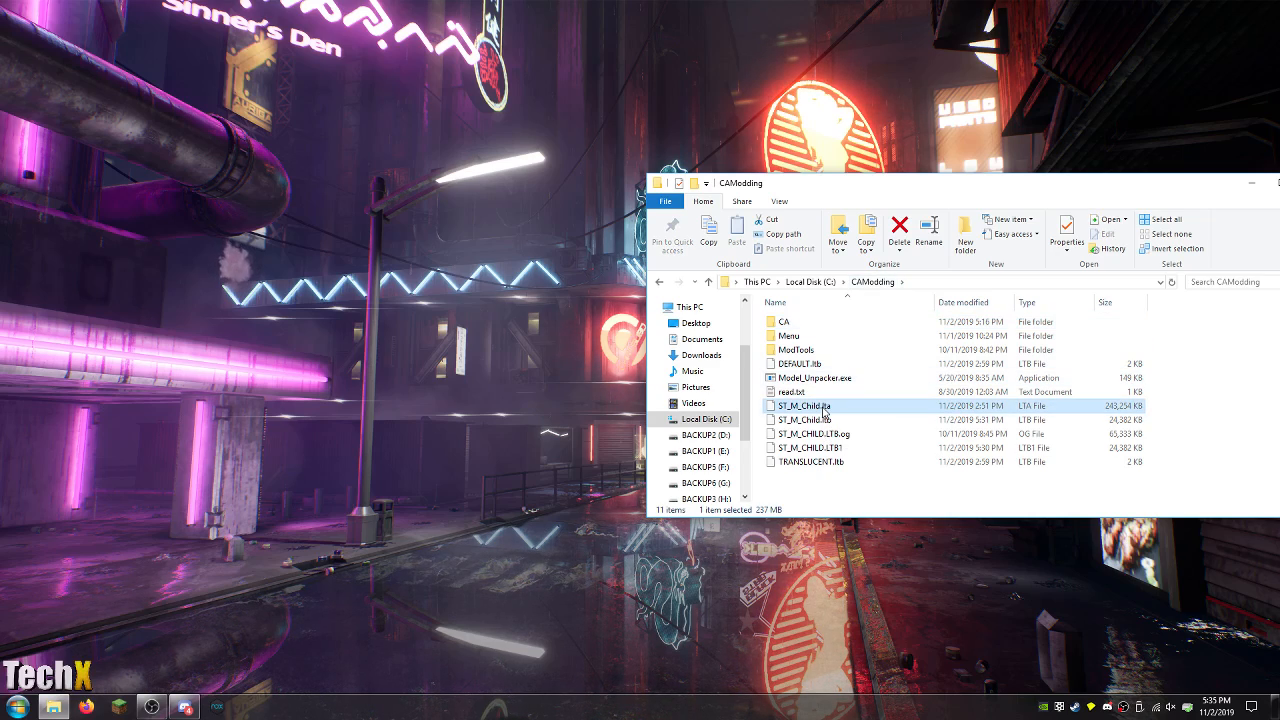
click(805, 447)
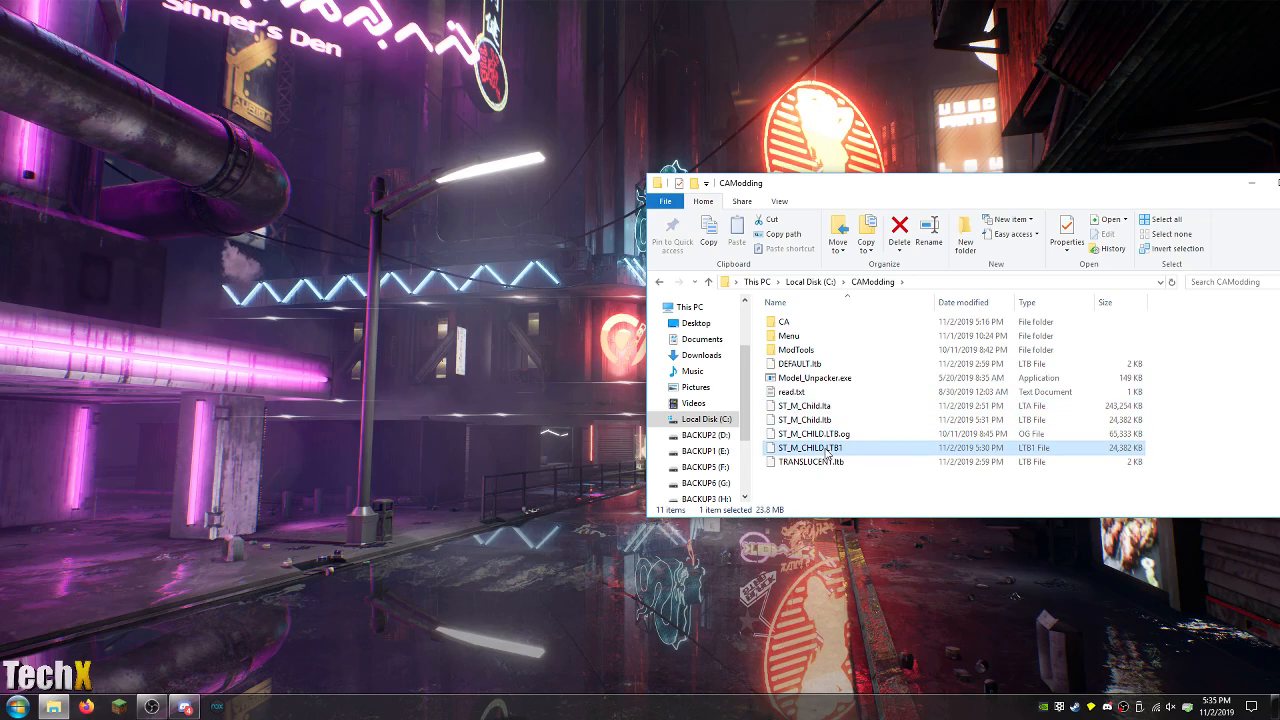
click(810, 433)
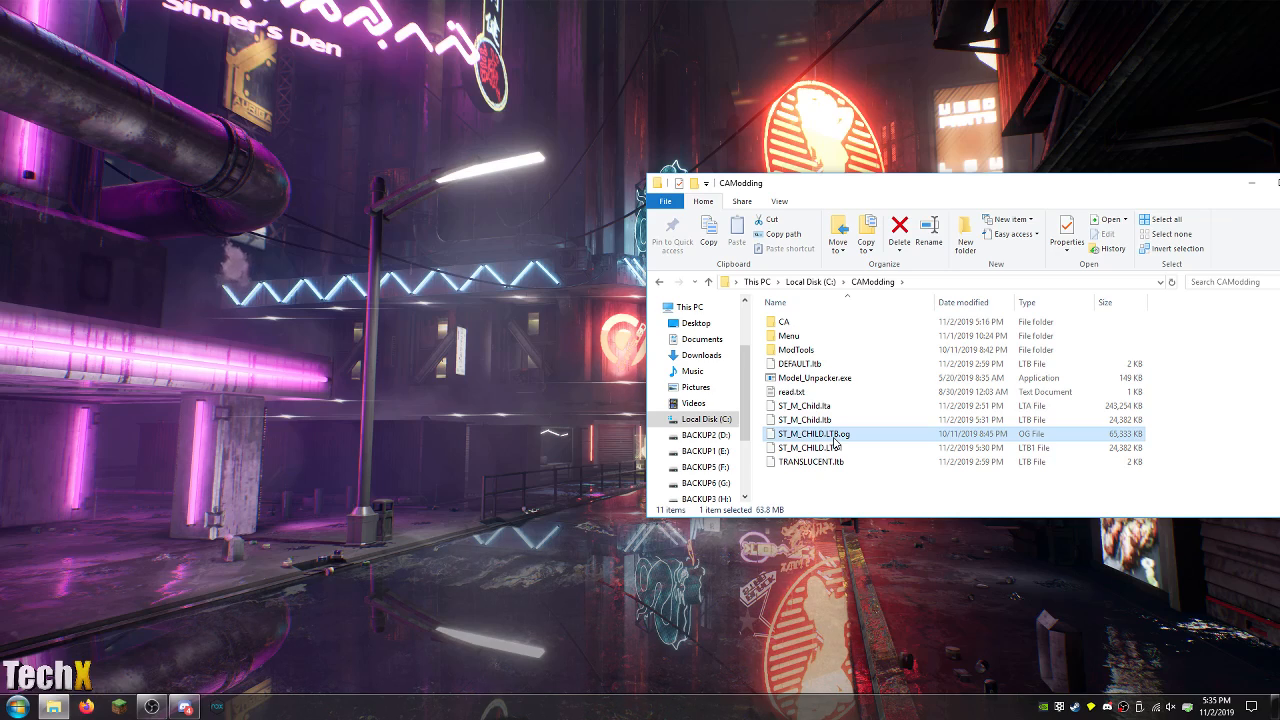
mouse_move(152, 707)
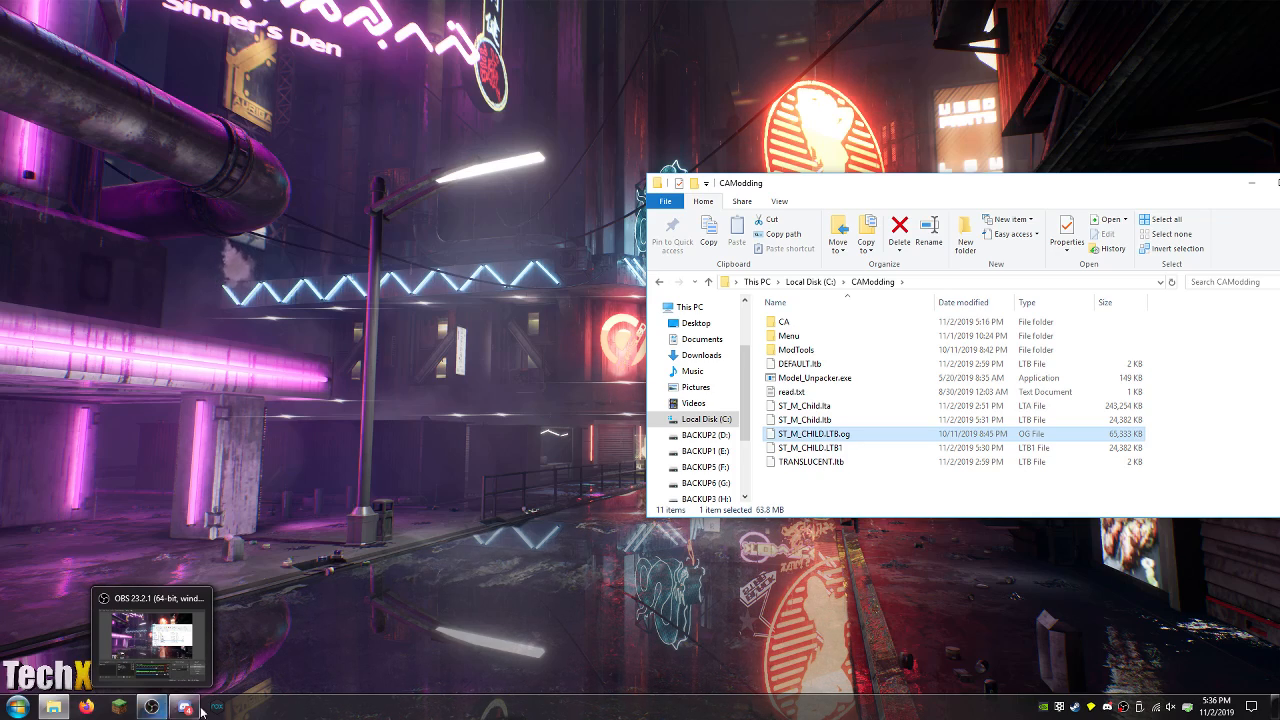
Launch rezxtract.exe from ModTools > AllTools.
double_click(790, 335)
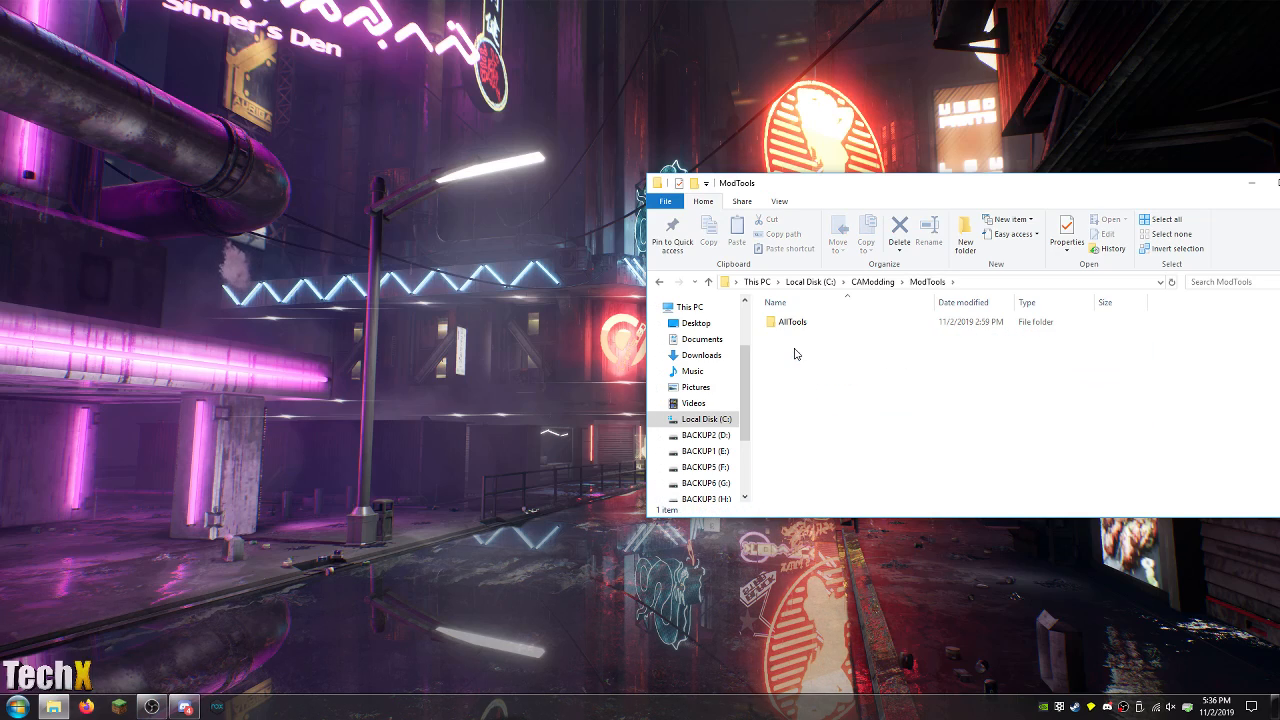
double_click(791, 321)
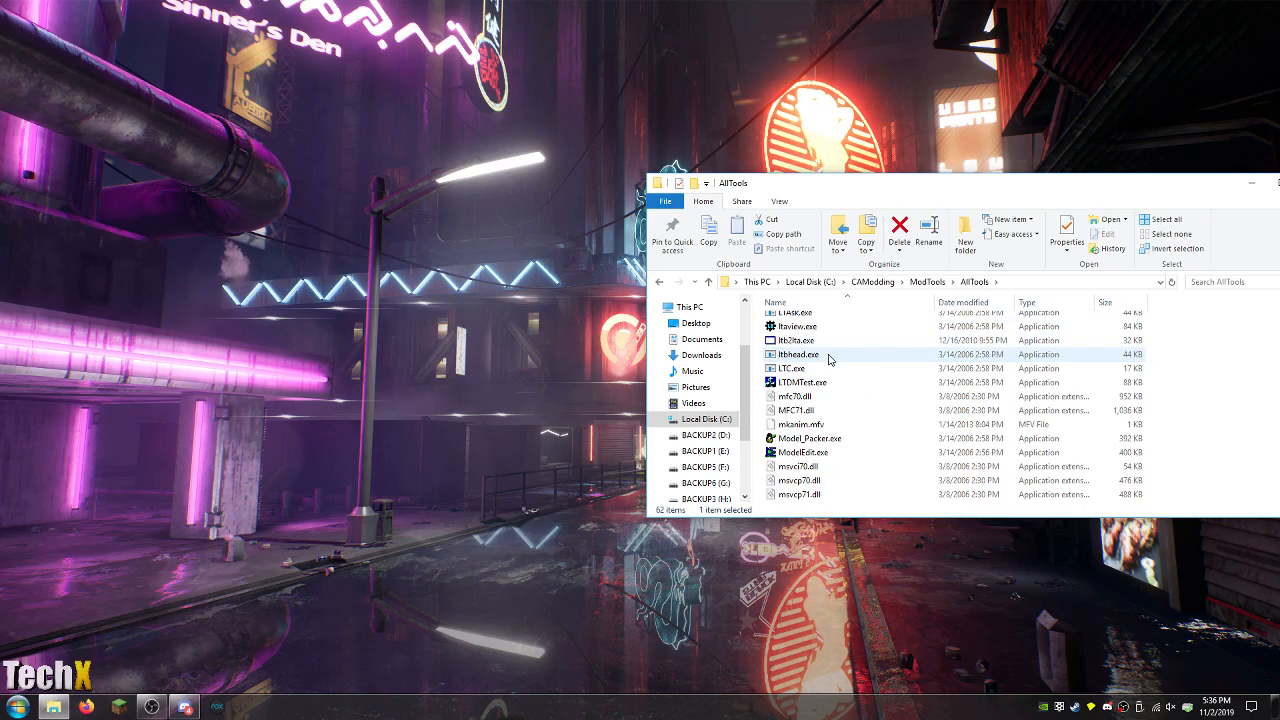
double_click(800, 466)
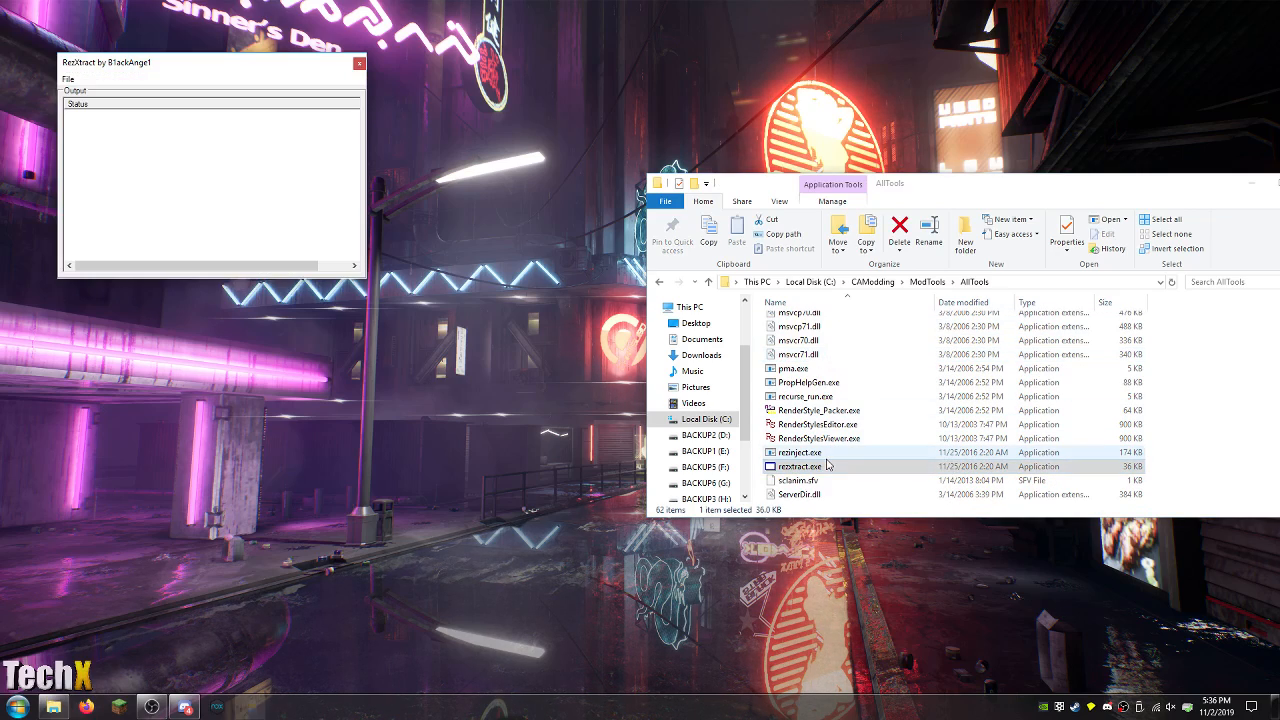
Browse the CA > Game rez archives via File > Open to Extract, then cancel.
click(67, 79)
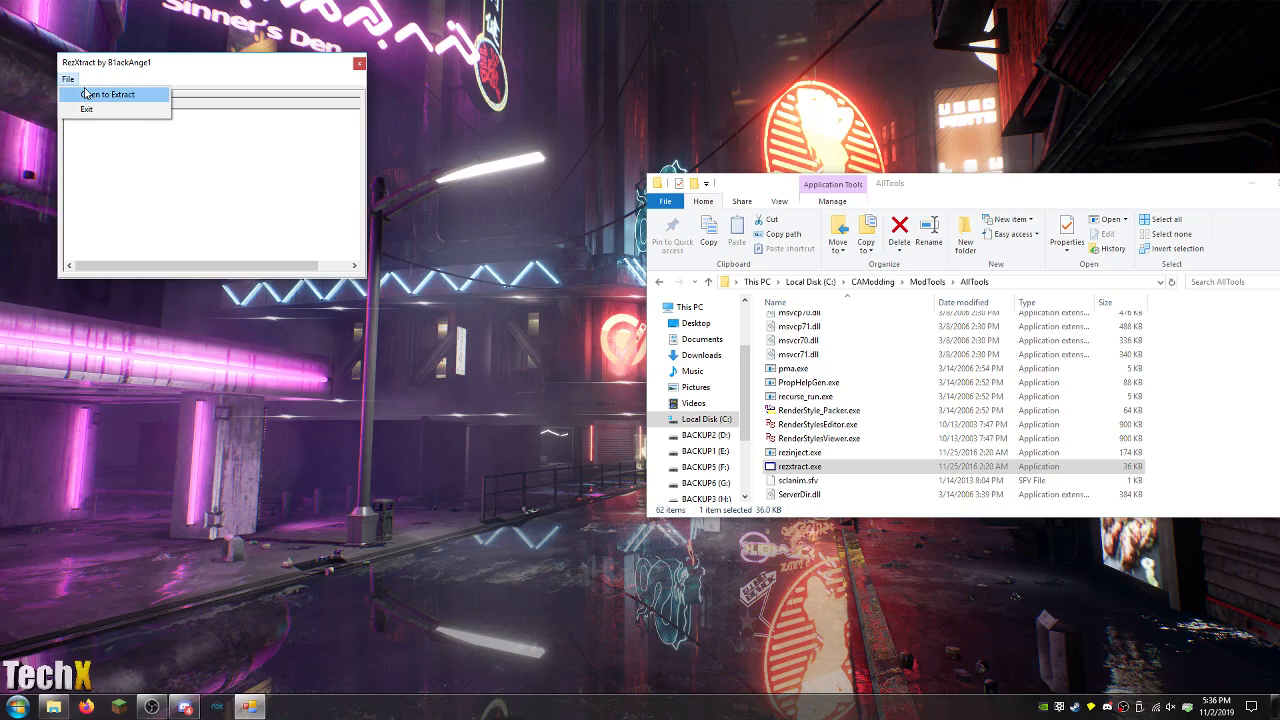
click(103, 94)
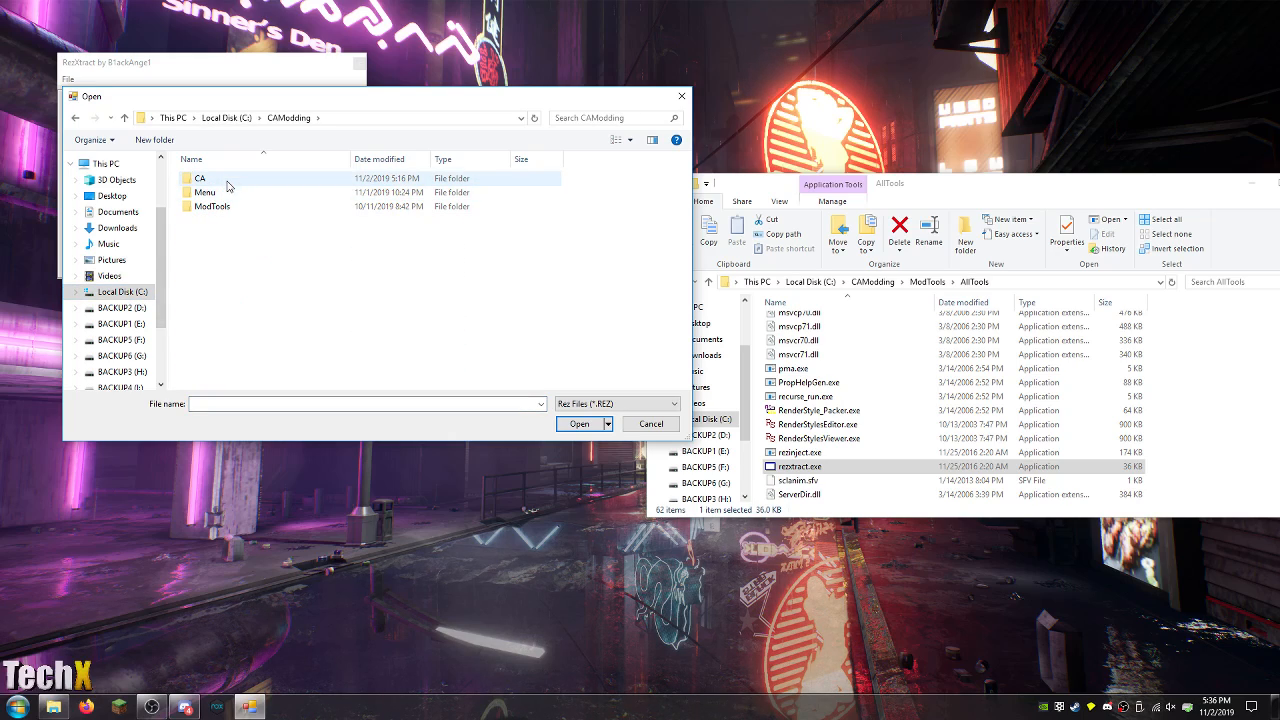
double_click(199, 178)
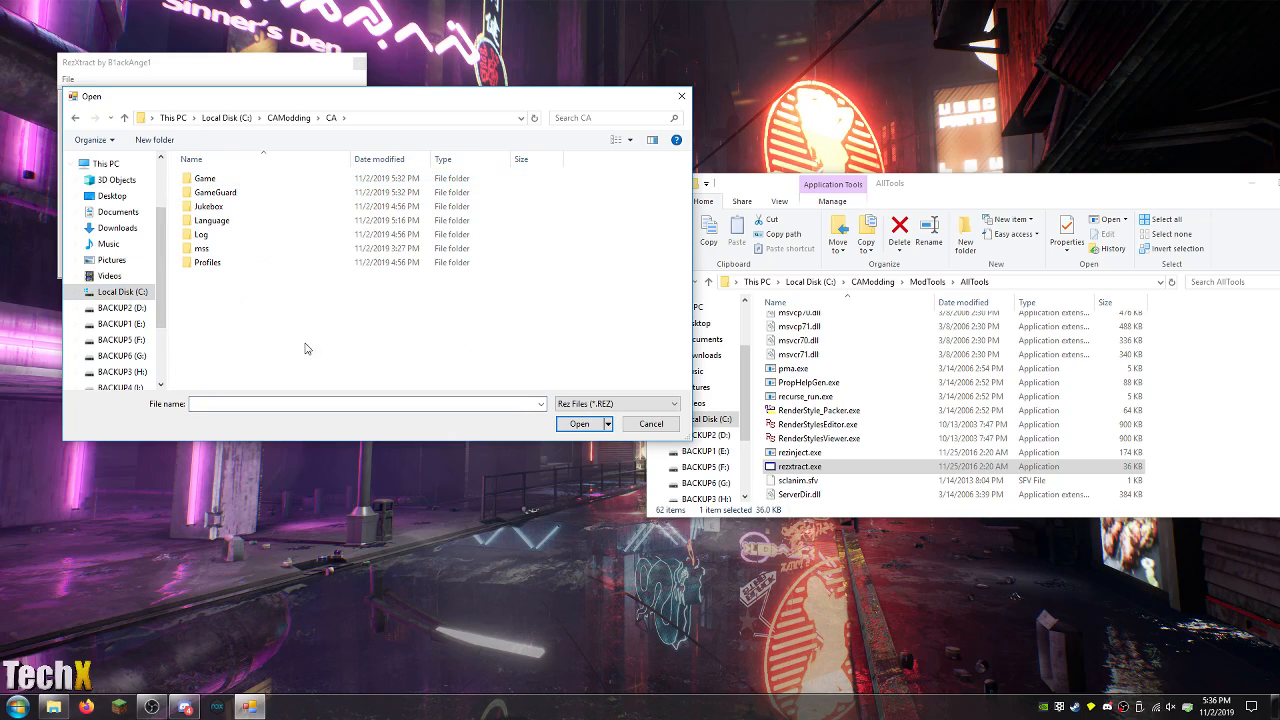
double_click(205, 178)
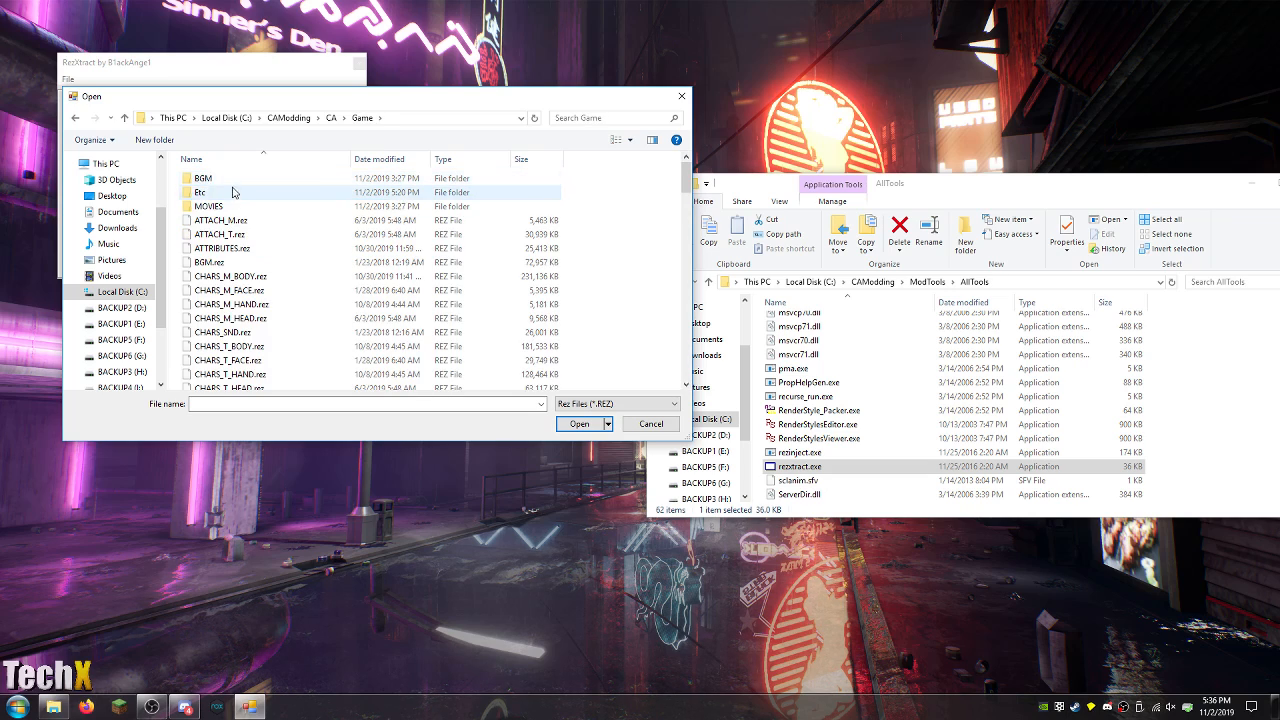
click(578, 424)
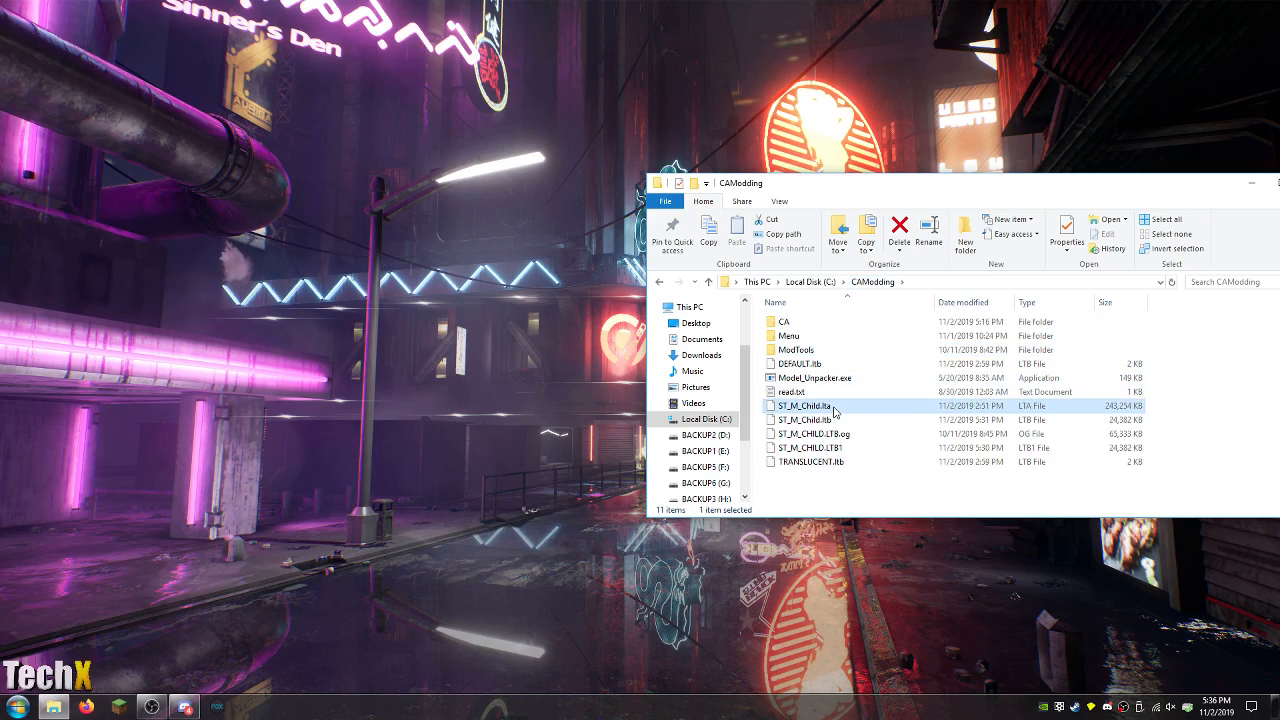
Open the ModTools folder on the way to AllTools.
double_click(783, 321)
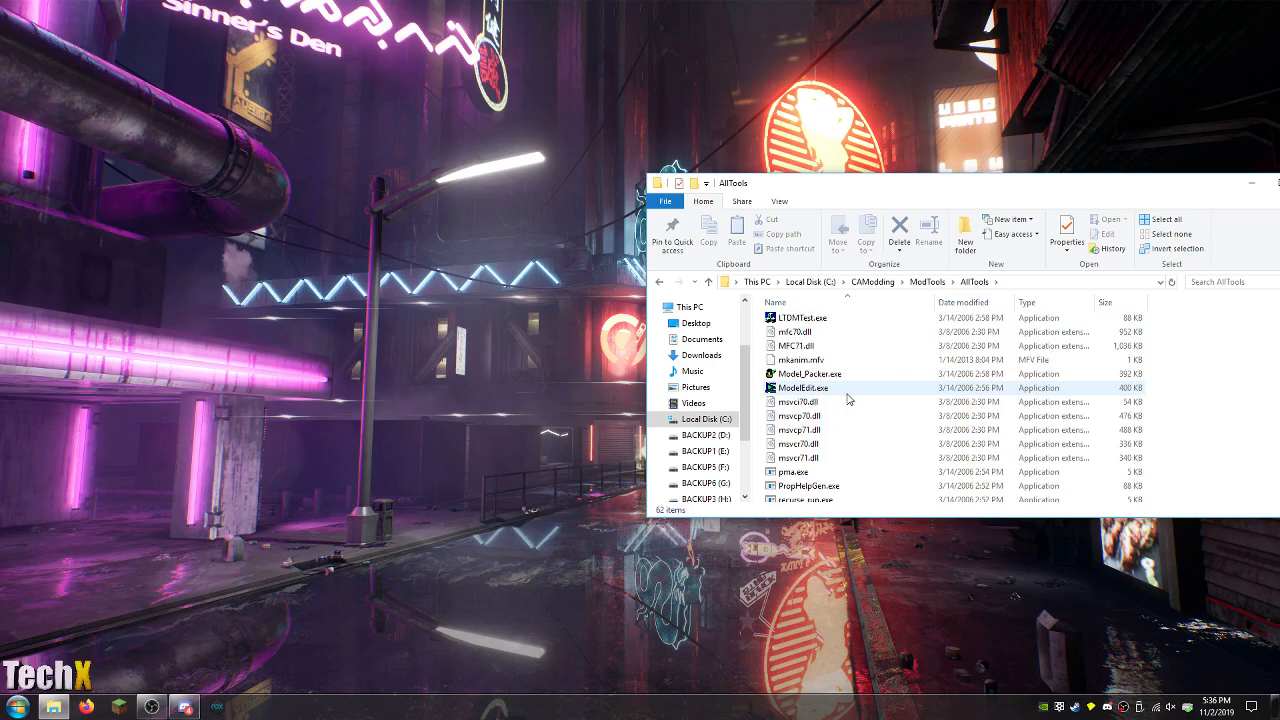
Launch ModelEdit, open CHARS_M_BODY's ST_M_Child.lta, and select the LC crouch animation.
double_click(801, 388)
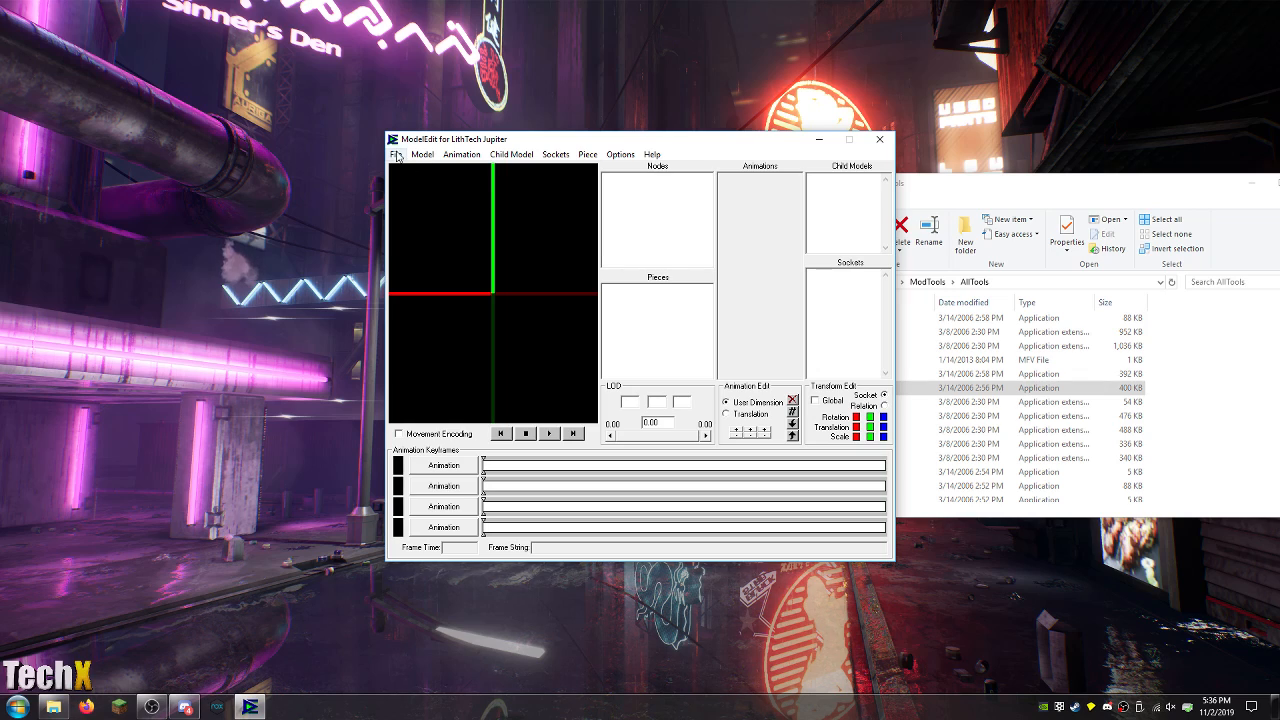
click(396, 154)
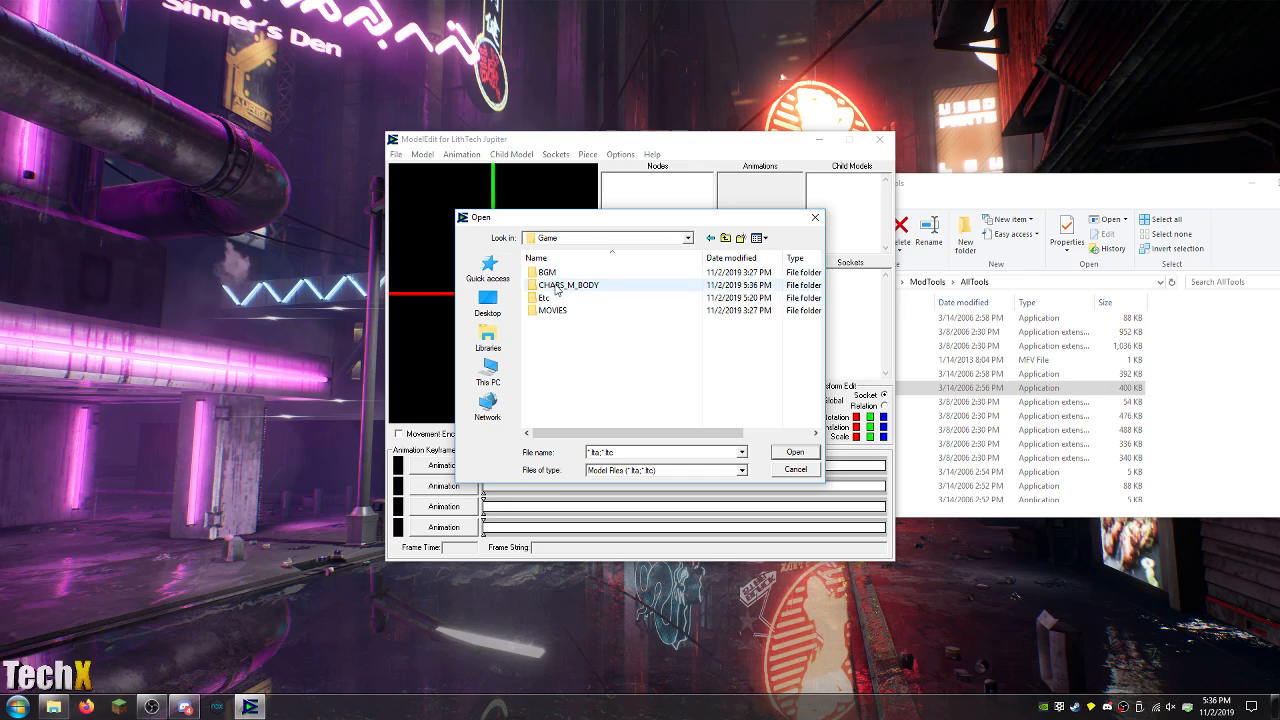
click(793, 451)
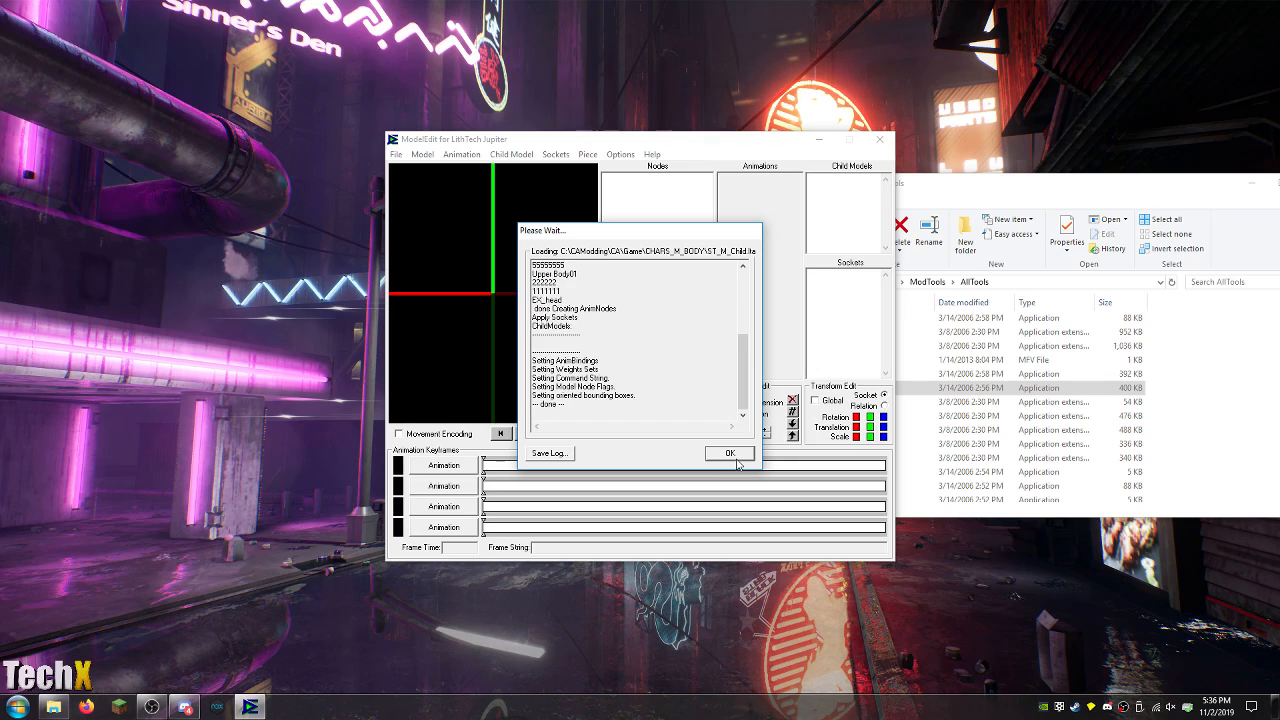
click(729, 453)
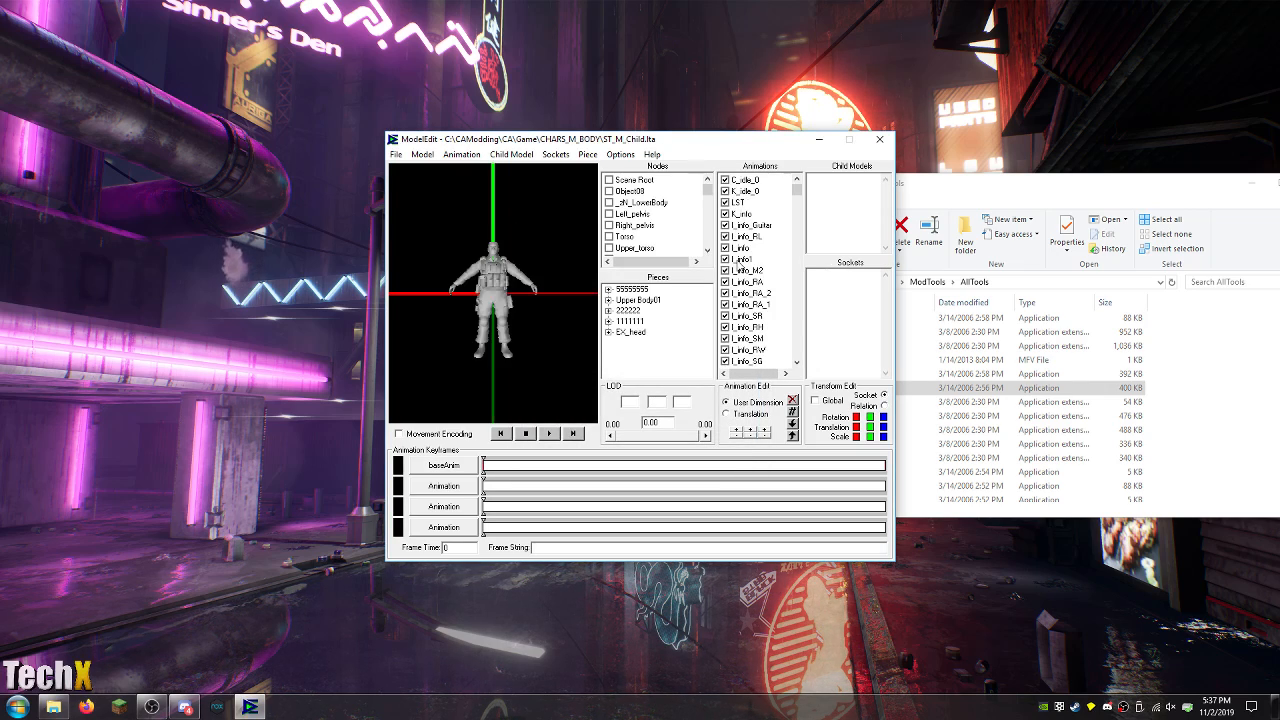
click(742, 304)
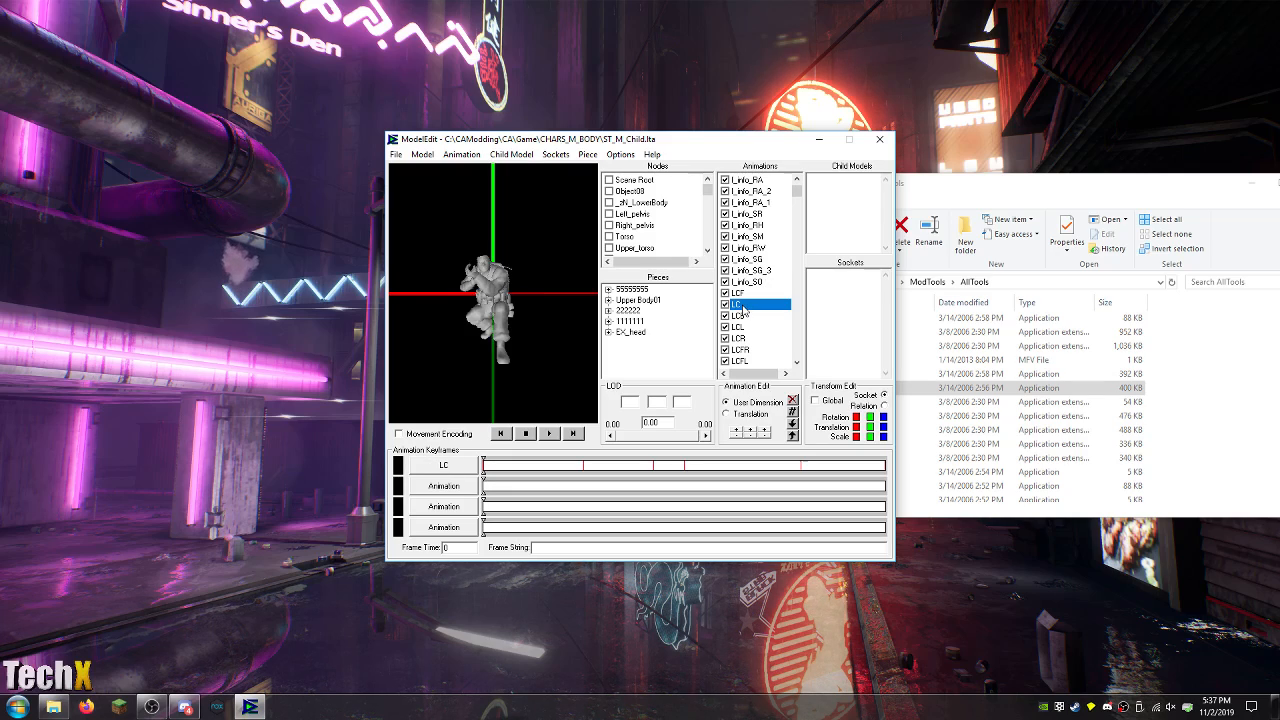
mouse_move(545, 282)
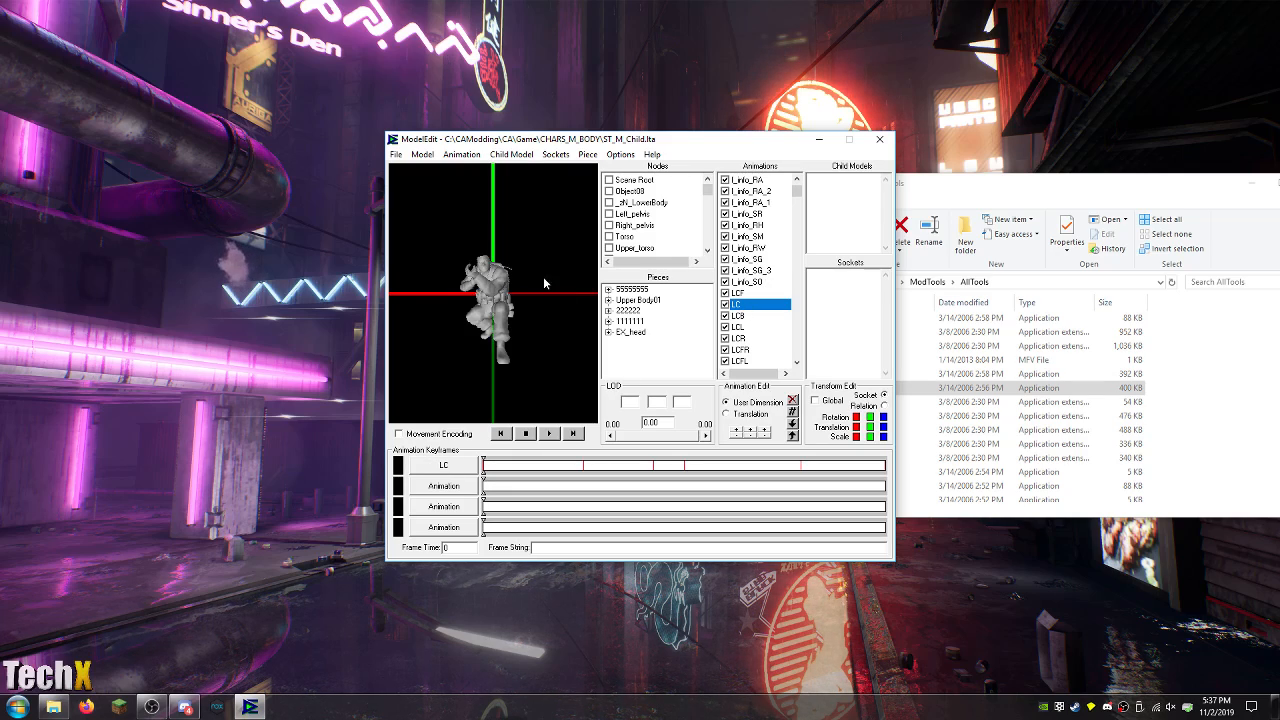
scroll(down, 3)
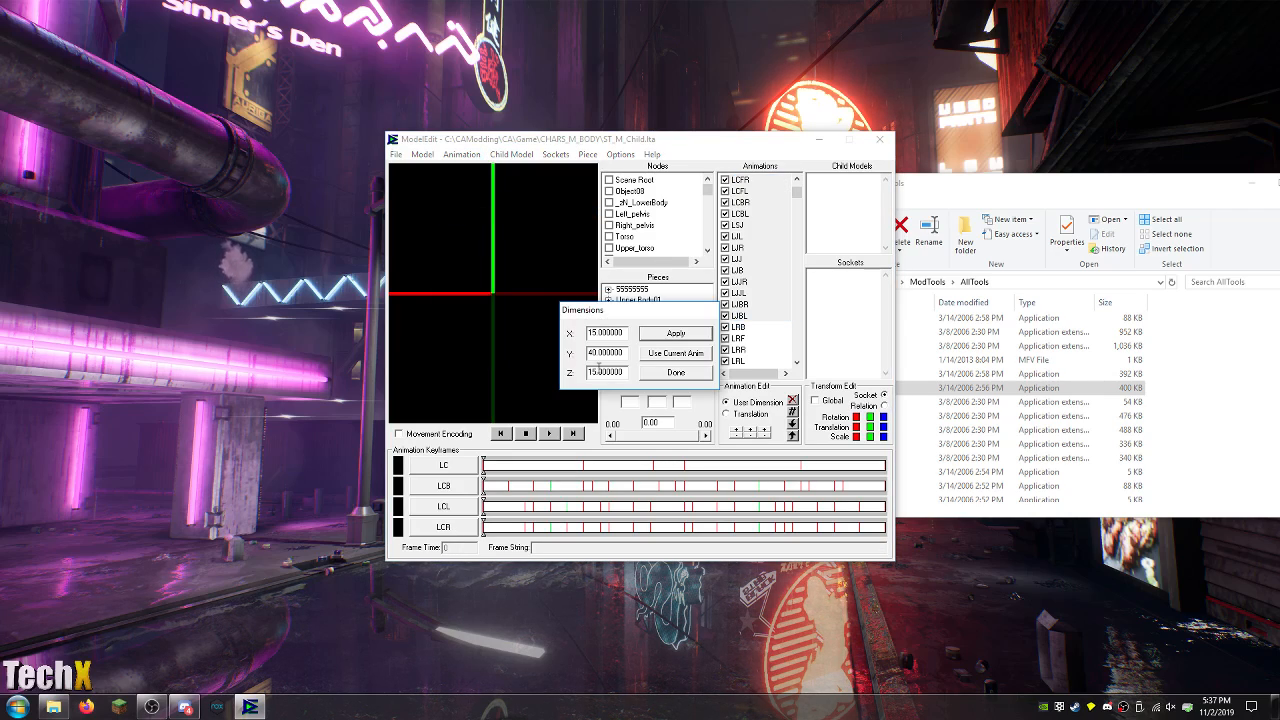
Enter 130 as the Y dimension for the crouch animations and confirm.
text(130.000000)
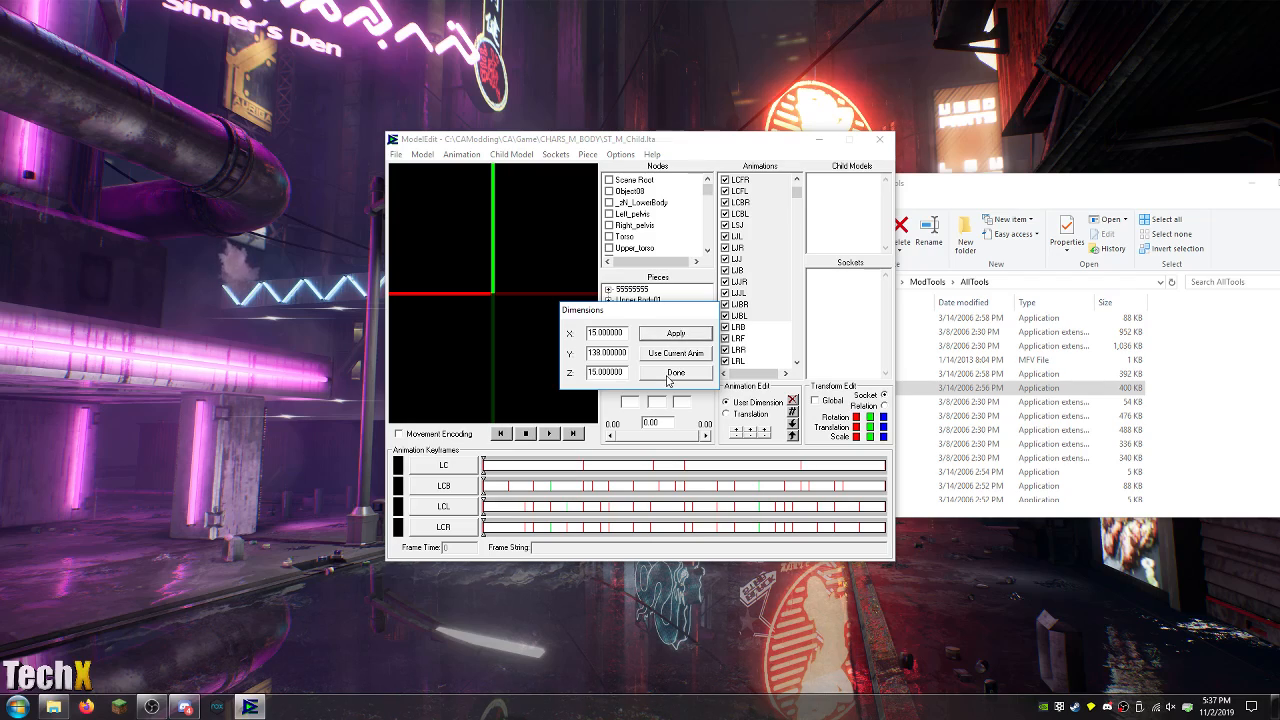
click(674, 372)
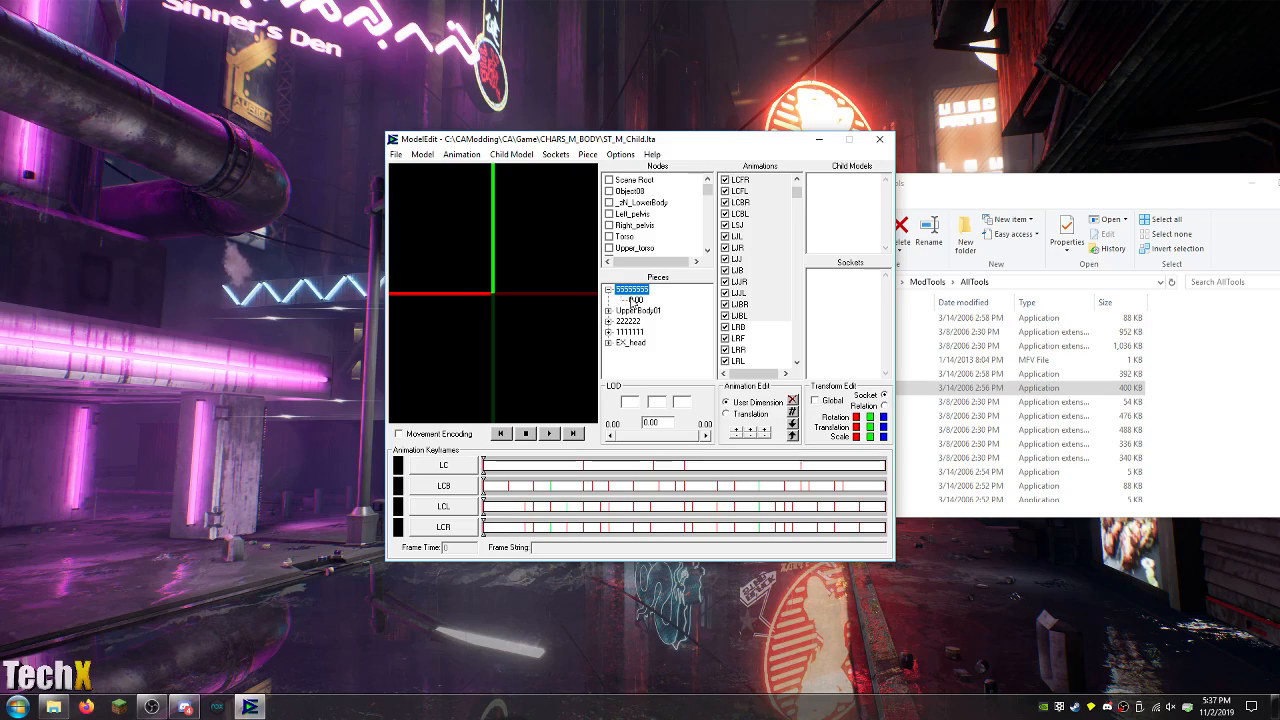
Preview the LJL animation, then add ST_M_Child.lta via Child Model > Add Child Model.
click(738, 236)
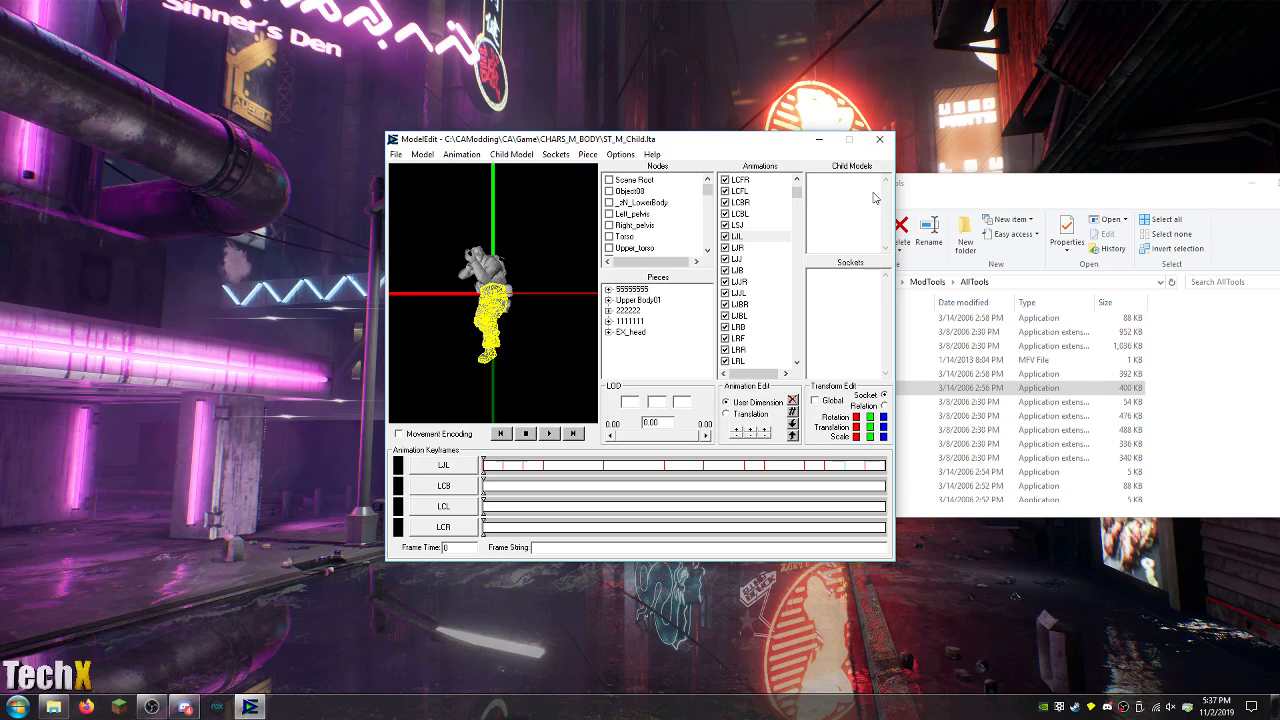
mouse_move(862, 222)
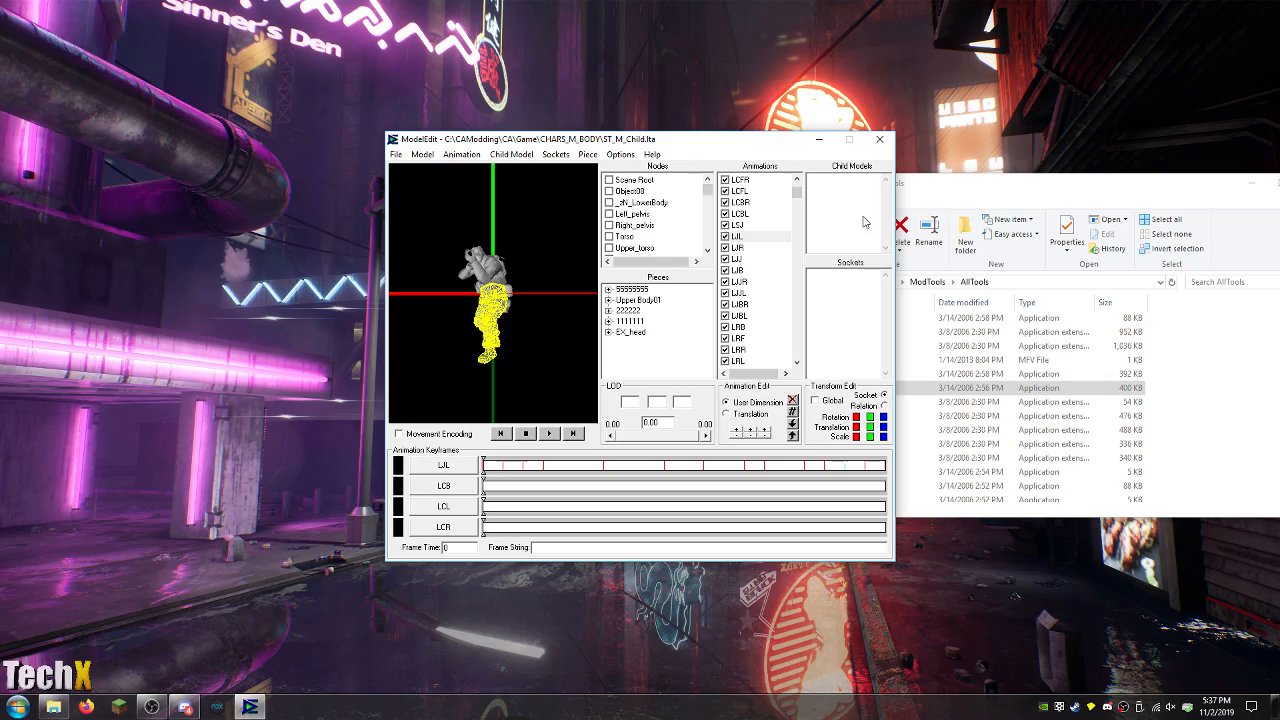
mouse_move(425, 180)
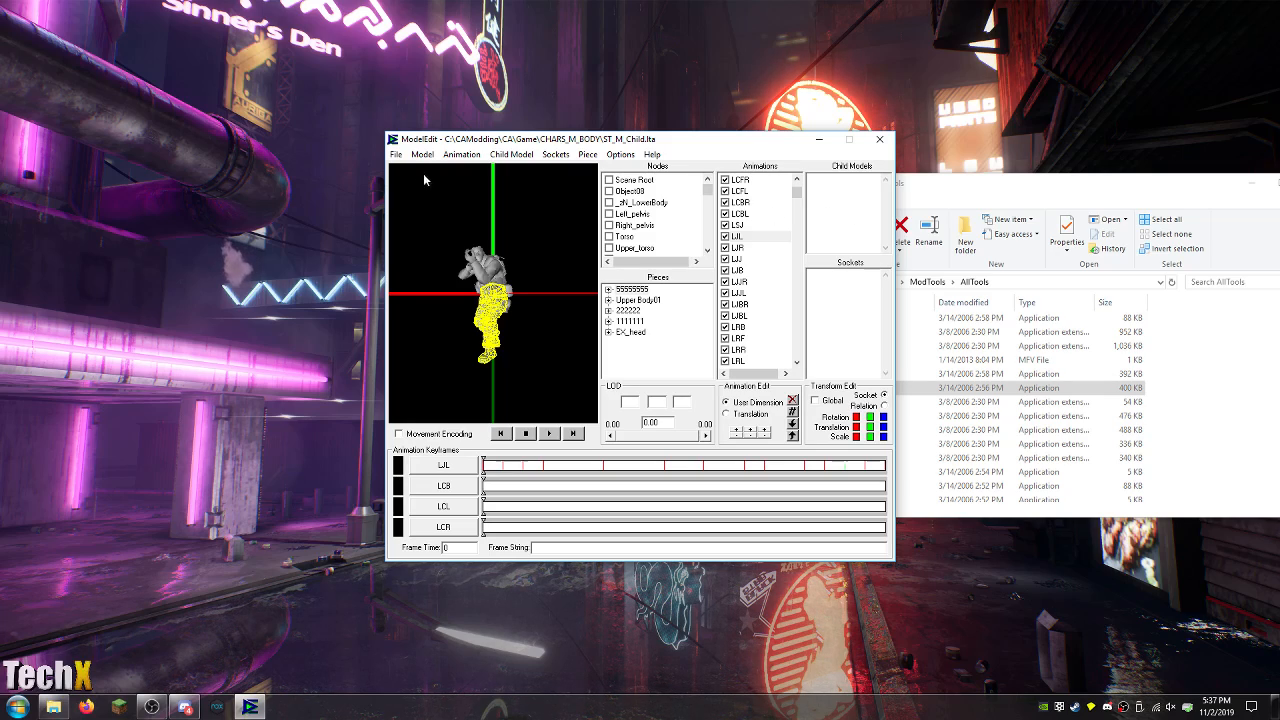
click(511, 154)
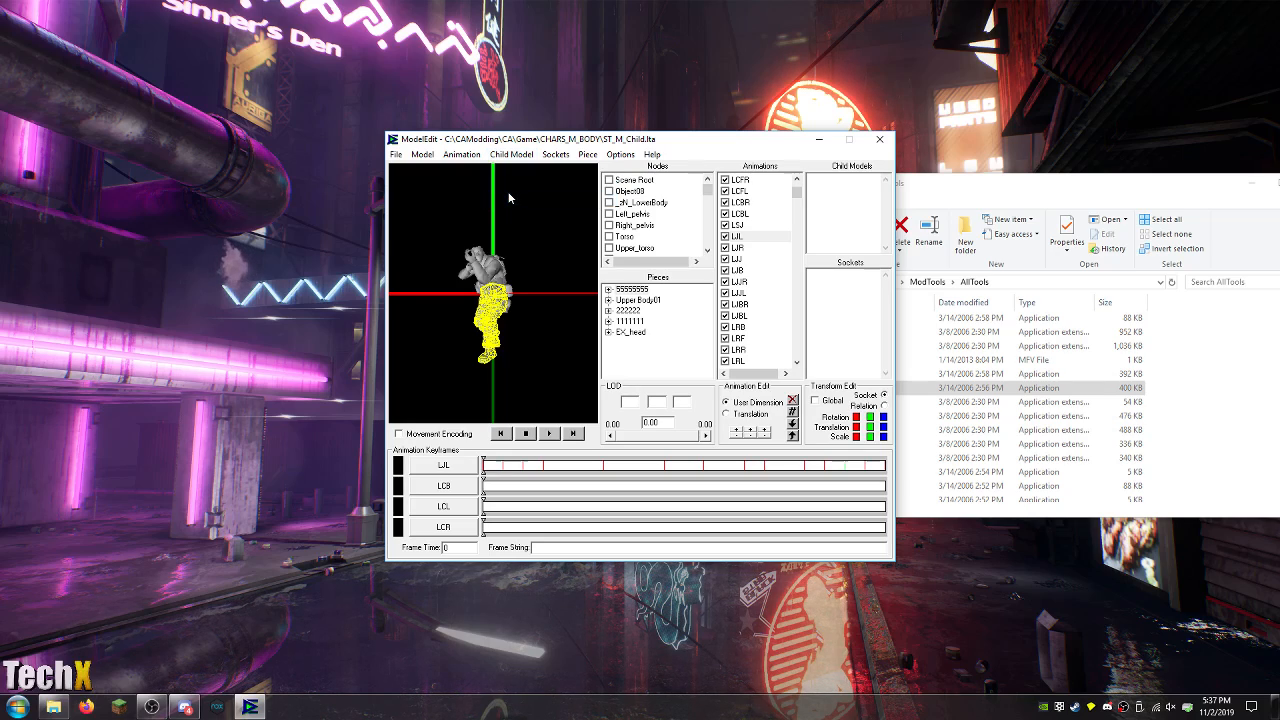
click(511, 154)
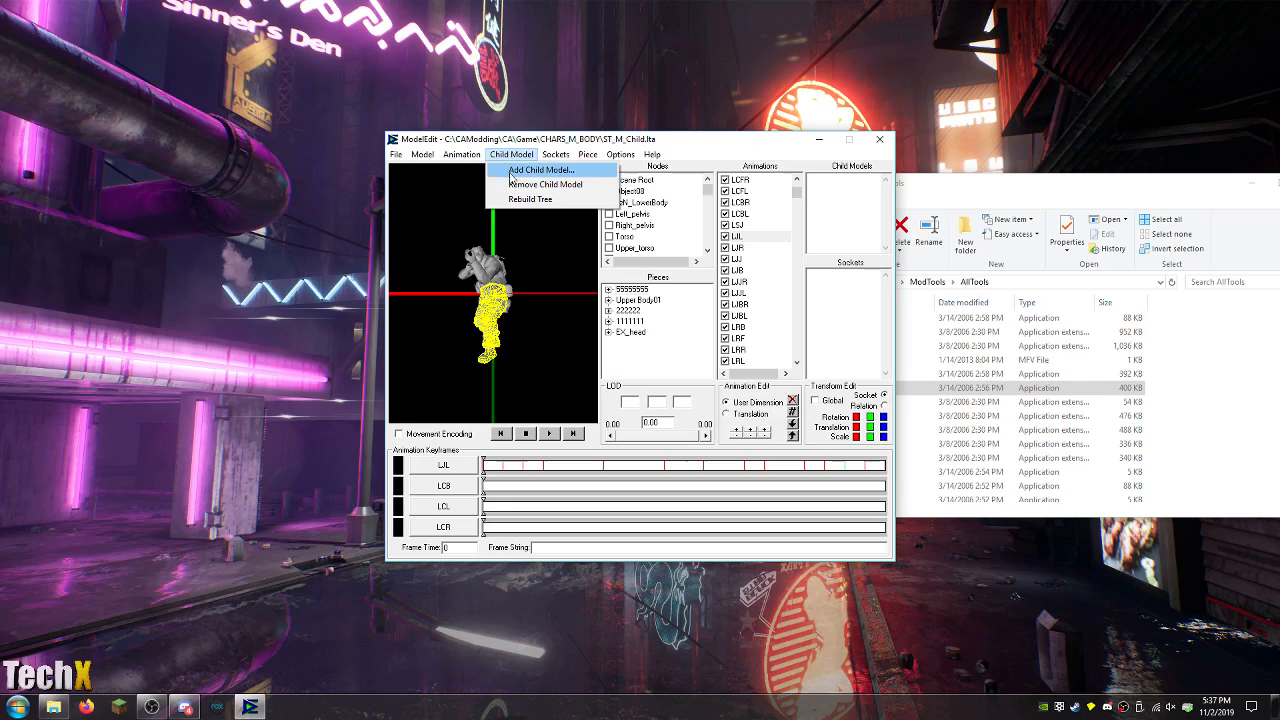
click(620, 154)
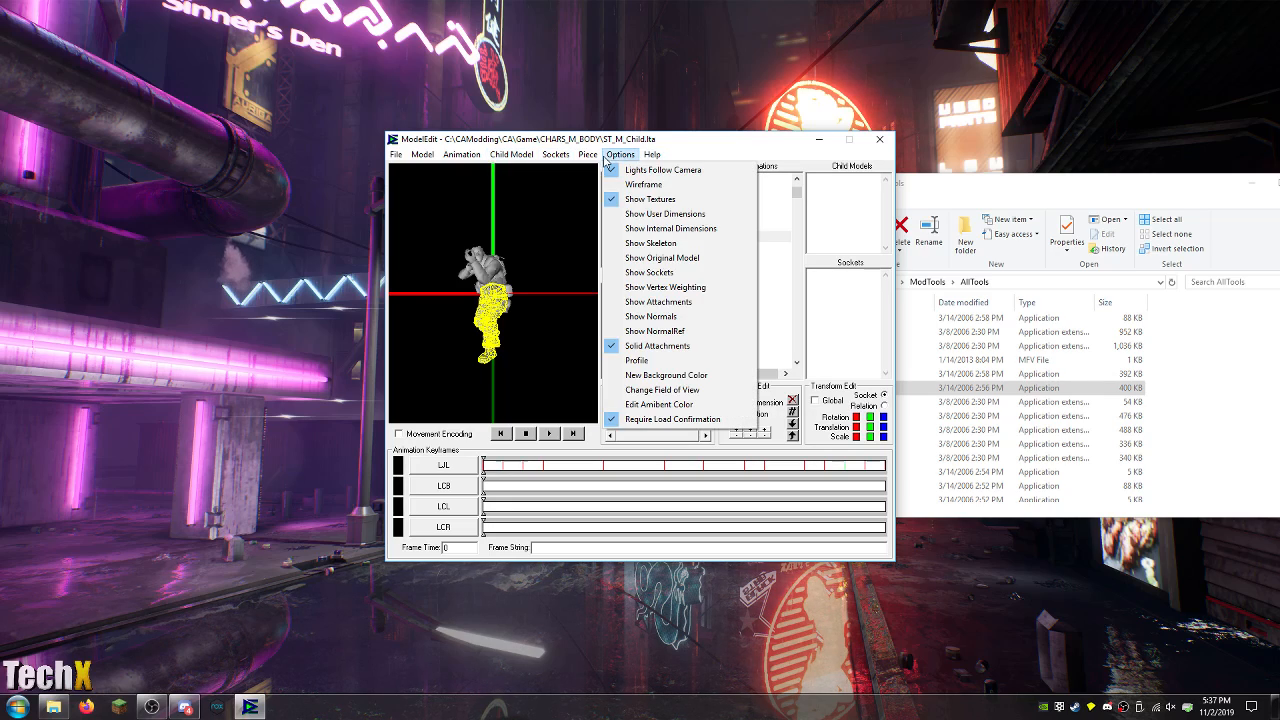
click(512, 154)
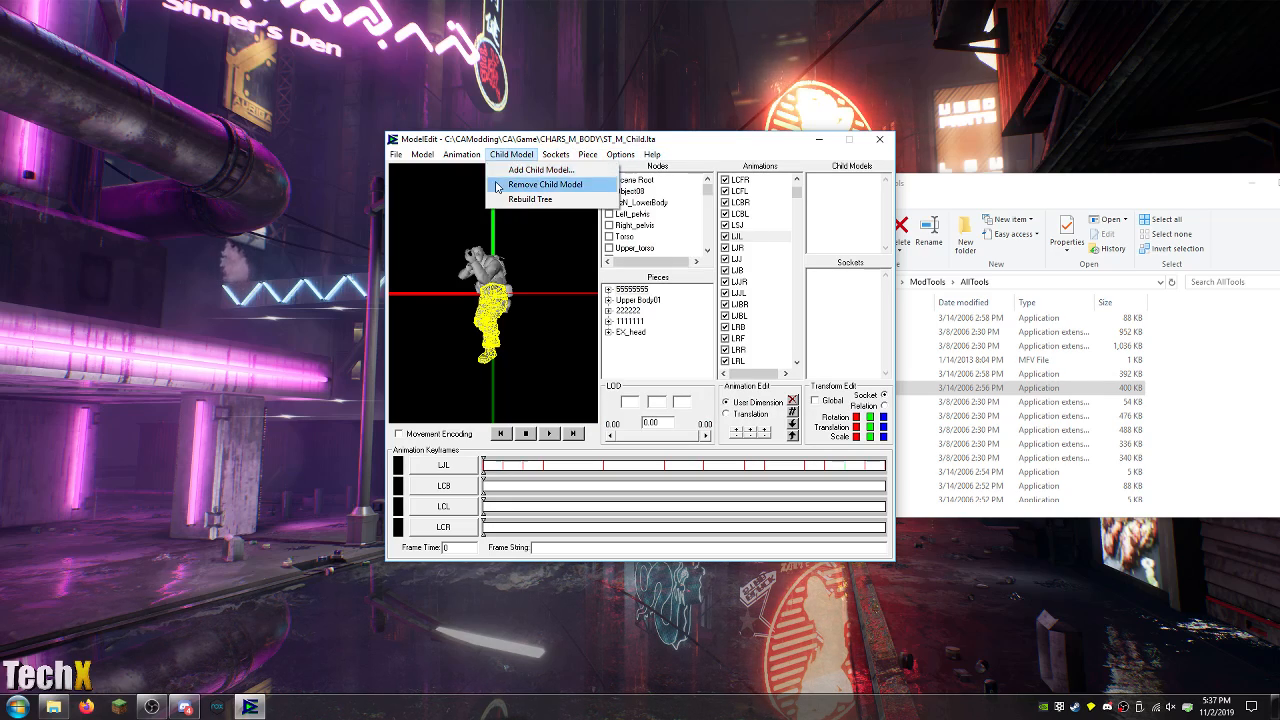
click(543, 169)
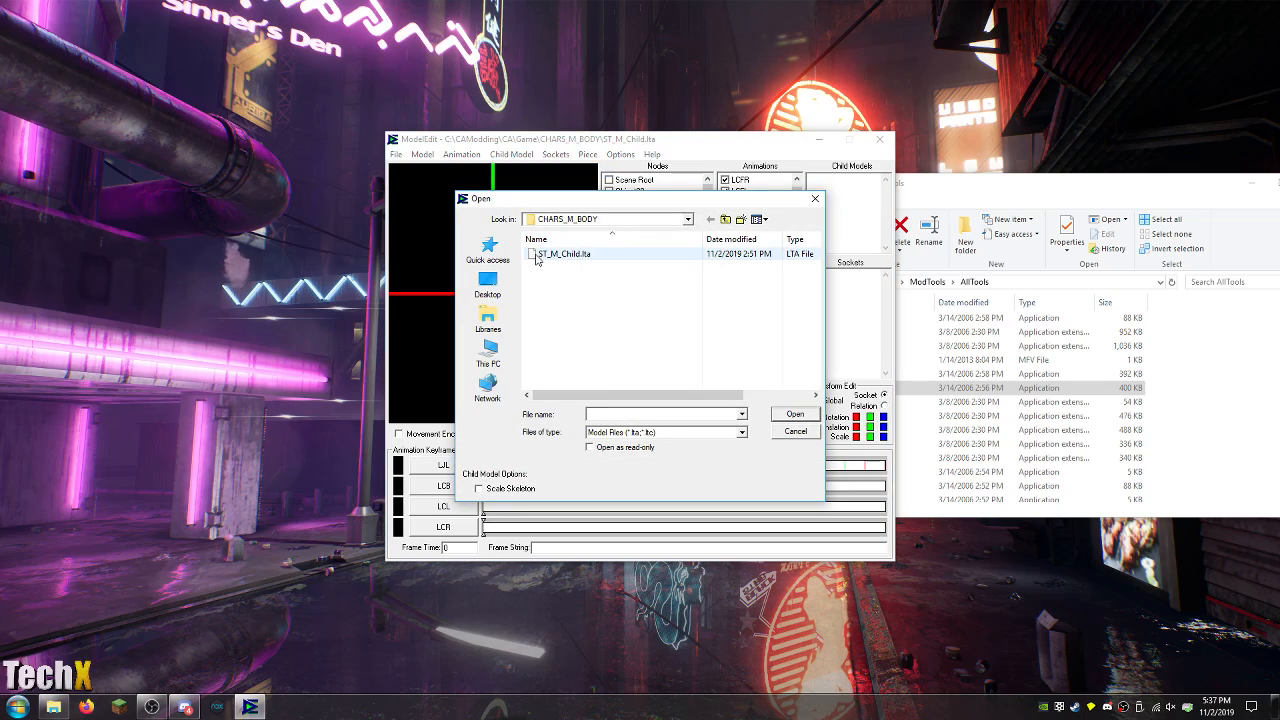
click(793, 414)
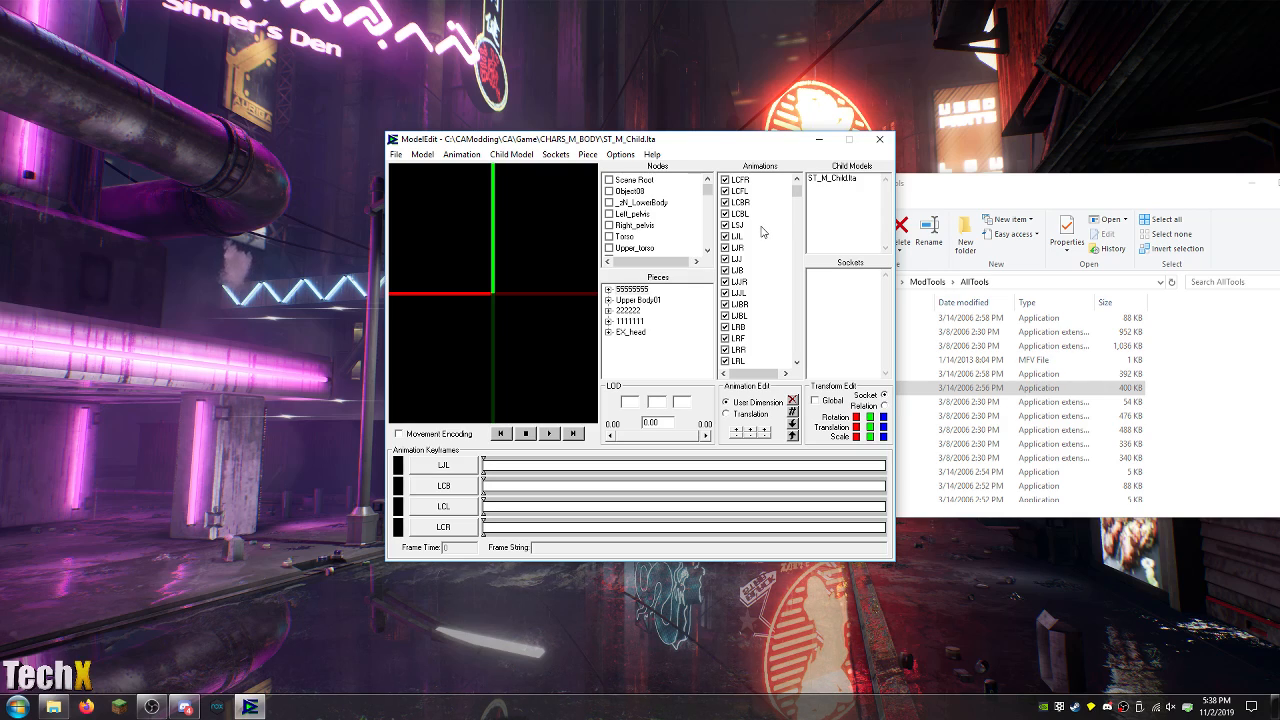
Preview the LSJ and LC3L animations on the character to inspect the crouch dimensions.
click(738, 237)
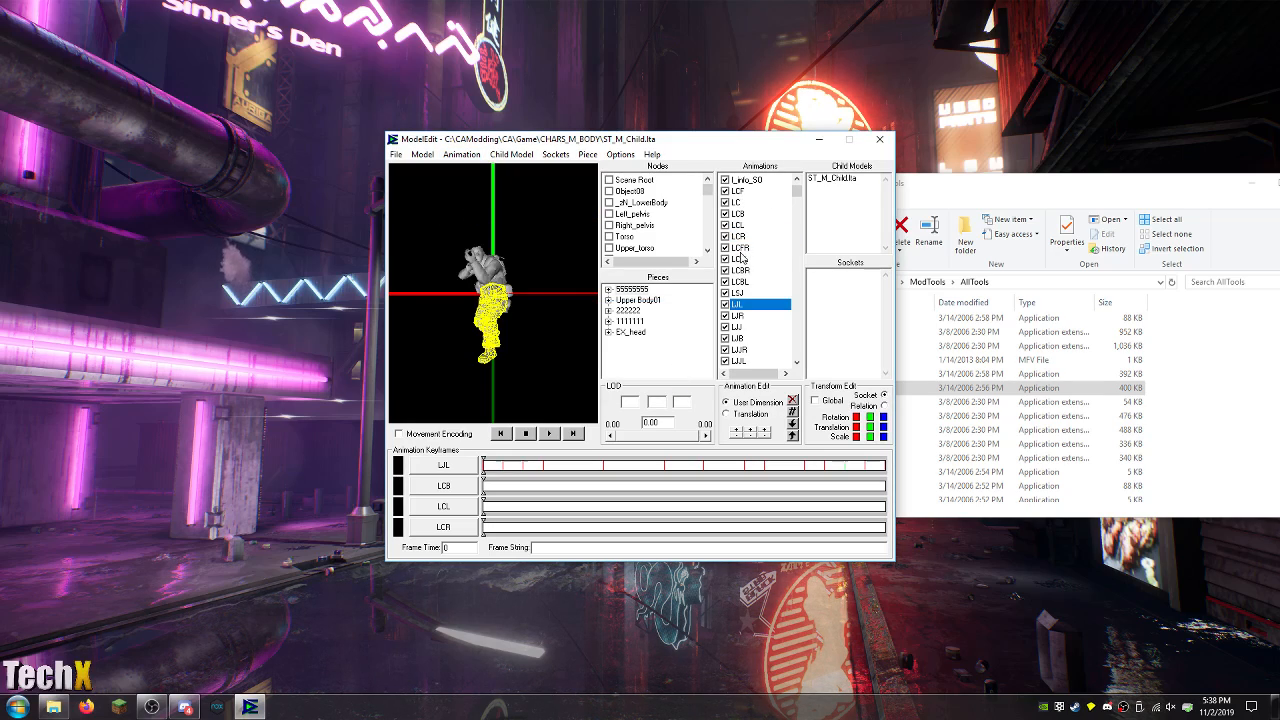
click(745, 293)
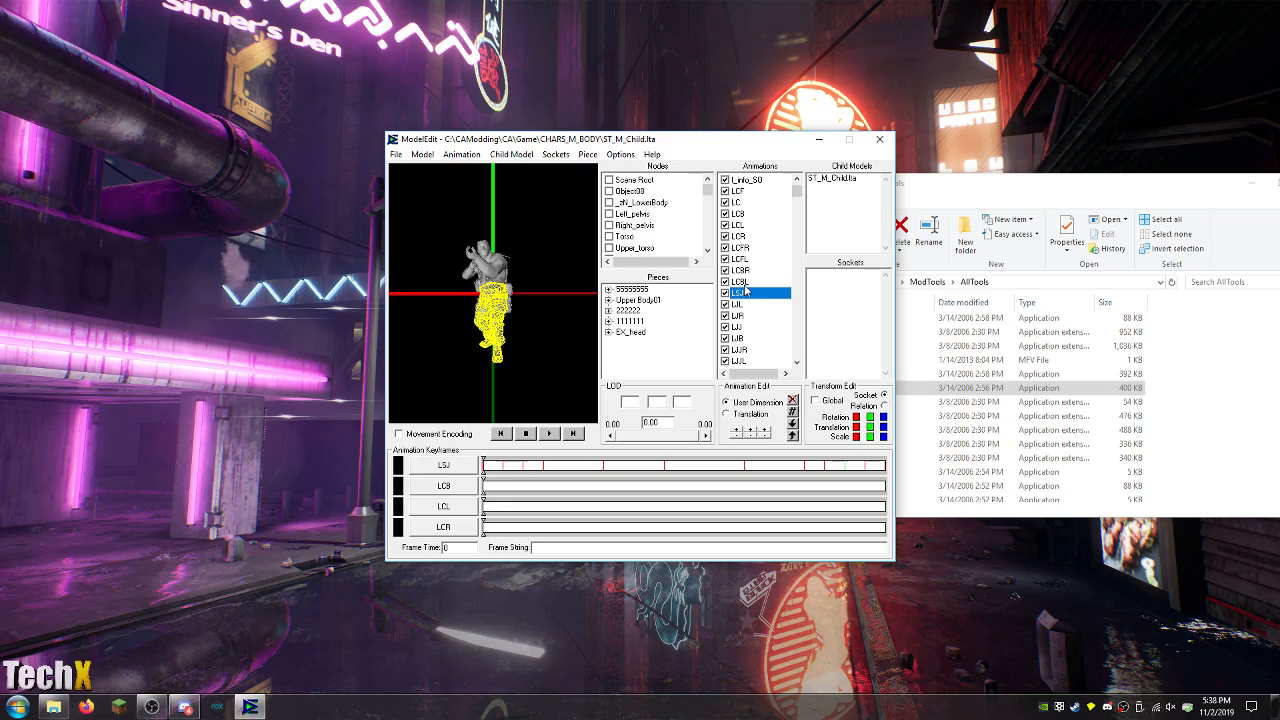
click(461, 154)
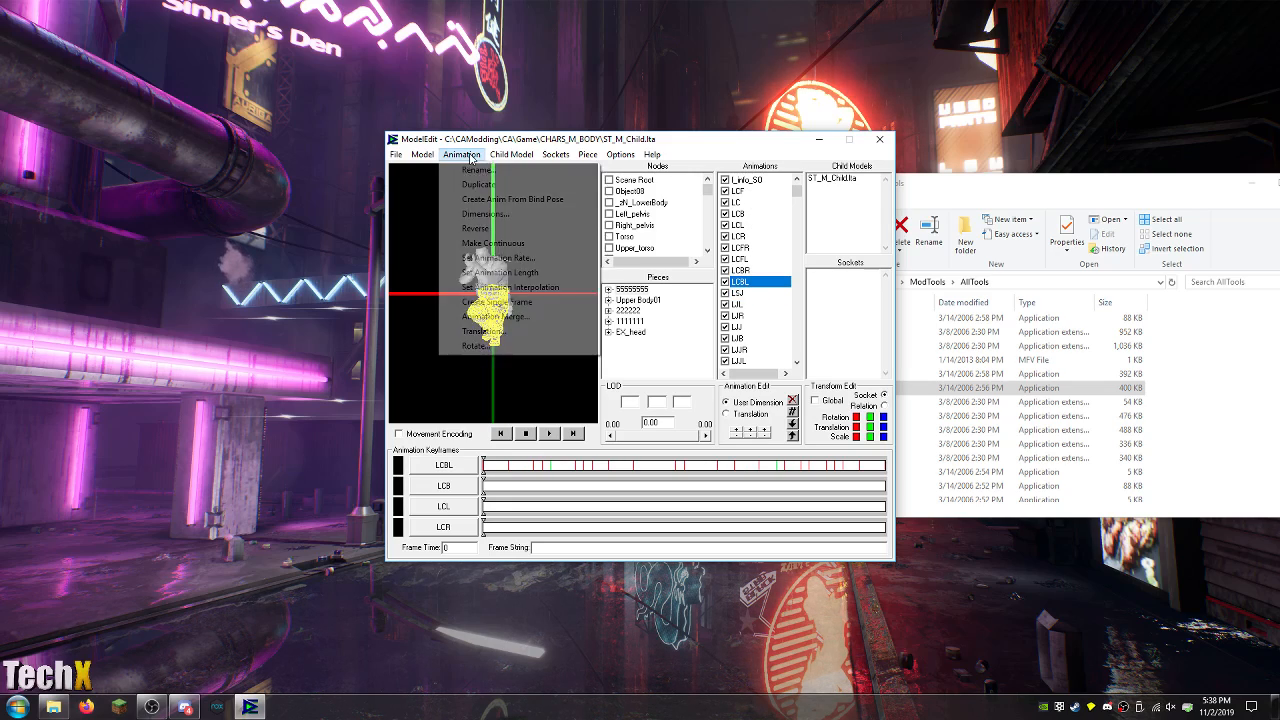
click(485, 214)
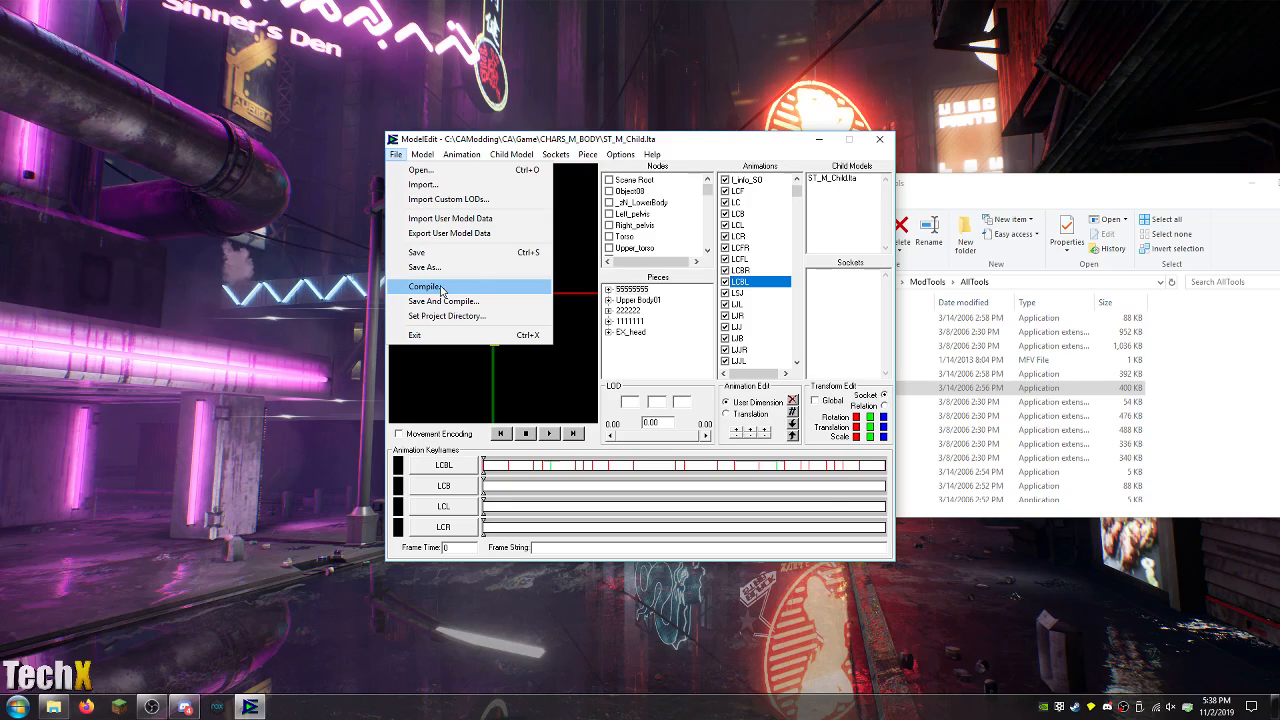
Compile the model, choosing ST_M_CHILD.LTB in CHARS_M_BODY as the output file.
click(424, 288)
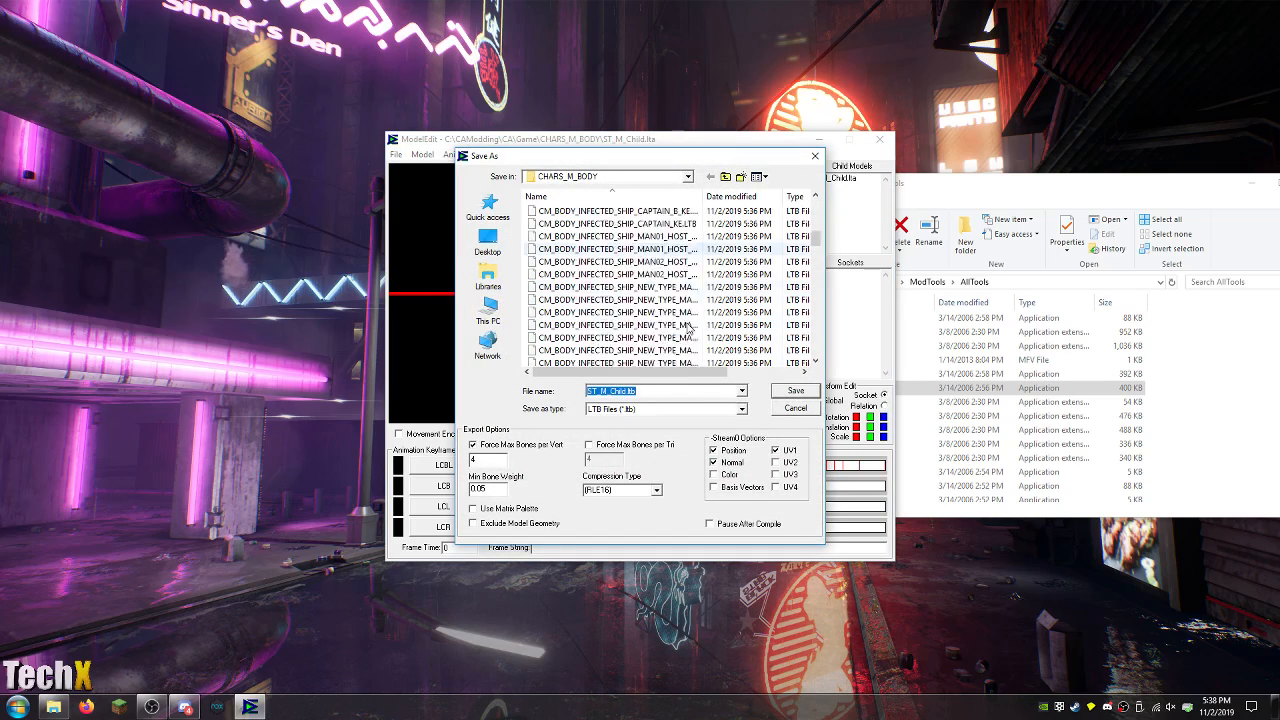
click(568, 249)
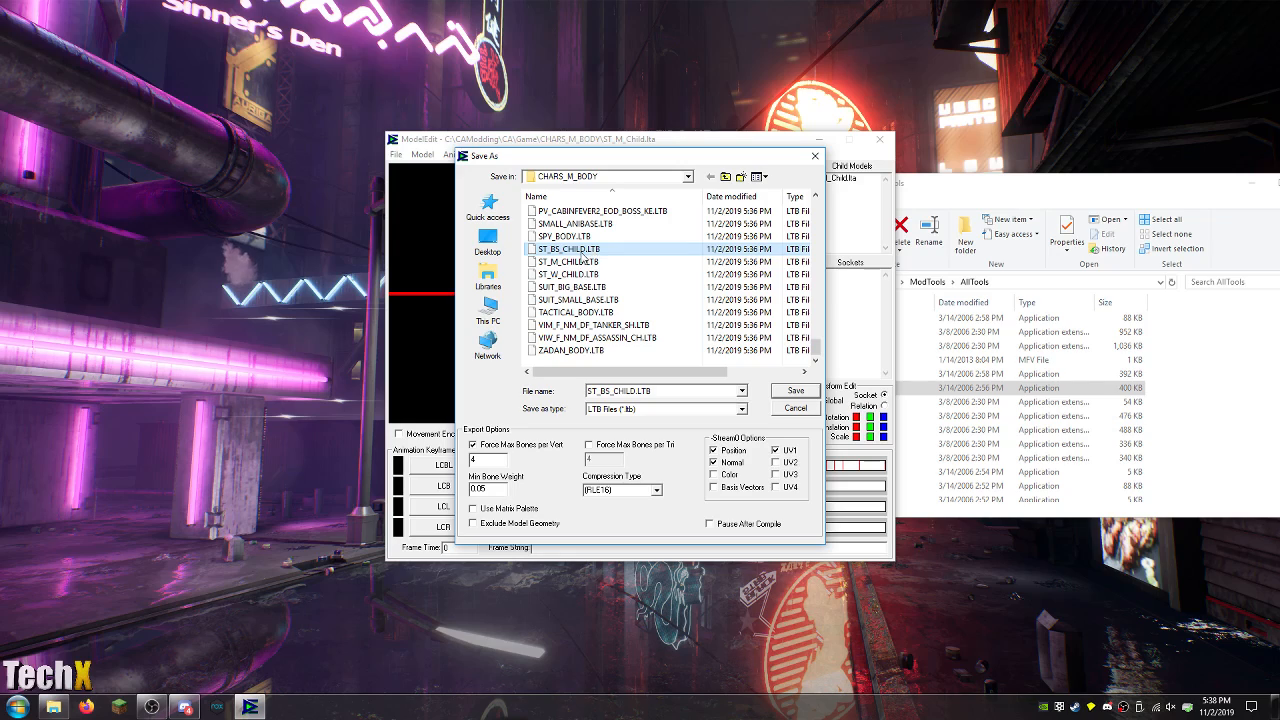
click(568, 261)
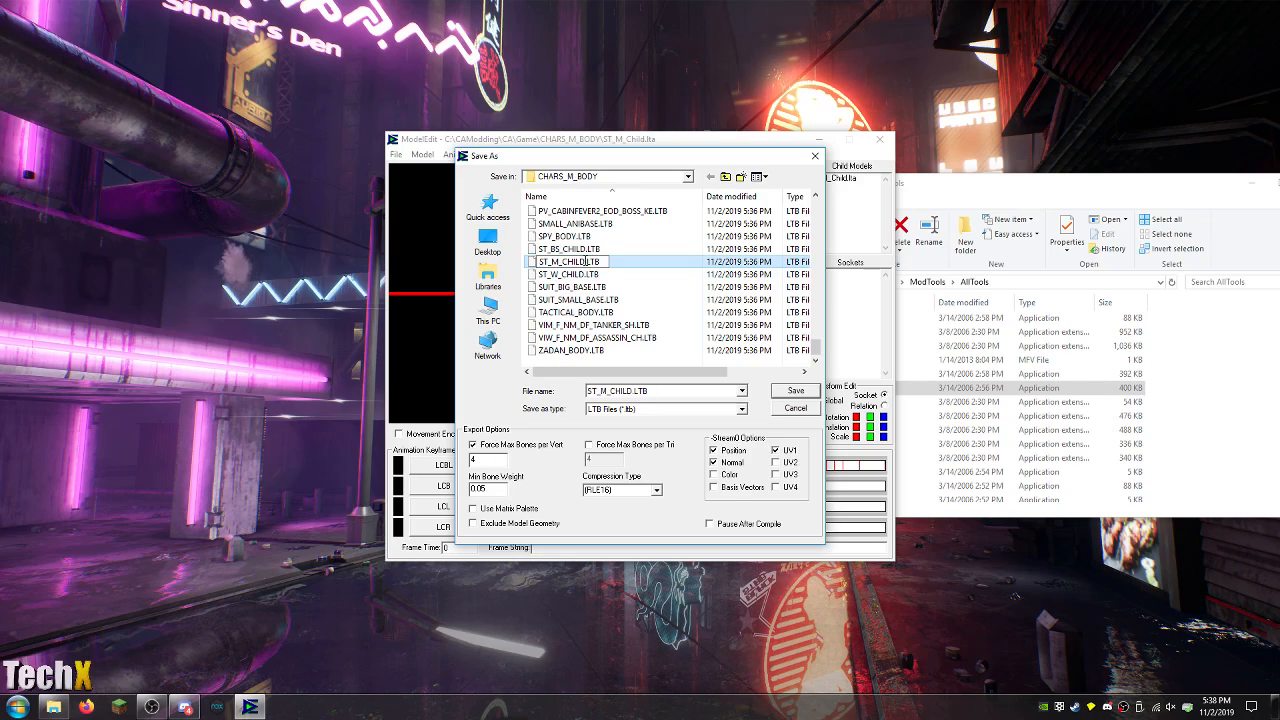
click(575, 312)
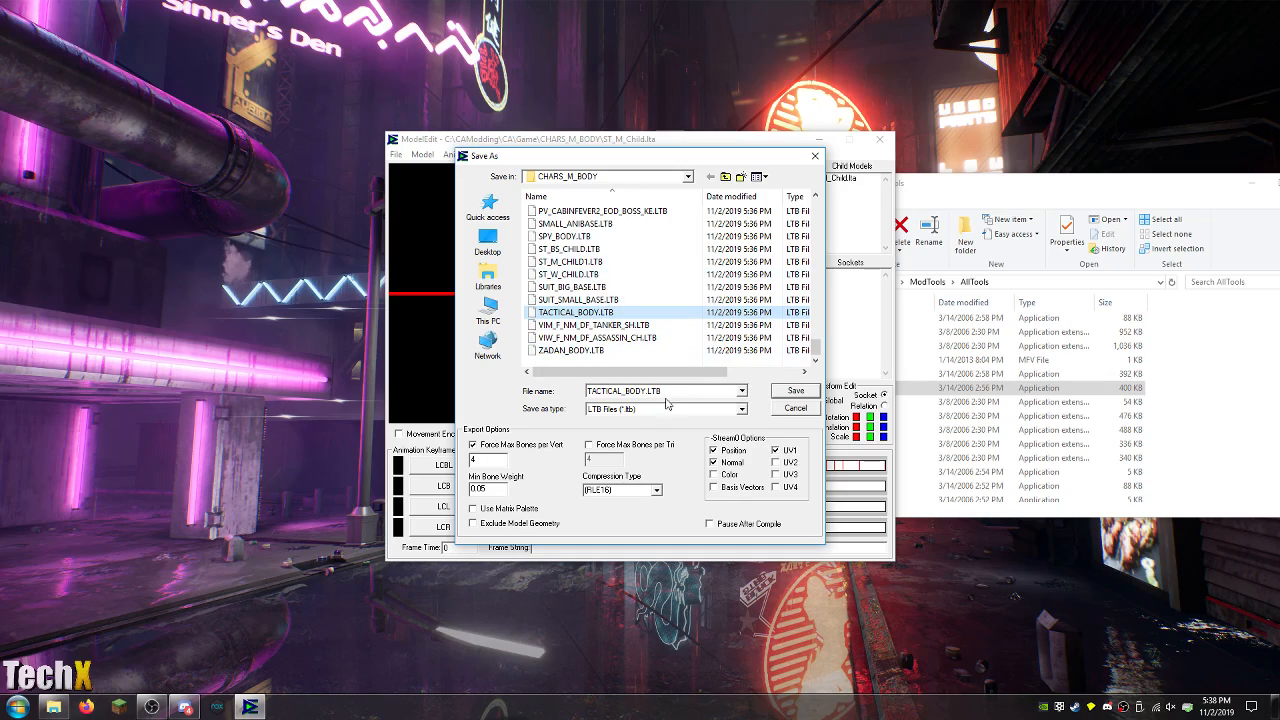
click(570, 261)
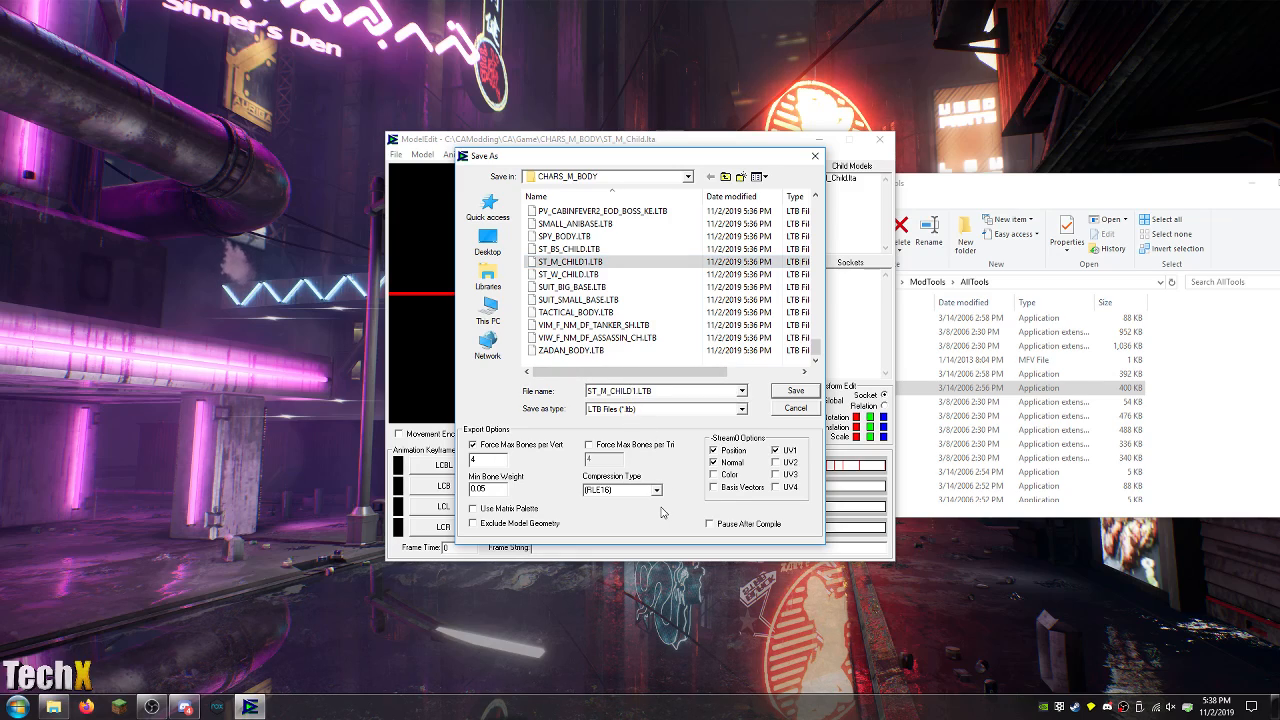
click(793, 390)
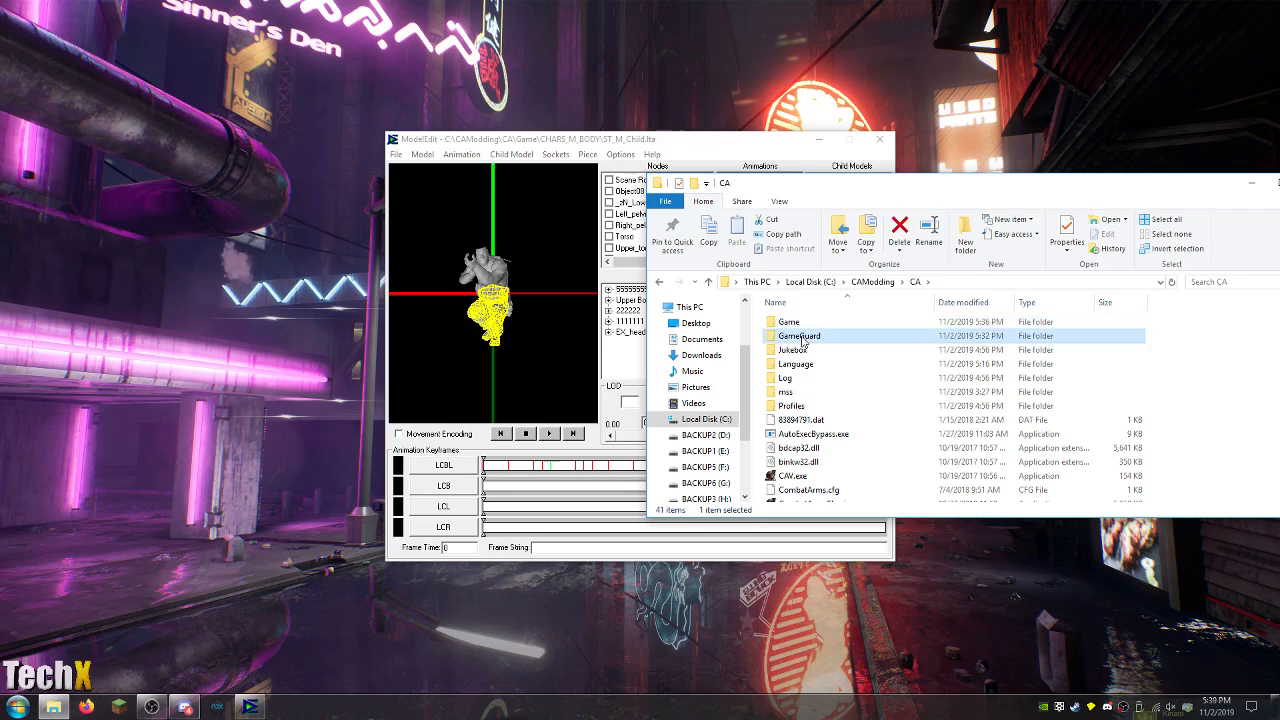
Confirm the freshly compiled 24 MB ST_M_CHILD.LTB in Game > CHARS_M_BODY, then restart ModelEdit.
click(789, 321)
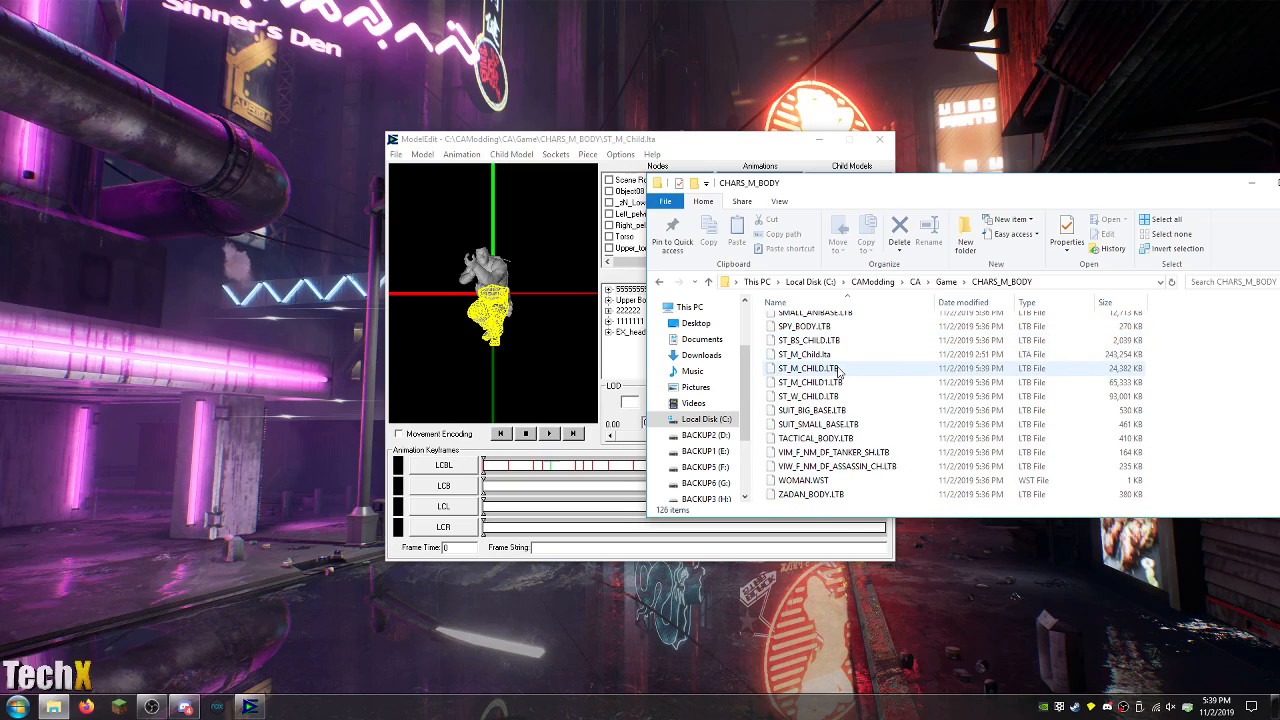
click(803, 368)
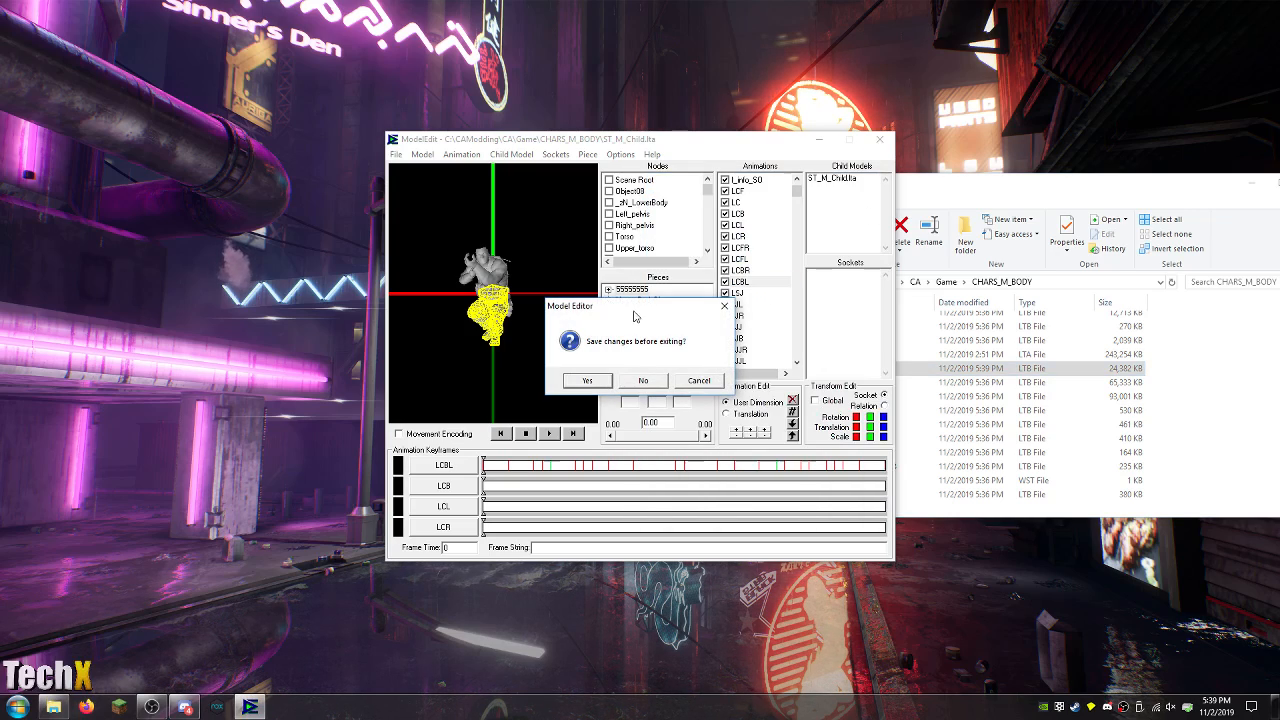
click(642, 380)
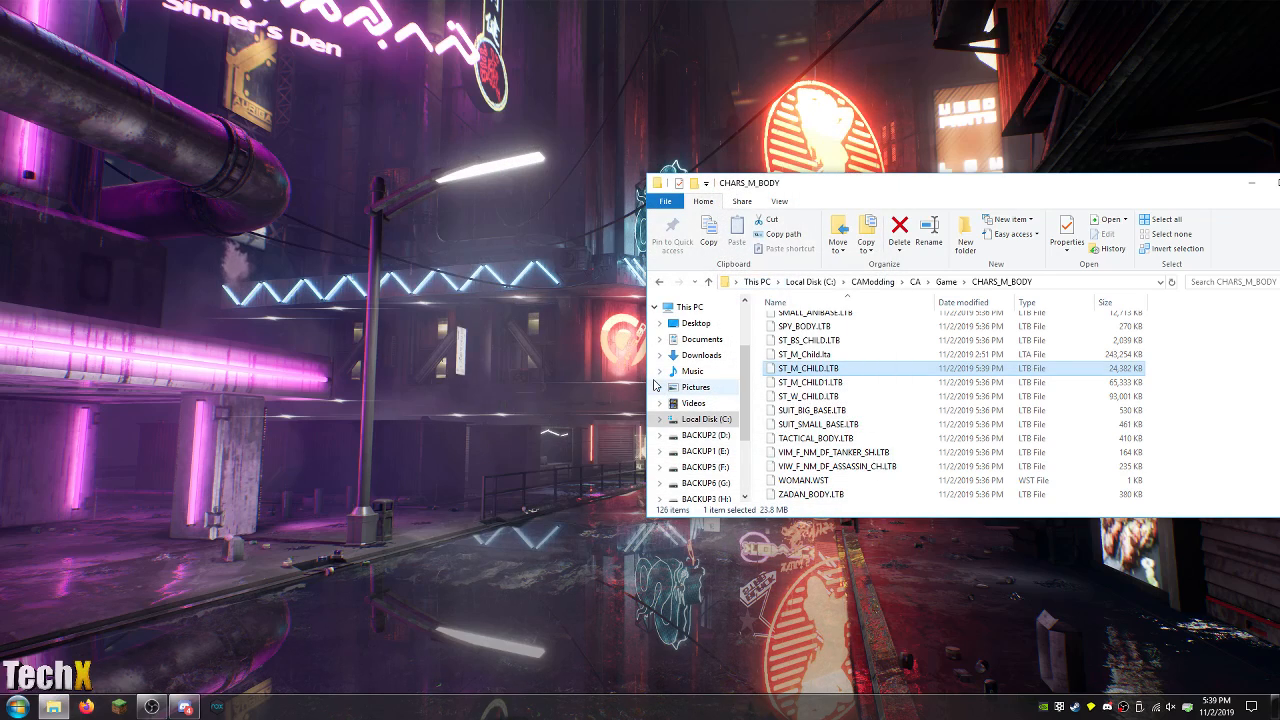
click(871, 281)
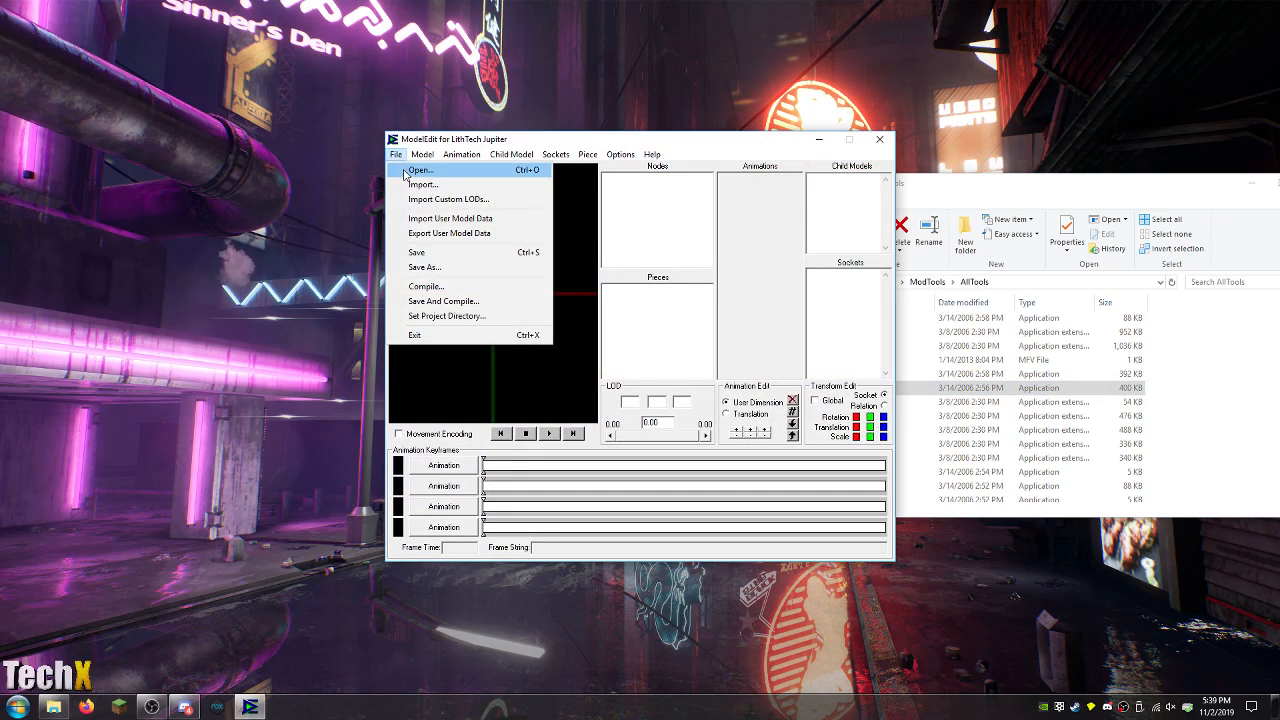
Load ST_M_Child.lta from CHARS_M_BODY and dismiss the loading log.
click(418, 170)
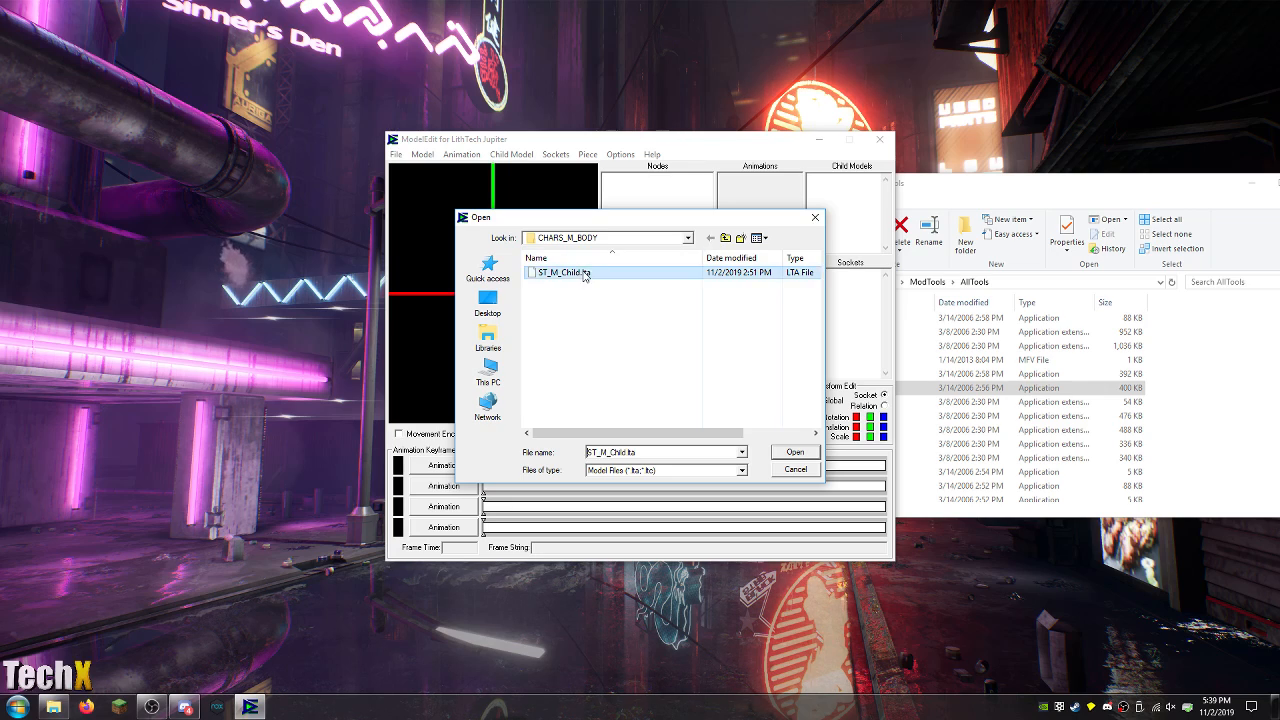
click(793, 451)
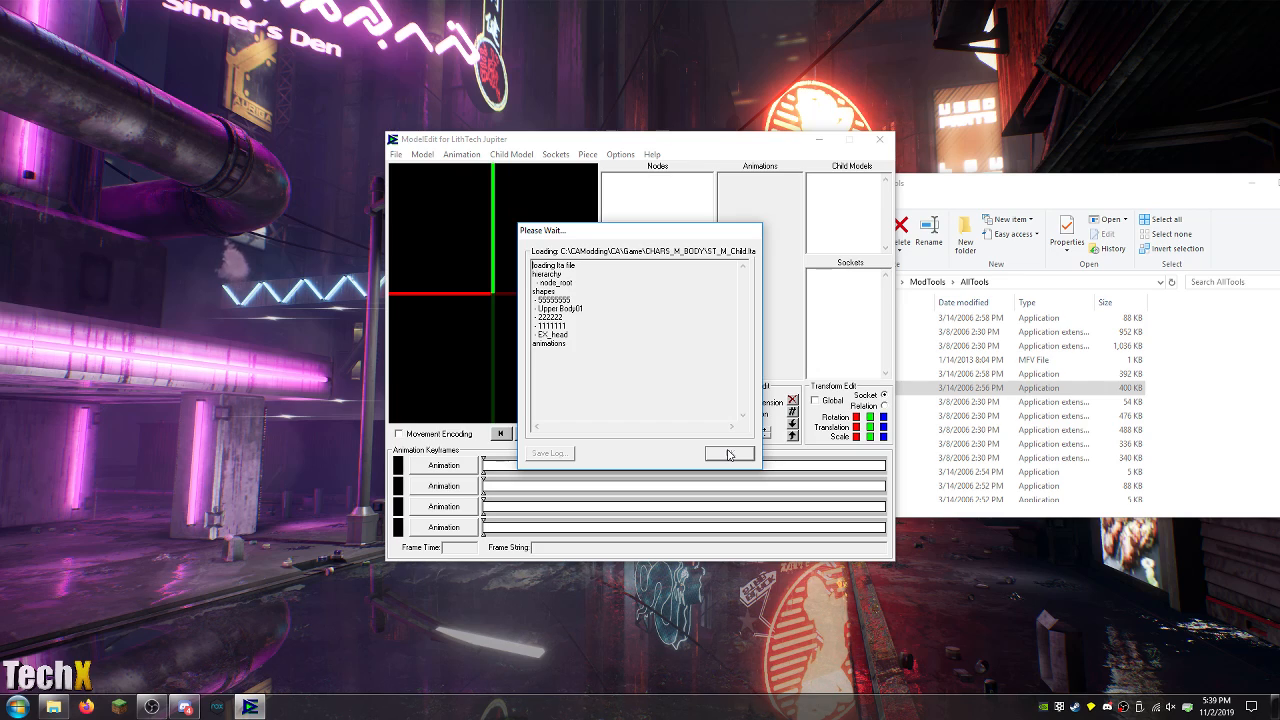
click(730, 453)
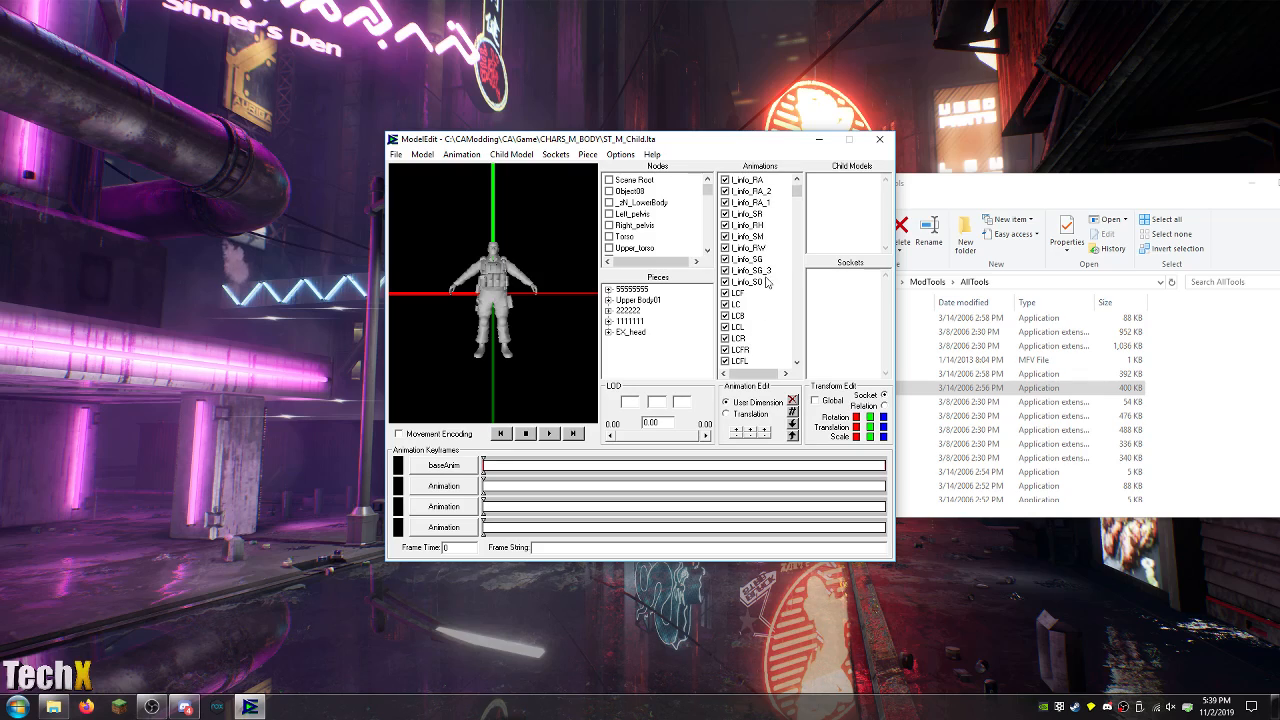
Give crouch animations LCF through LCSL new dimensions, including a 255 height.
click(755, 225)
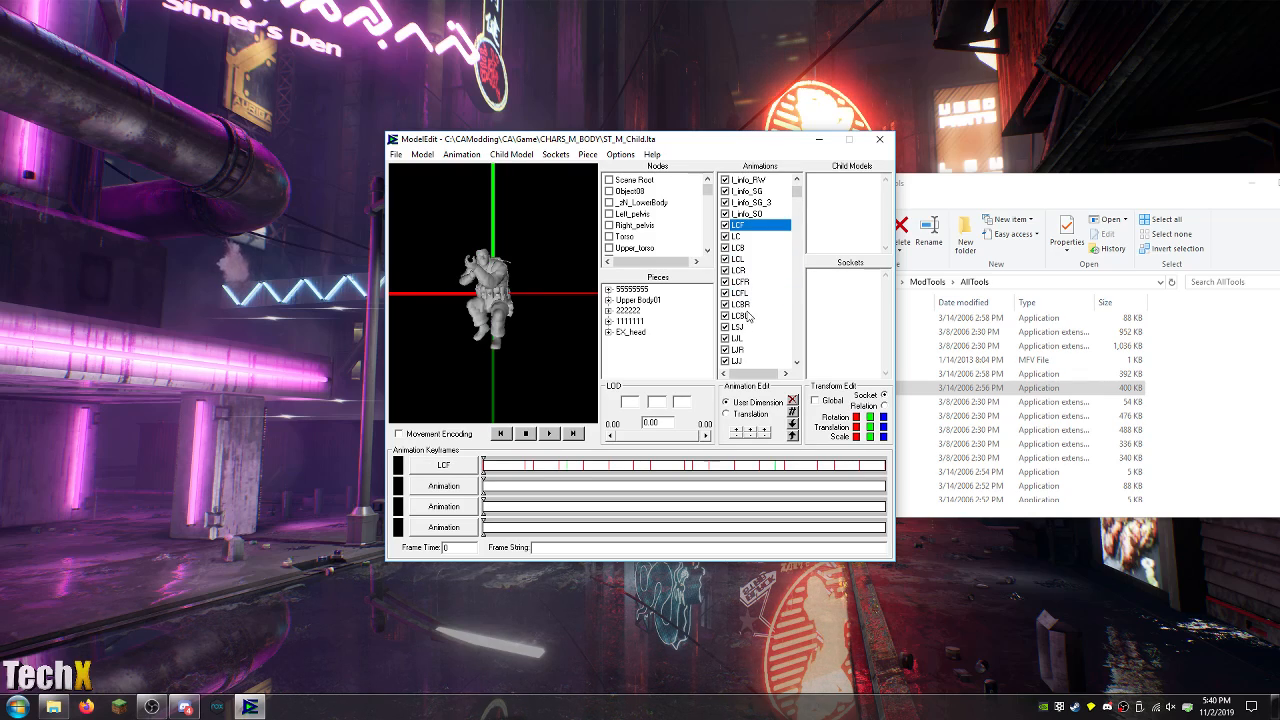
click(461, 154)
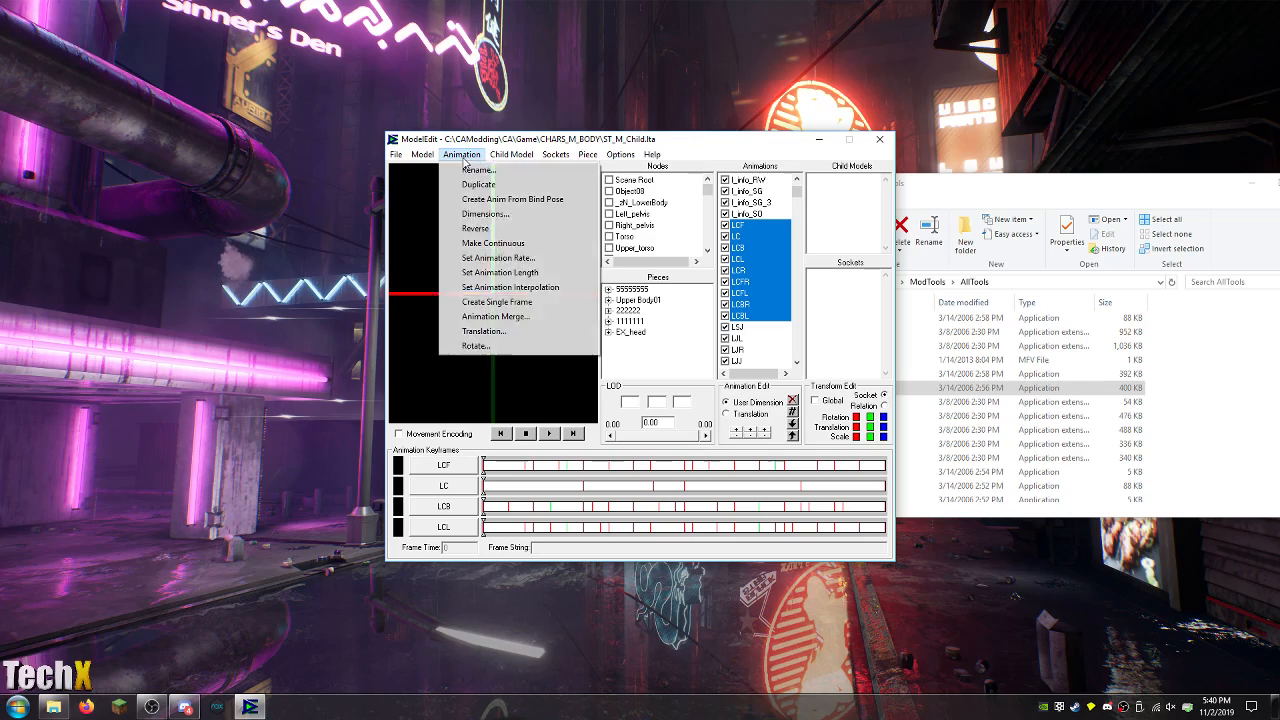
click(485, 213)
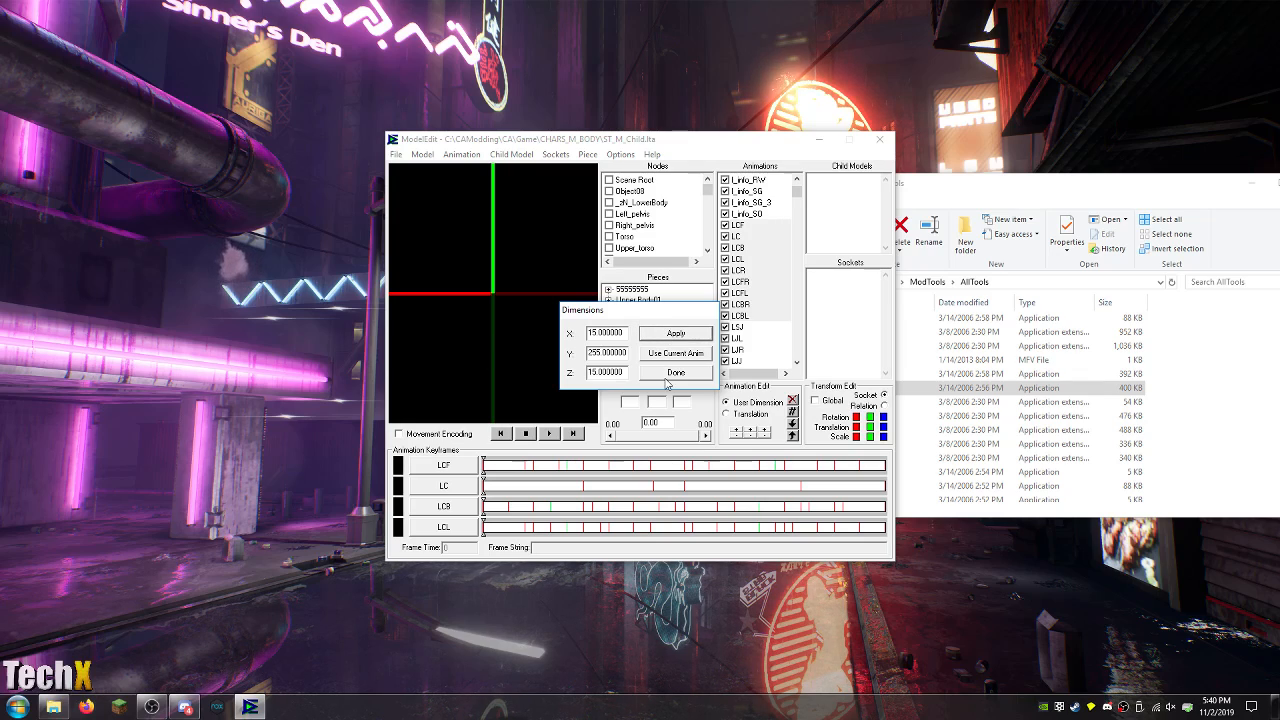
click(397, 154)
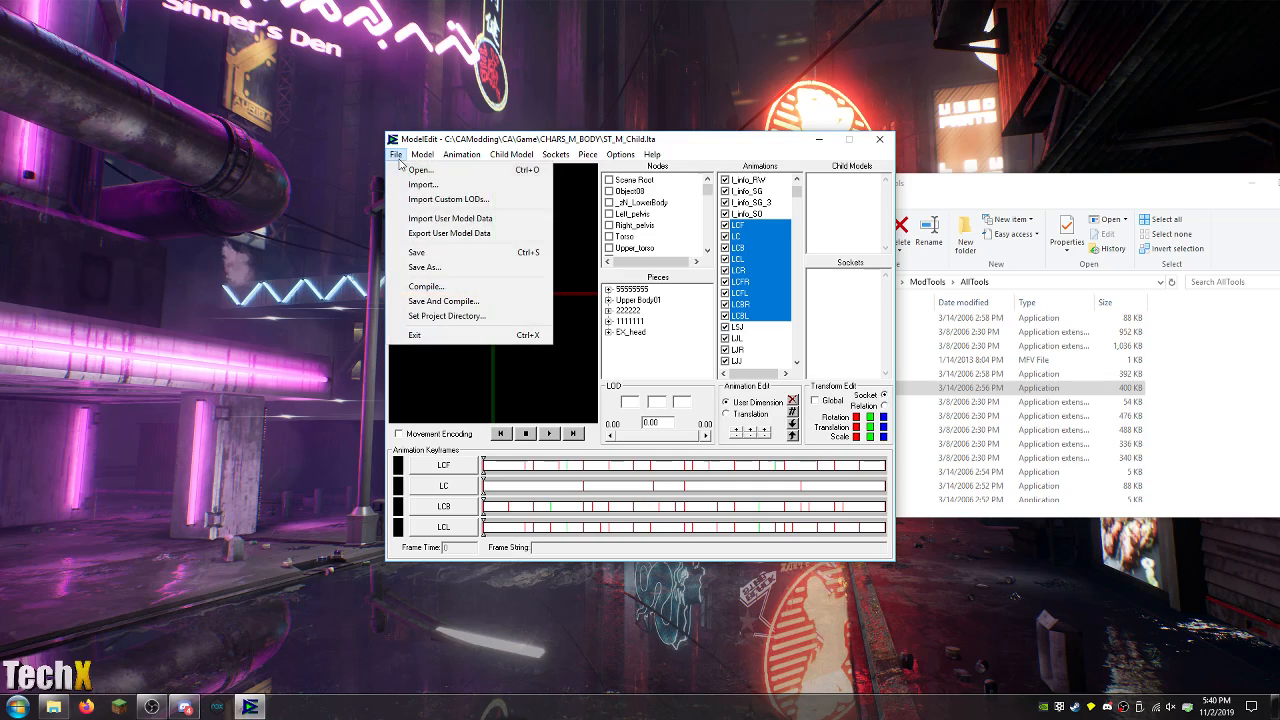
Save the model as ST_M_Child.ltb with Color data and RLE16 Player View compression.
click(424, 266)
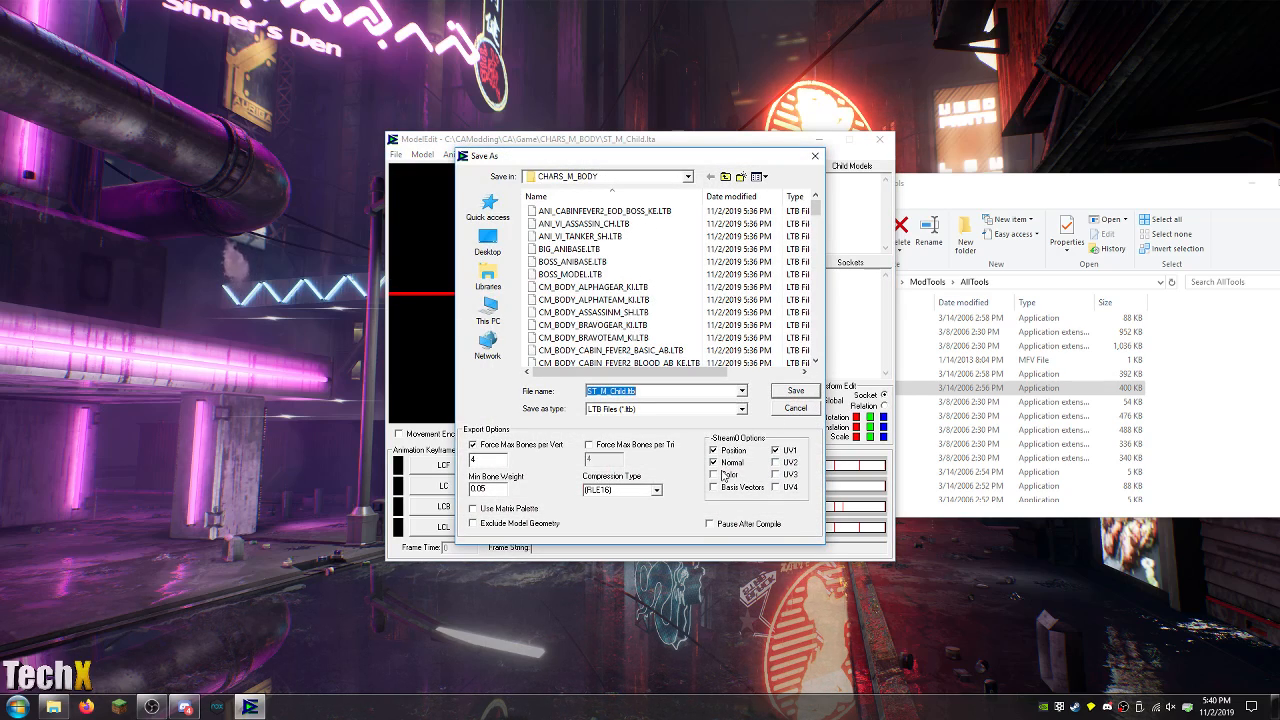
click(714, 473)
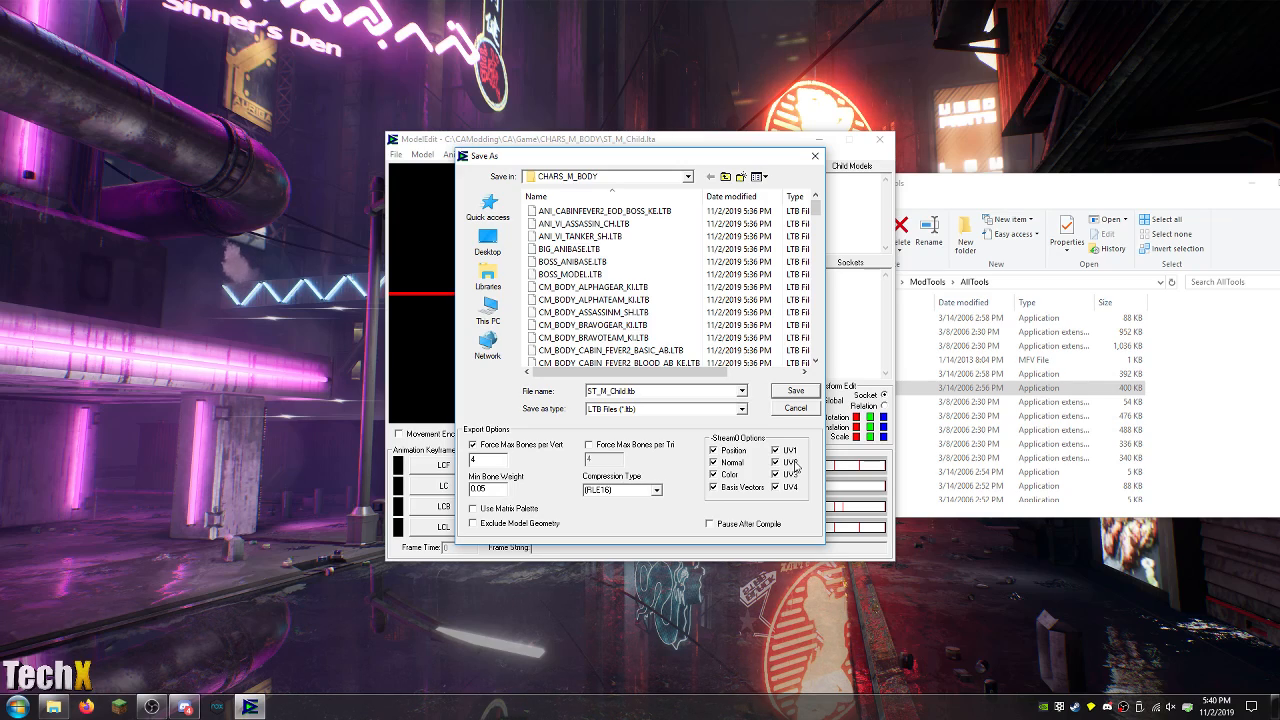
click(657, 489)
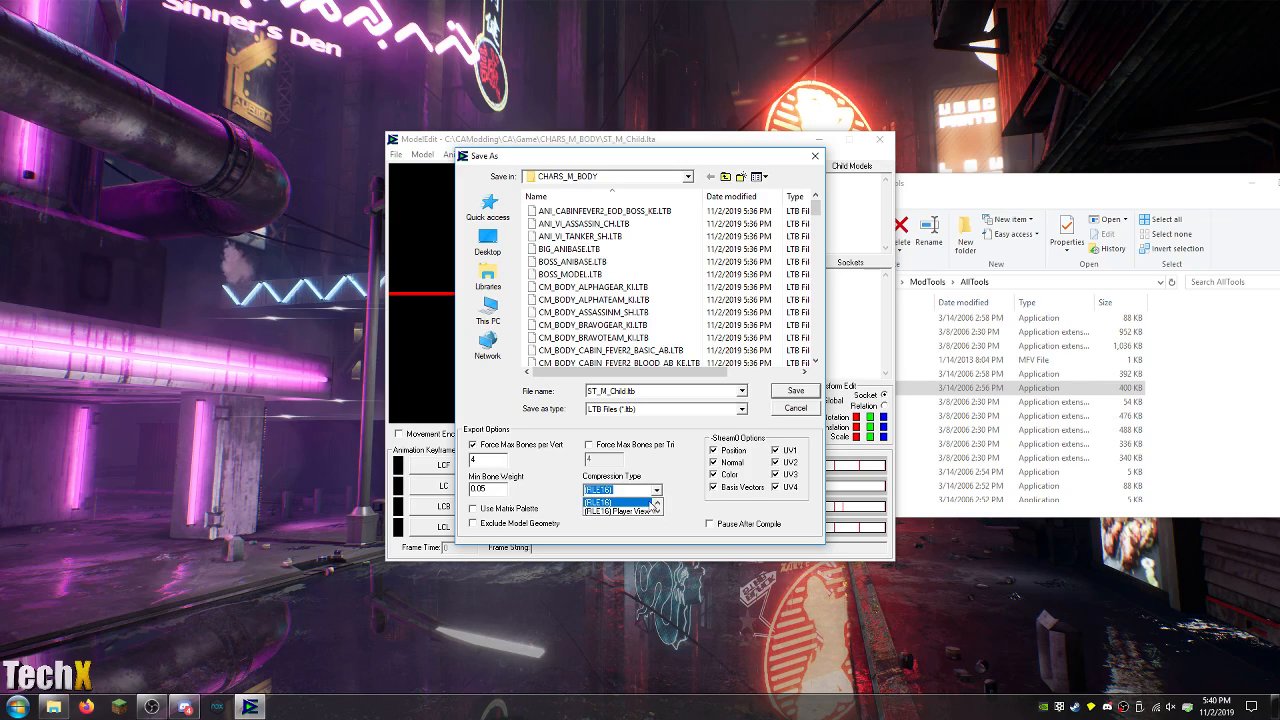
click(617, 510)
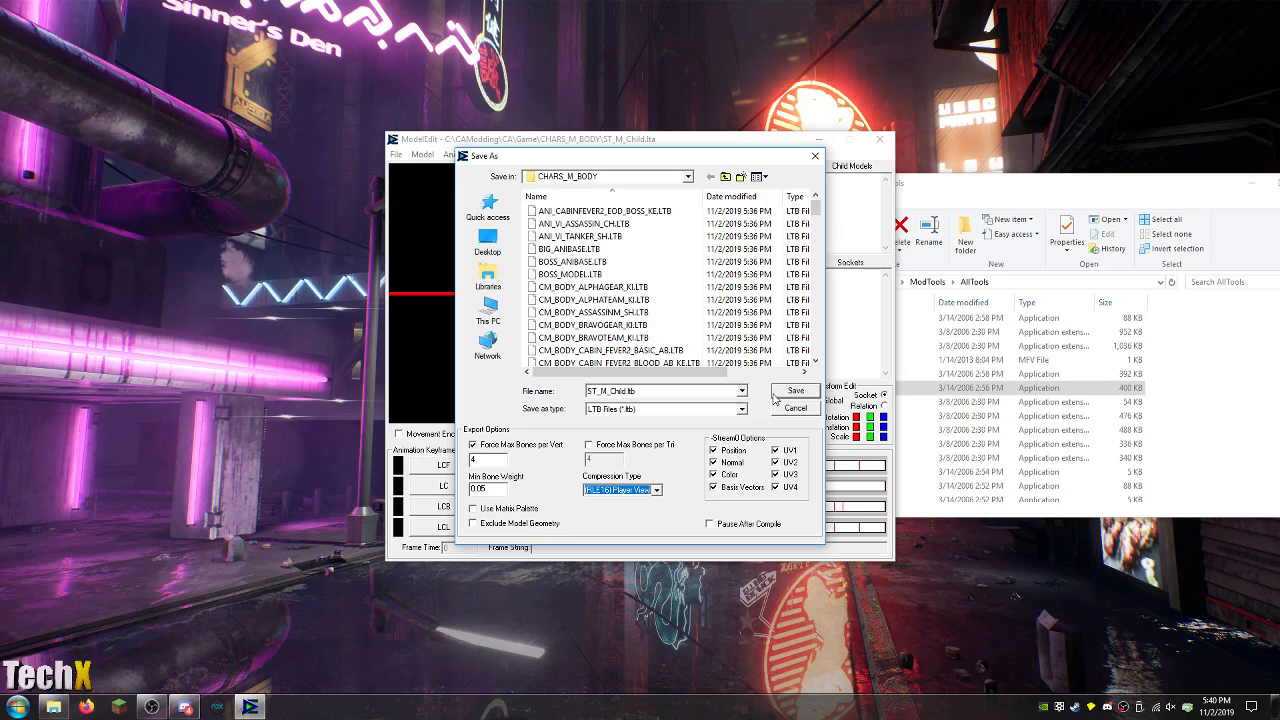
click(794, 390)
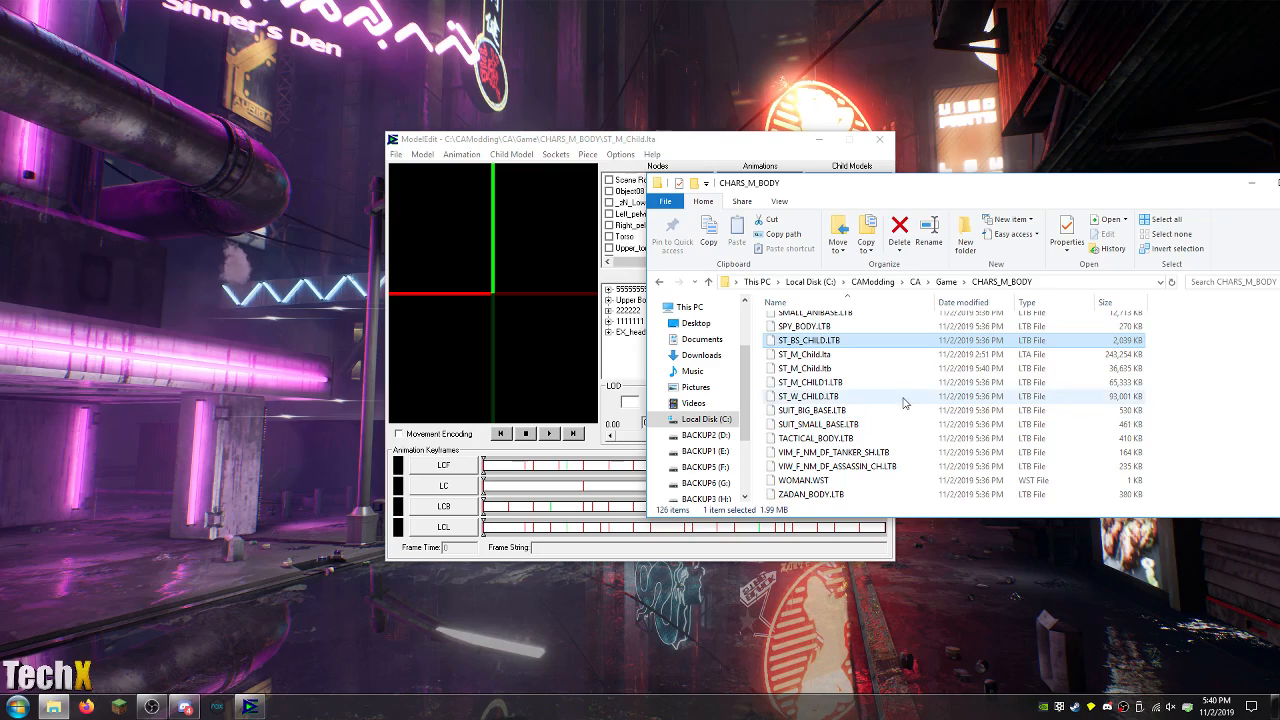
Run rezinject.exe from the C:\CAModding\ModTools\AllTools folder.
click(805, 368)
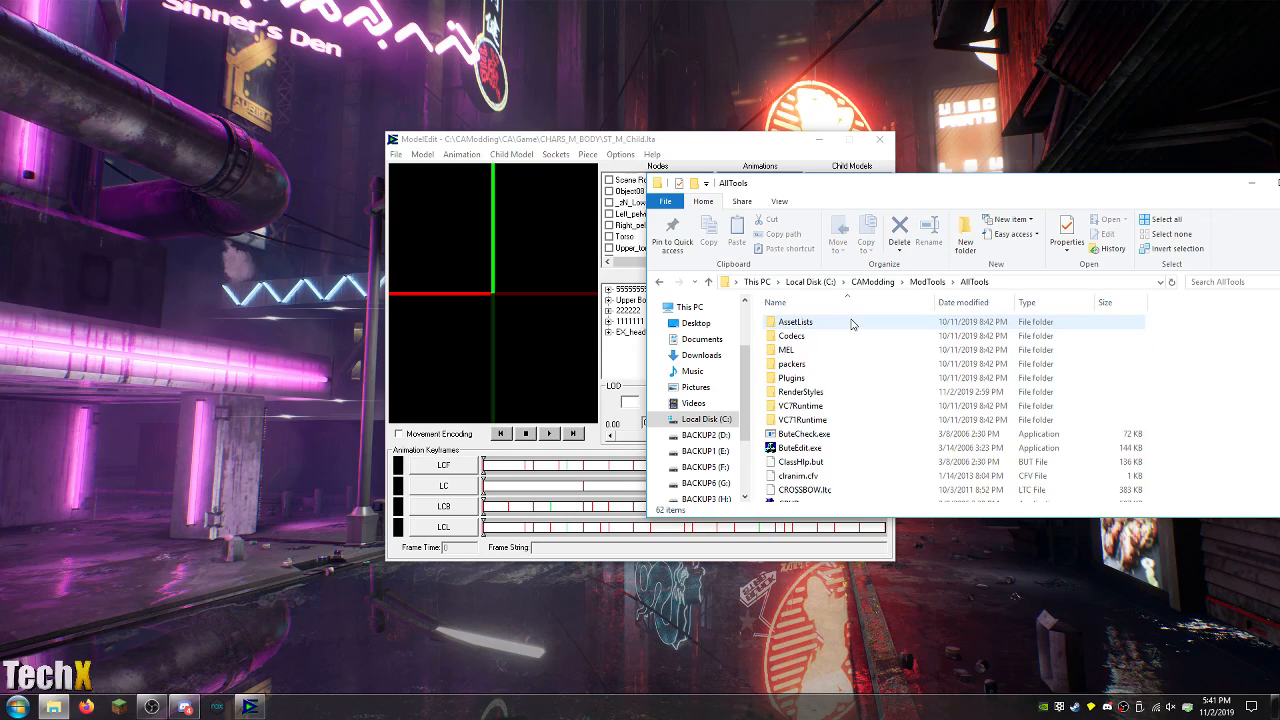
scroll(down, 3)
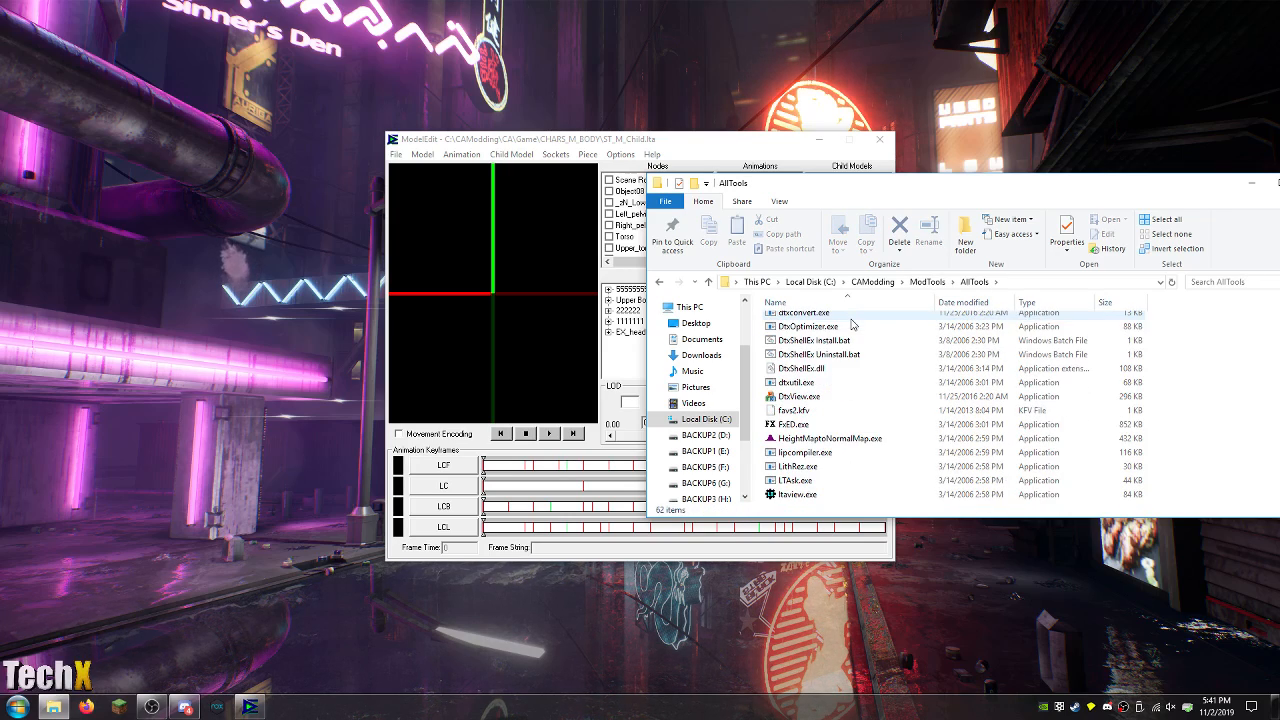
scroll(down, 3)
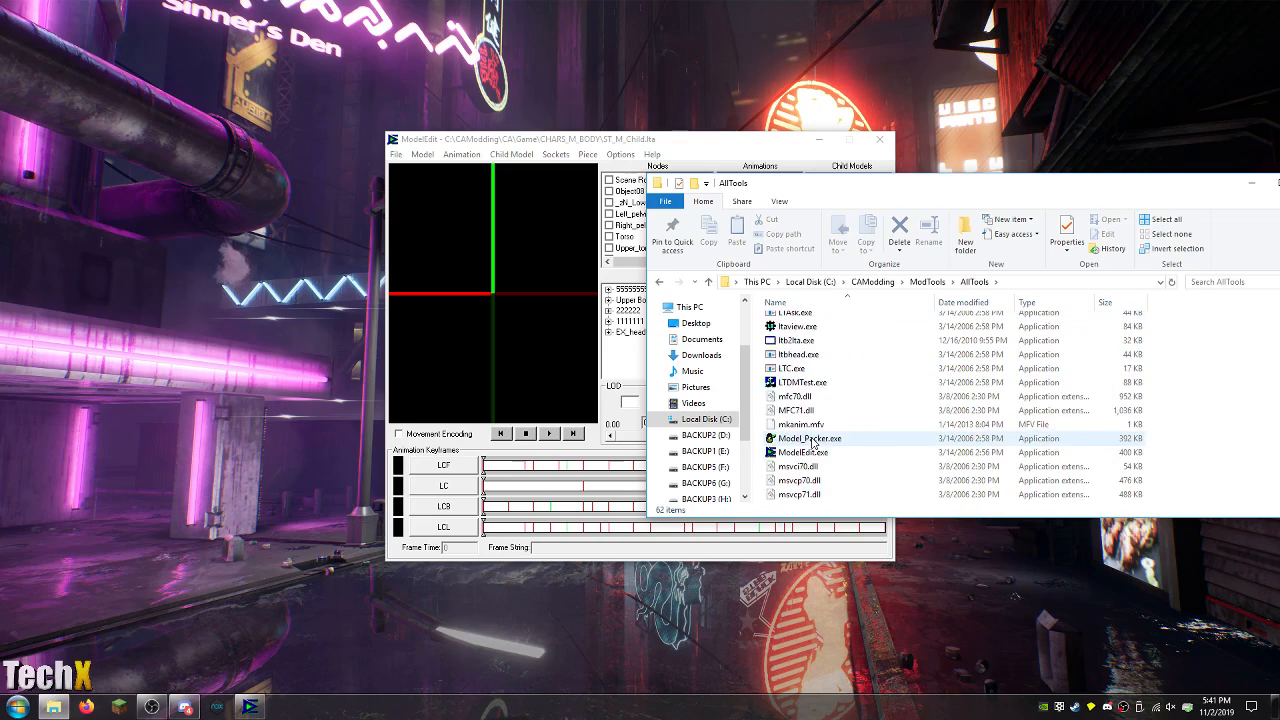
scroll(down, 3)
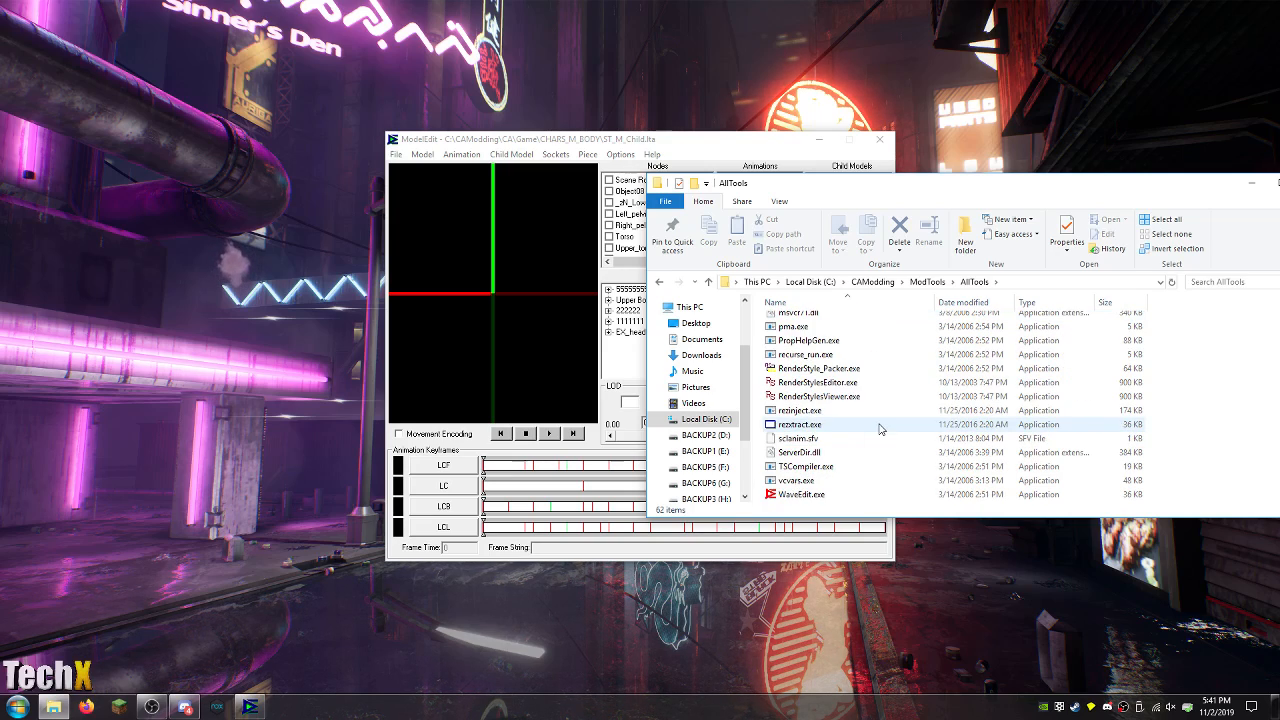
double_click(798, 410)
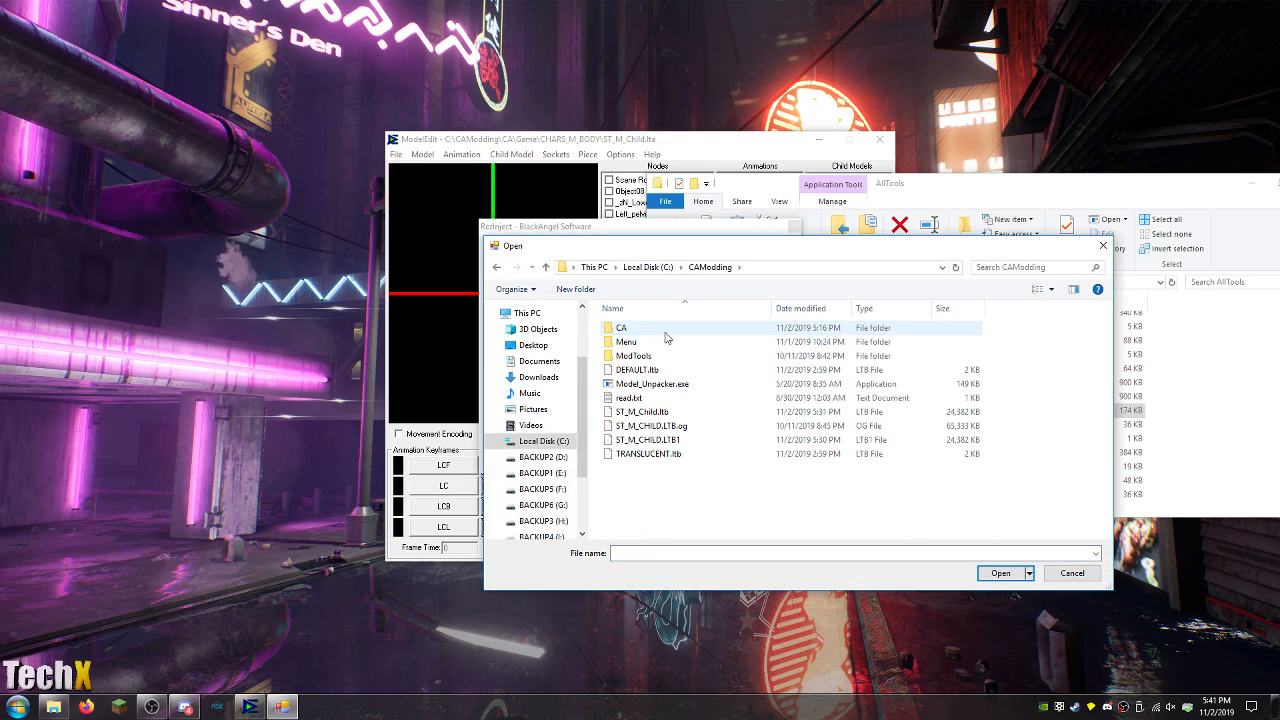
Point RezInject at CAModding\CA\Game\CHARS_M_BODY and confirm to inject its files.
double_click(621, 327)
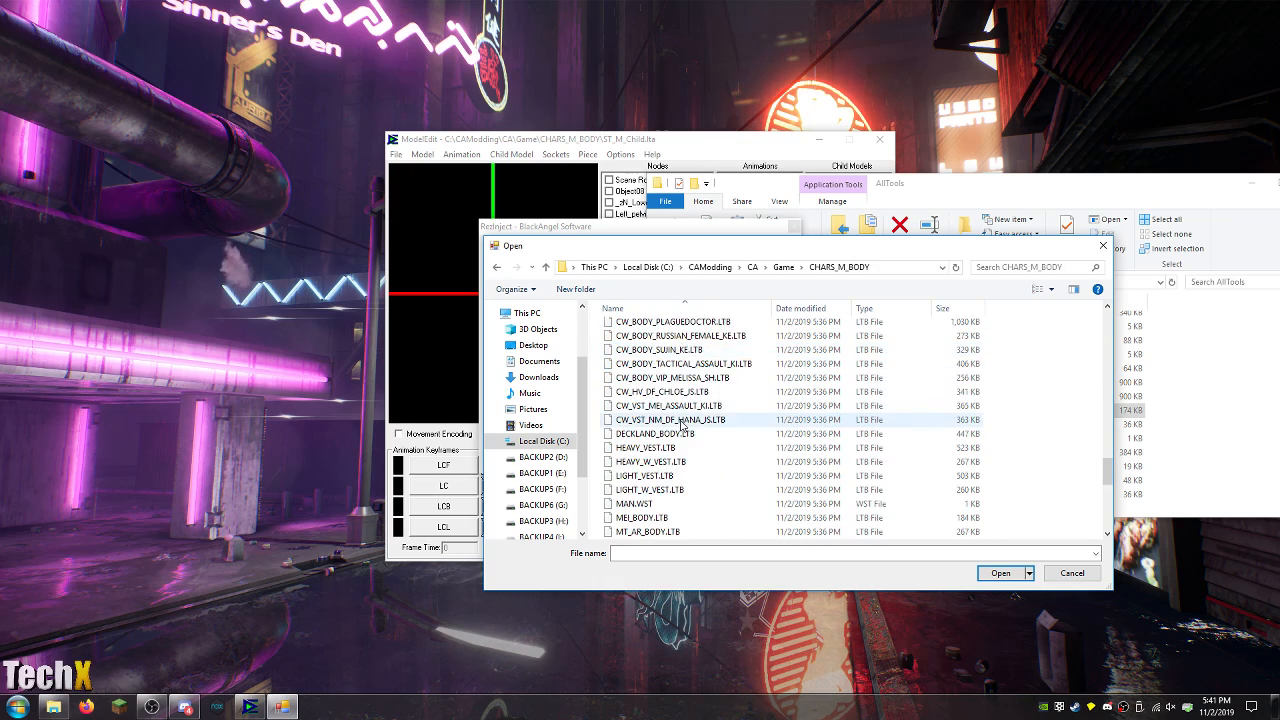
click(640, 419)
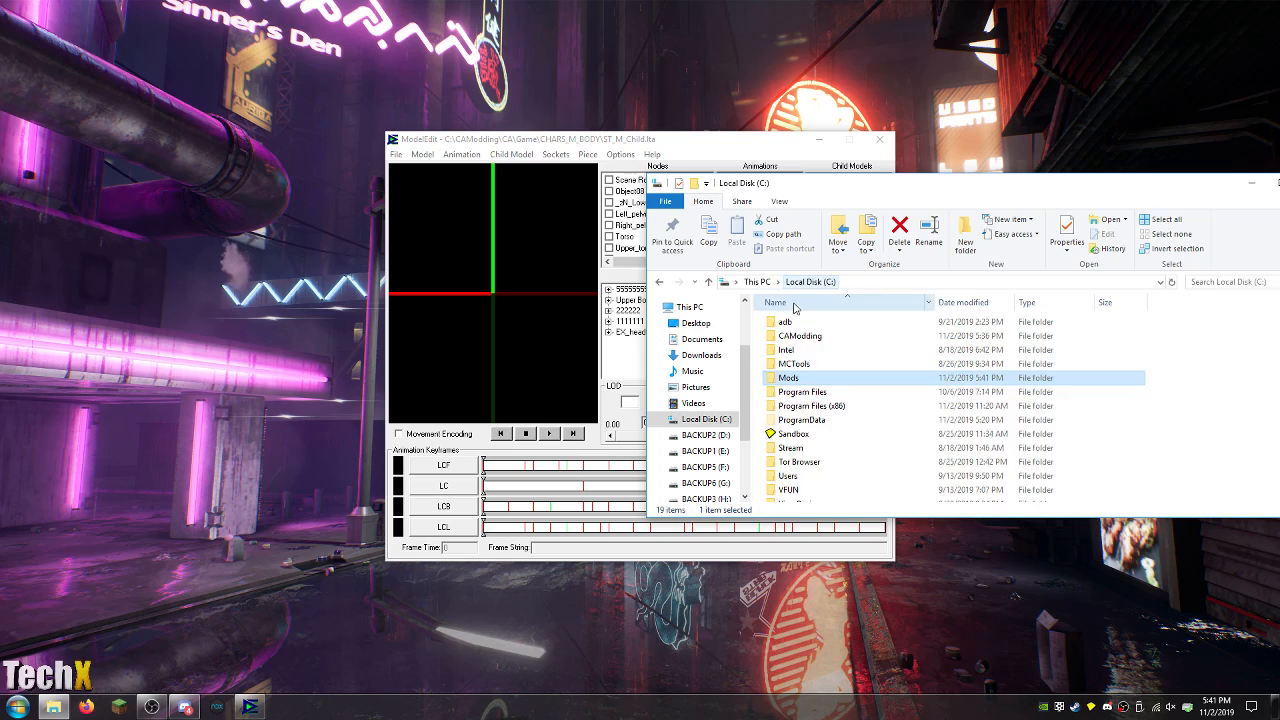
Select start.bat in C:\CAModding\CA and bring up its context menu to run it.
double_click(800, 335)
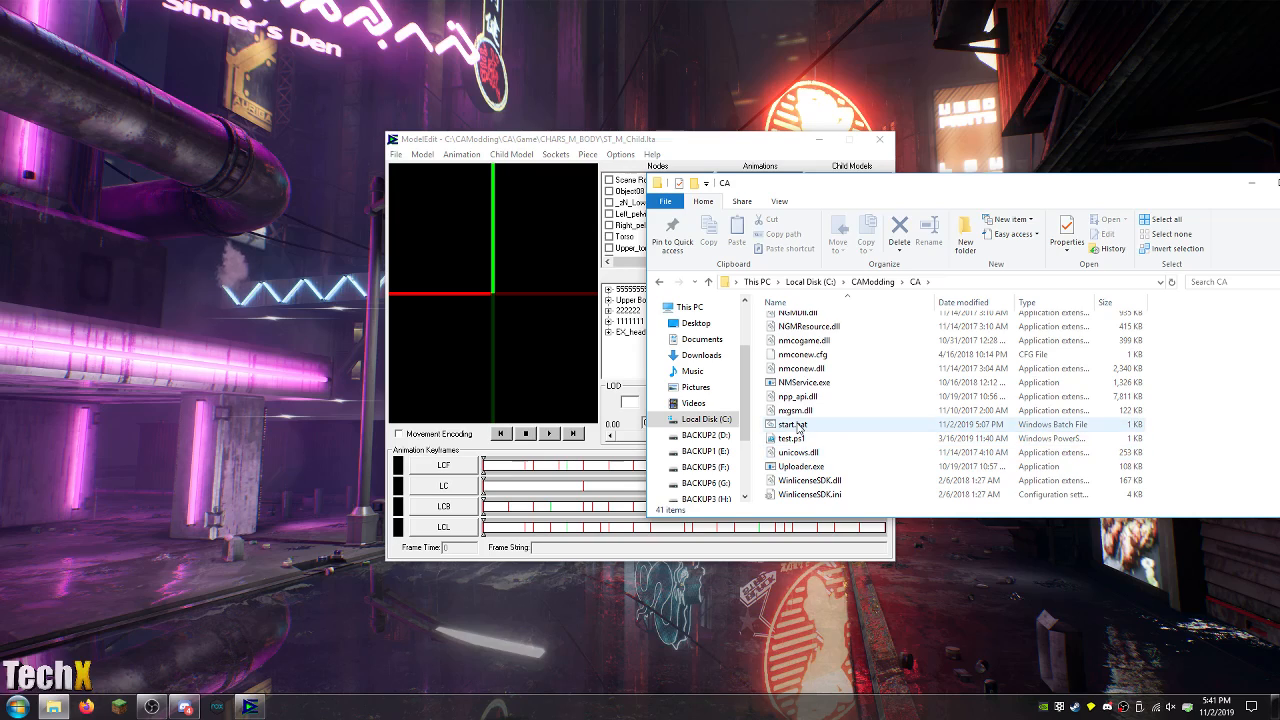
click(790, 424)
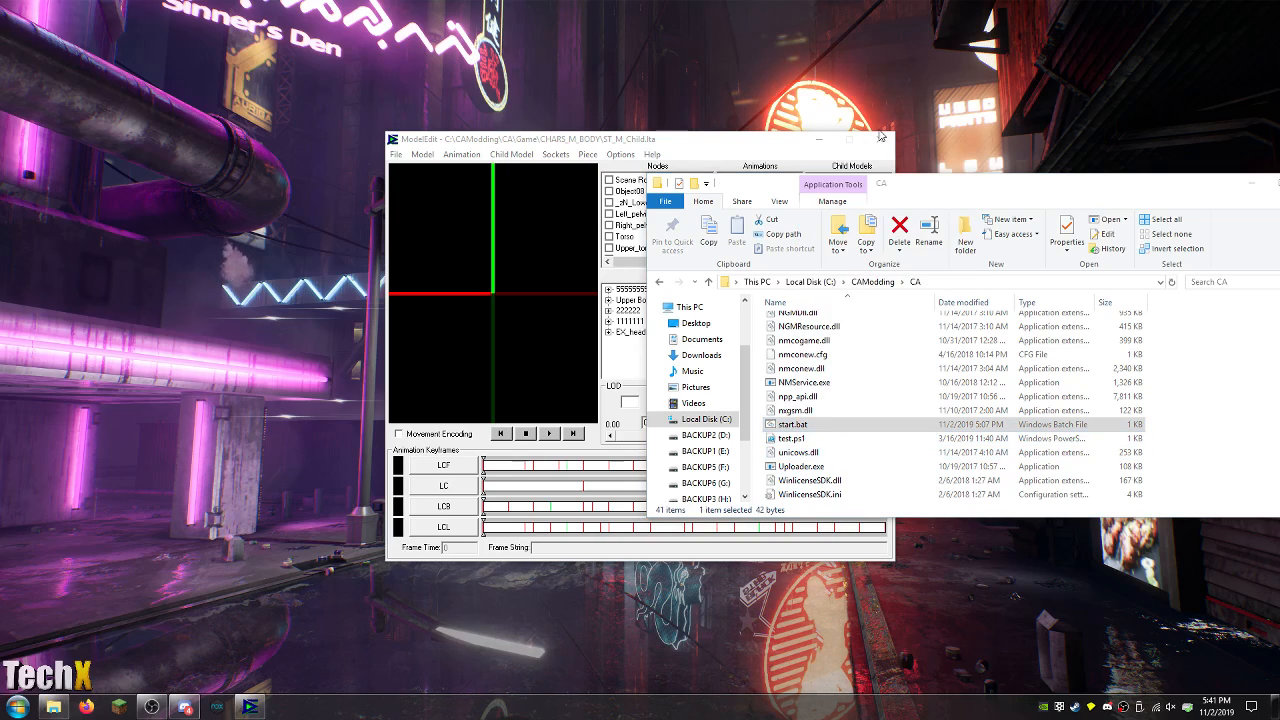
right_click(790, 424)
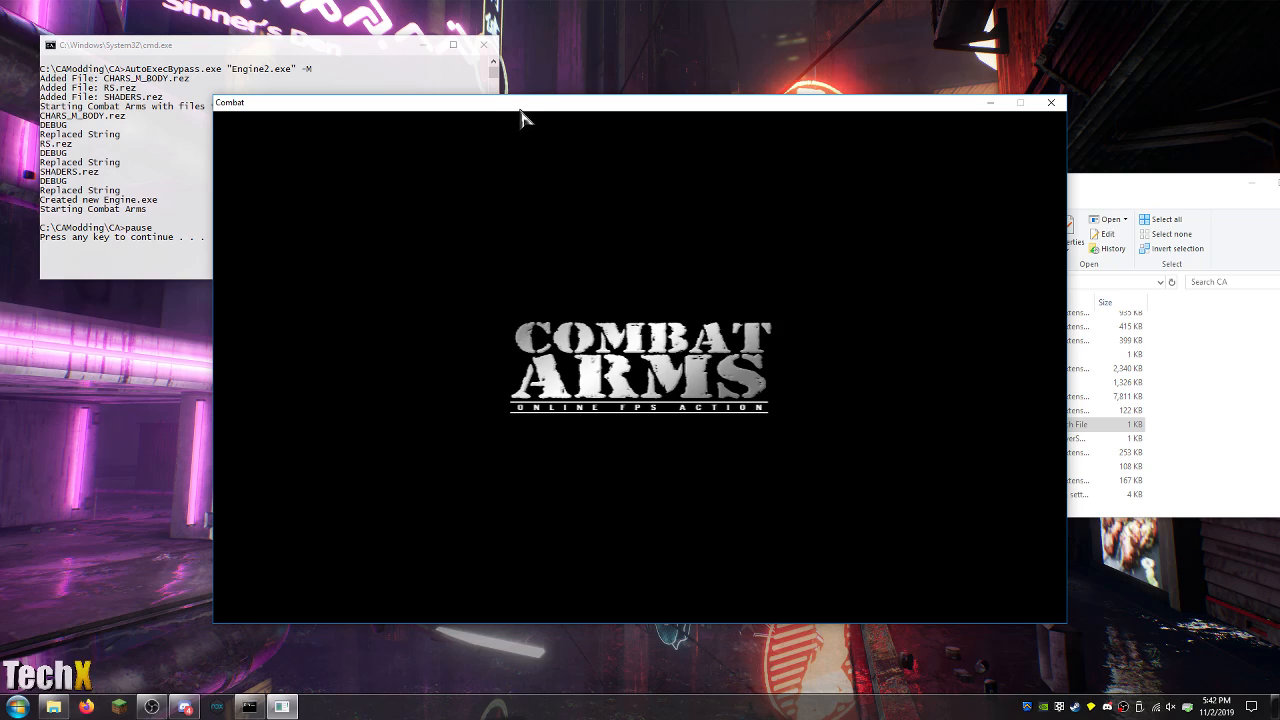
mouse_move(532, 108)
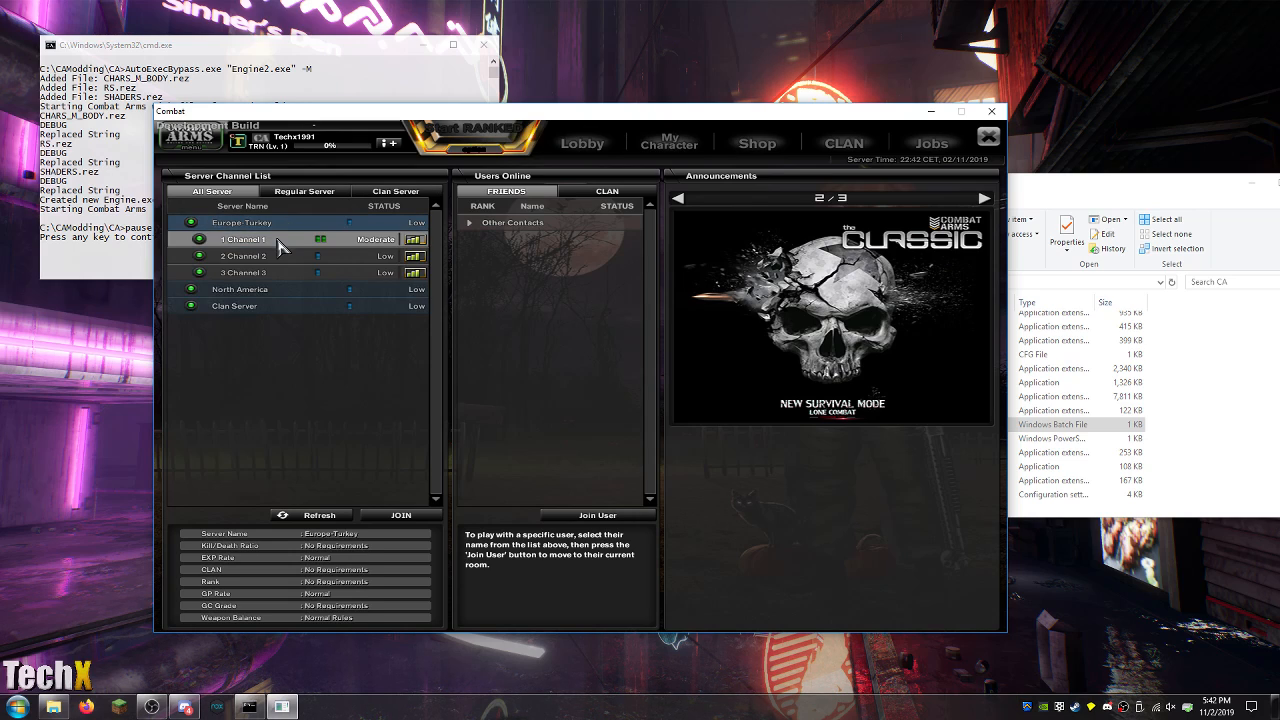
Join room 58 (Elimination on Costa Recon) from the Europe-Turkey Channel 1 lobby.
click(669, 141)
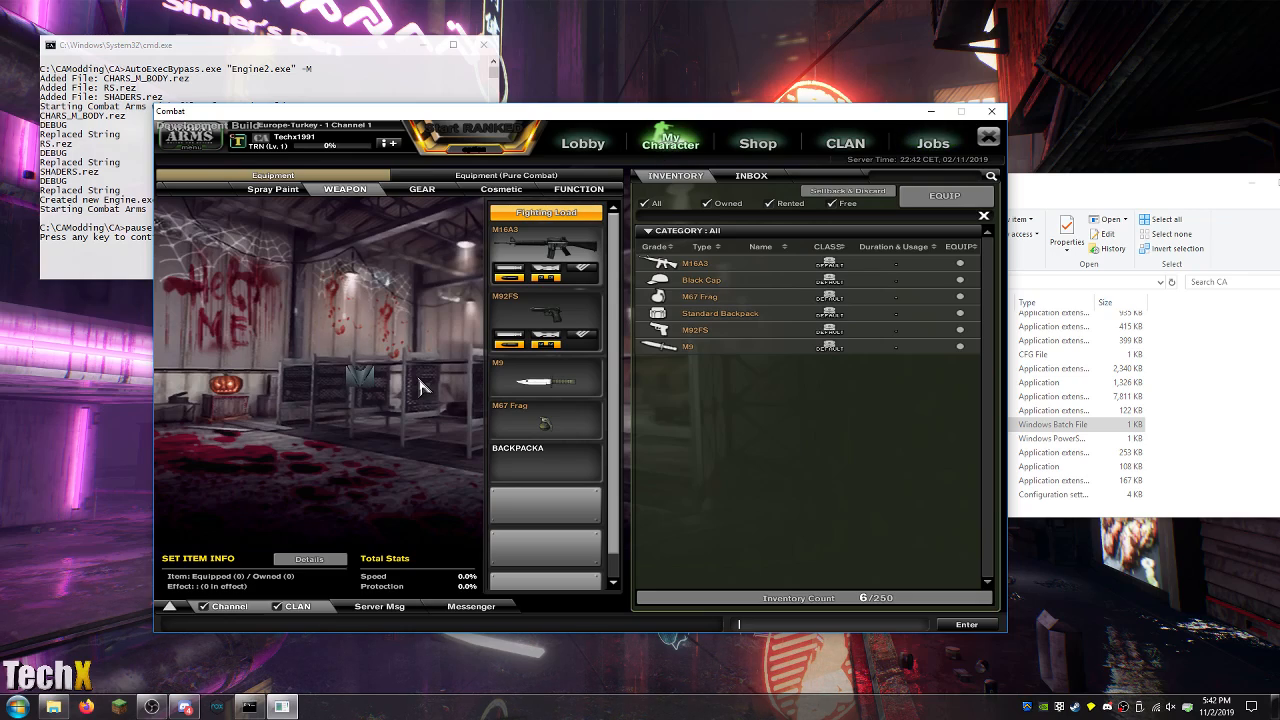
click(583, 143)
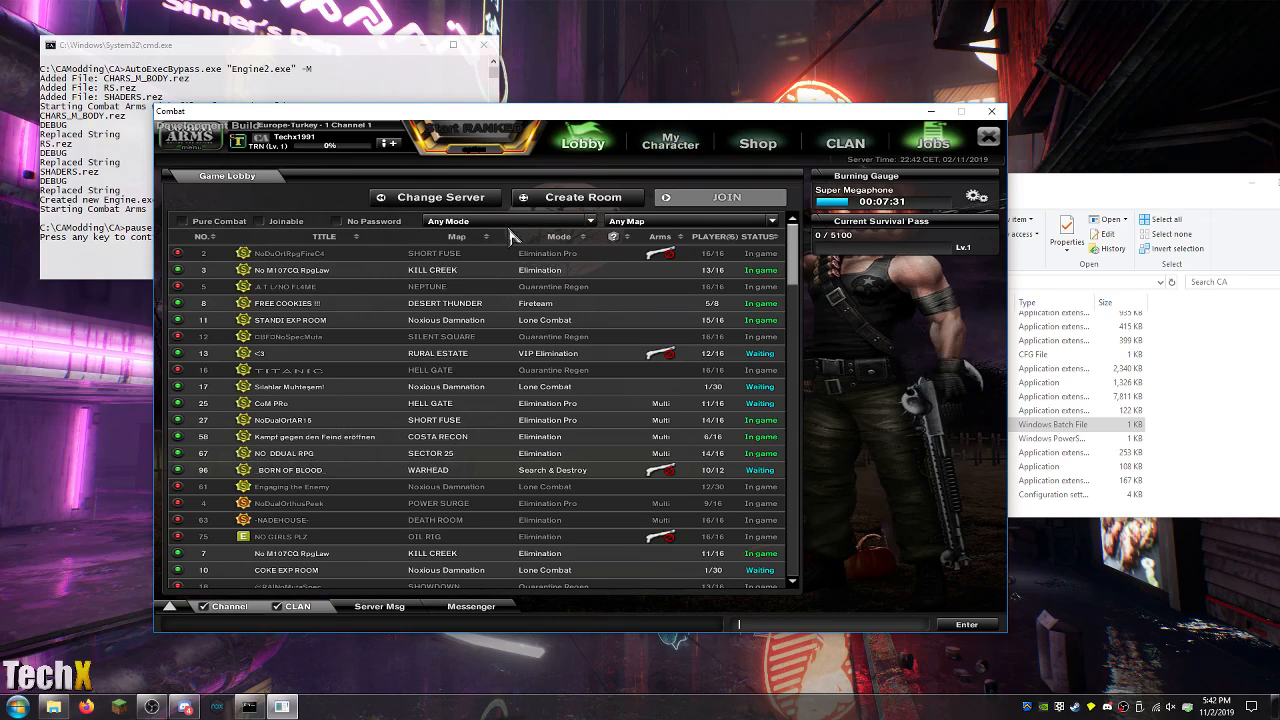
click(290, 270)
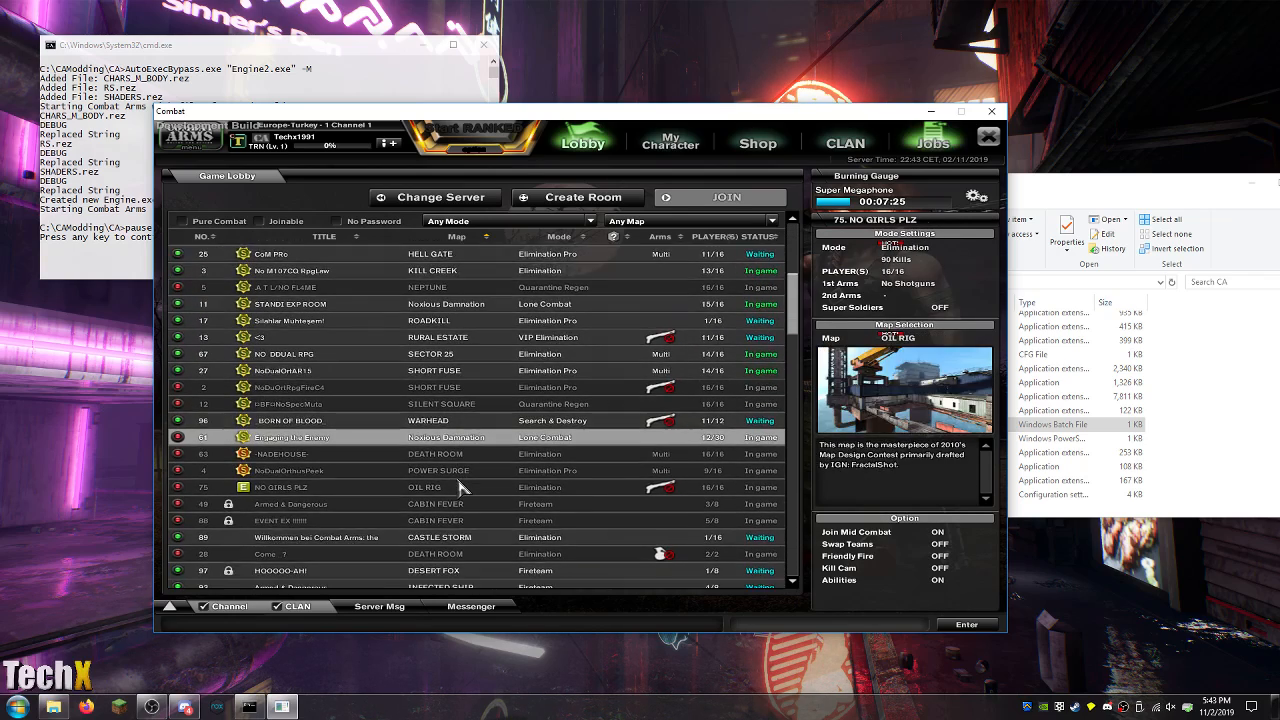
scroll(down, 3)
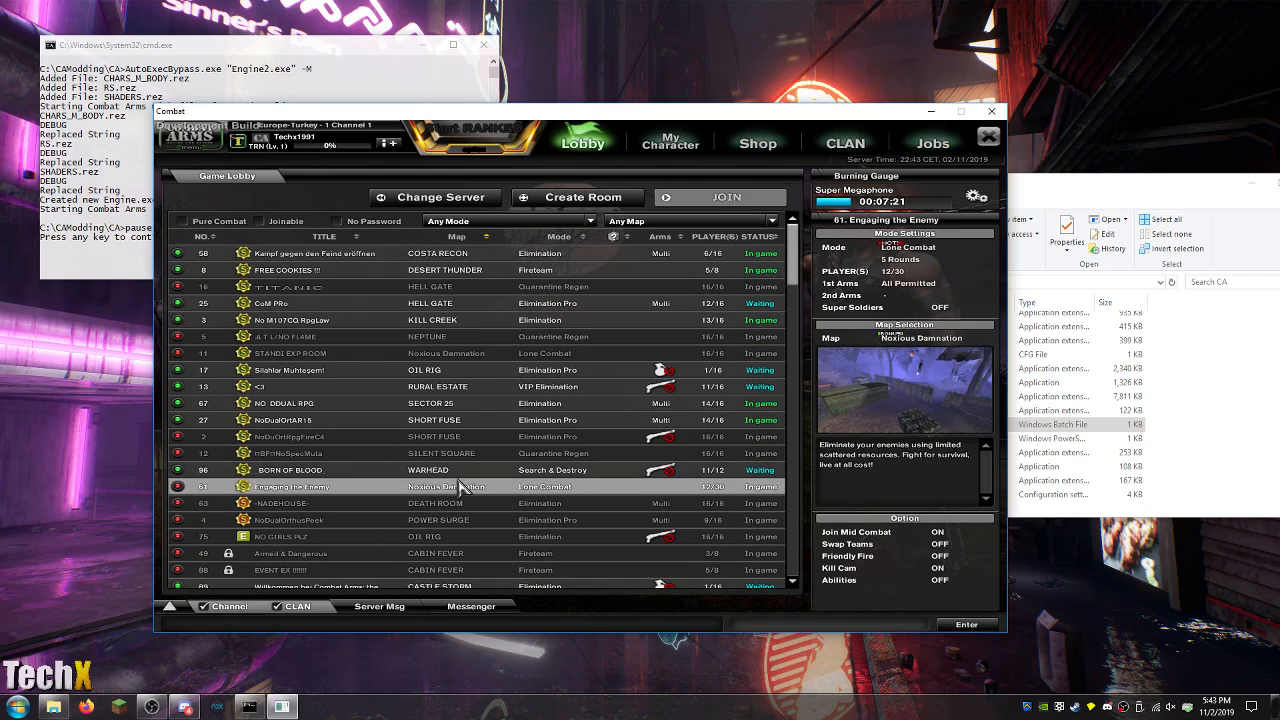
click(320, 253)
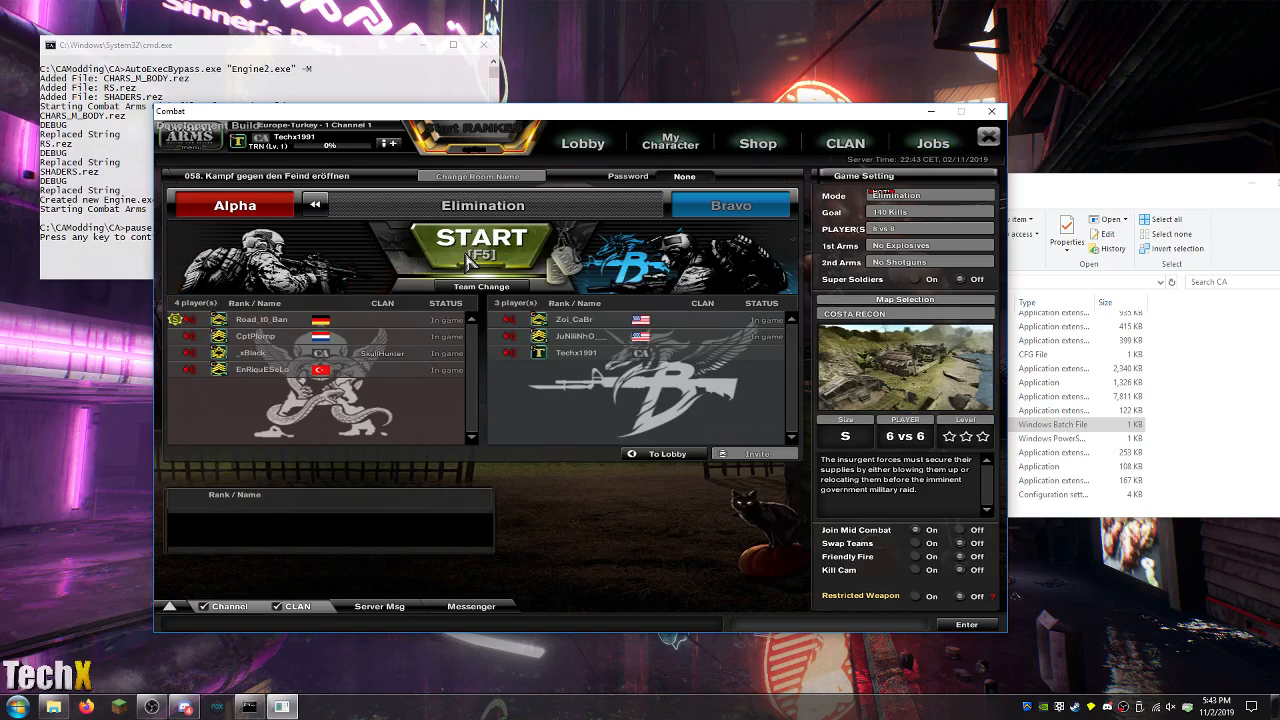
Start and play the Costa Recon Elimination match, then close Combat Arms.
click(483, 238)
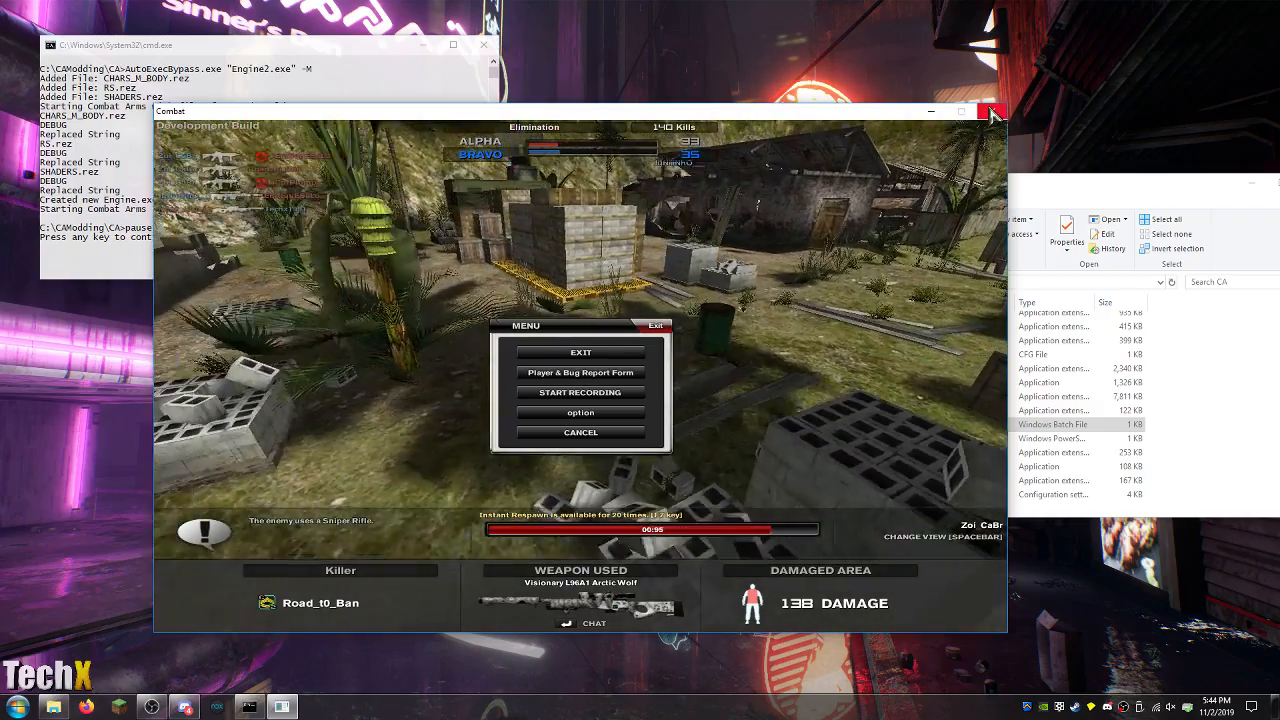
click(997, 111)
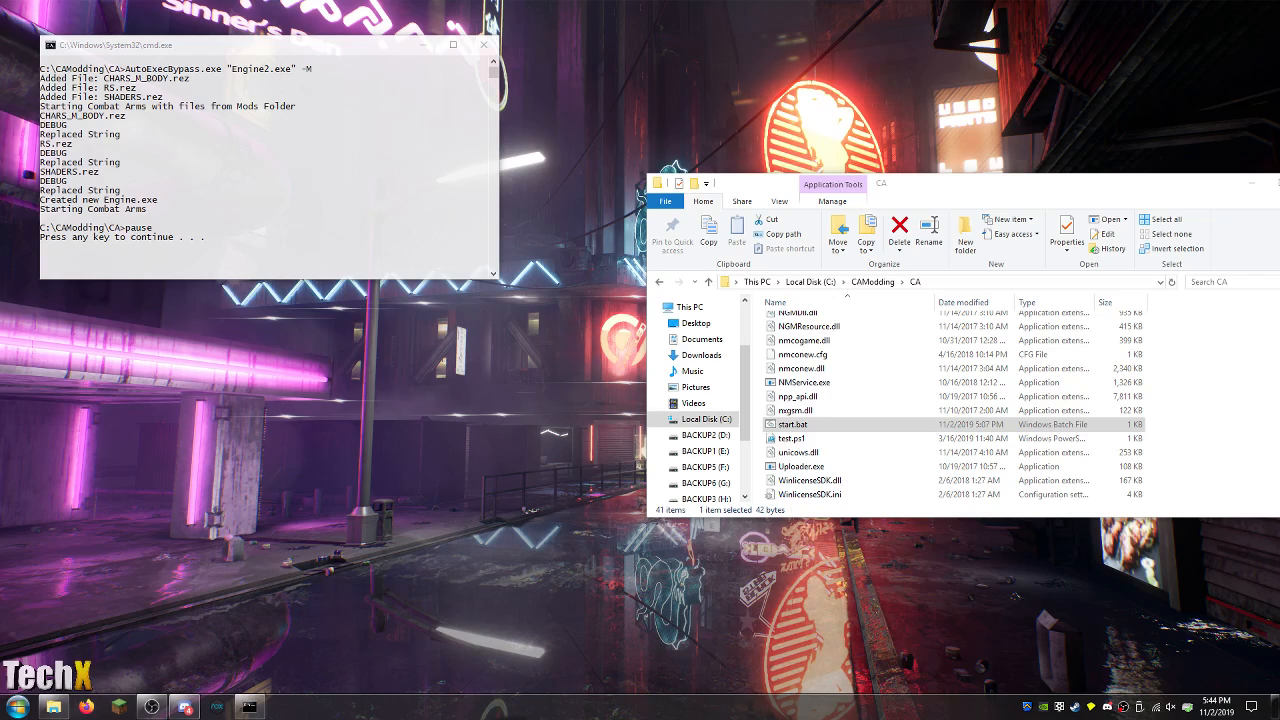